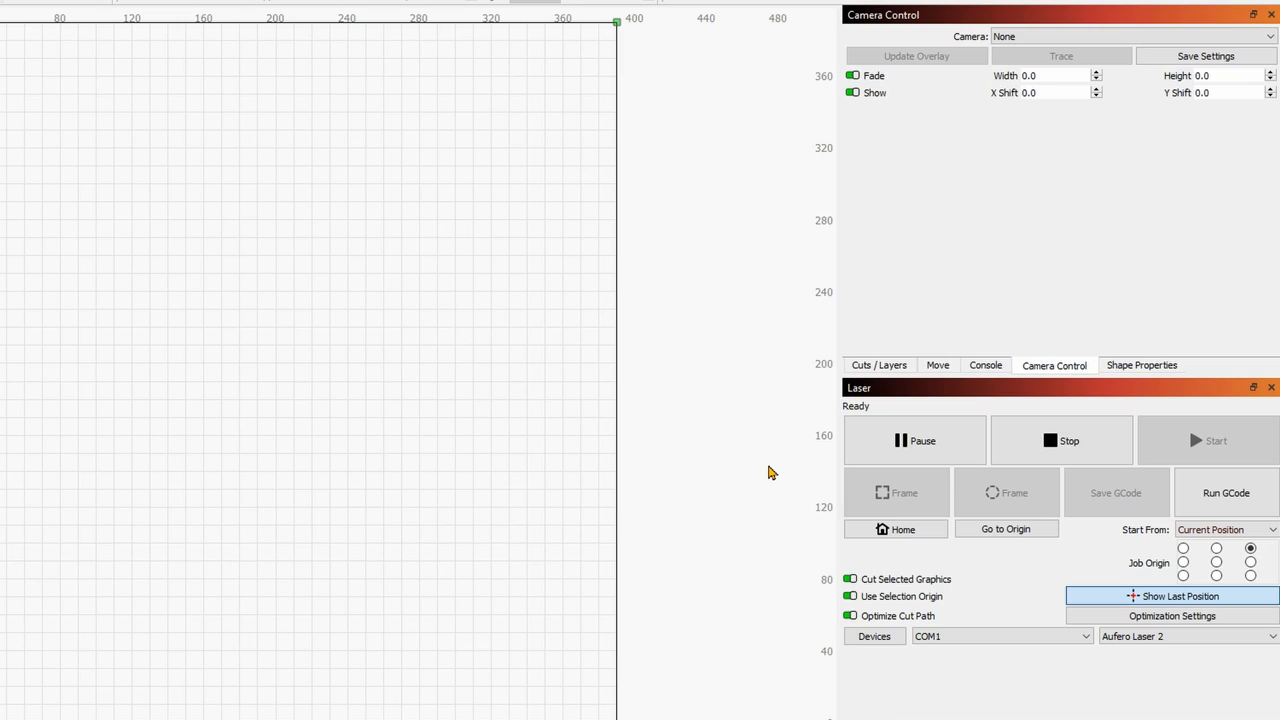
pyautogui.moveTo(817, 498)
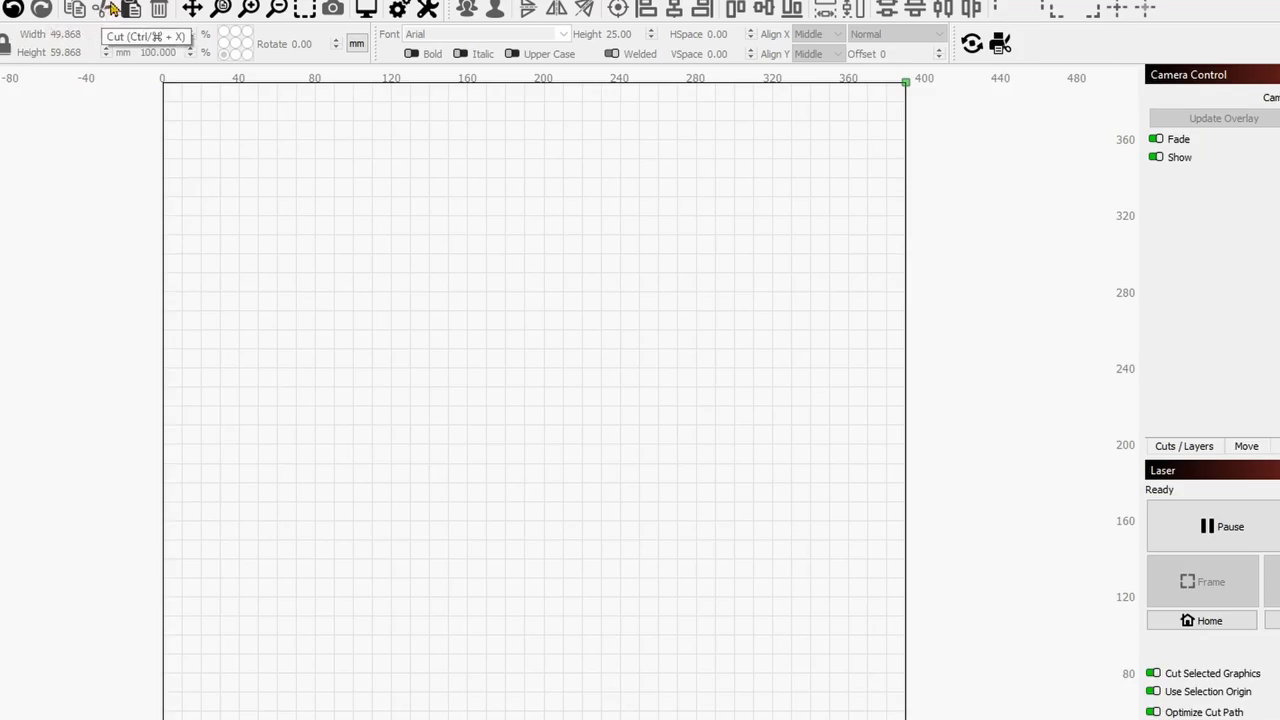
# Step: Show the Camera Control panel from the Window menu
pyautogui.click(251, 11)
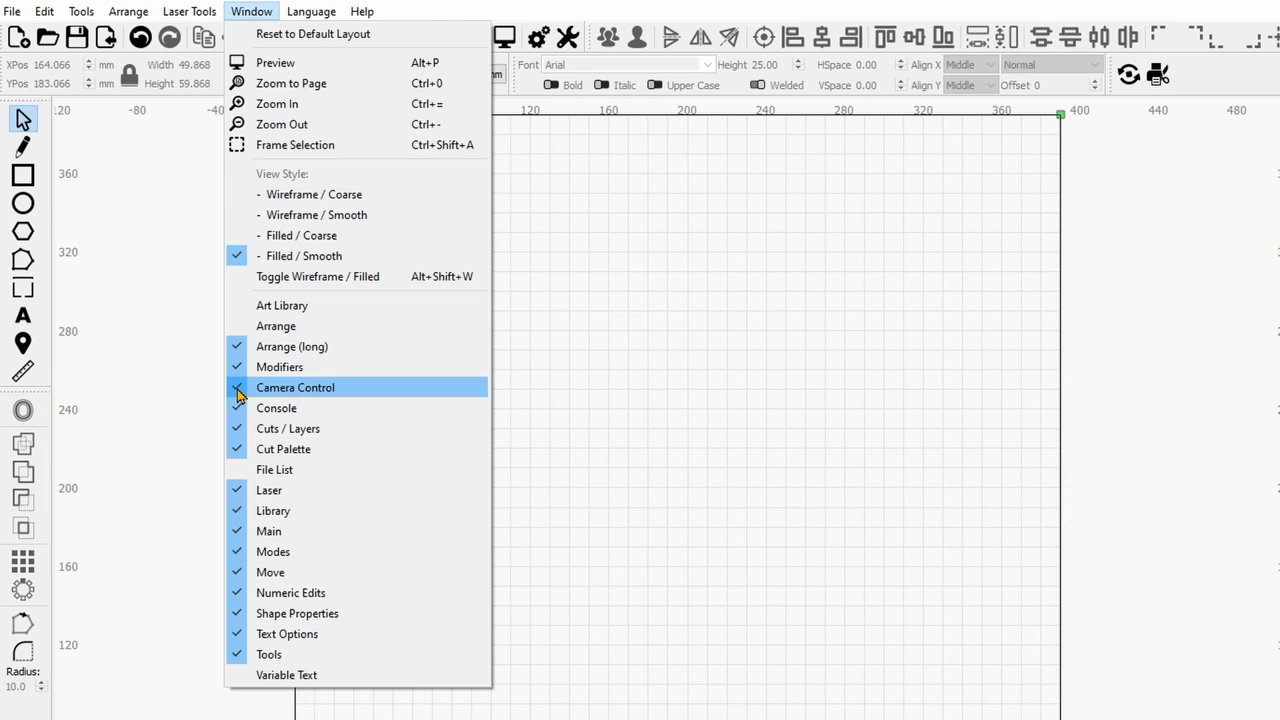
pyautogui.click(295, 387)
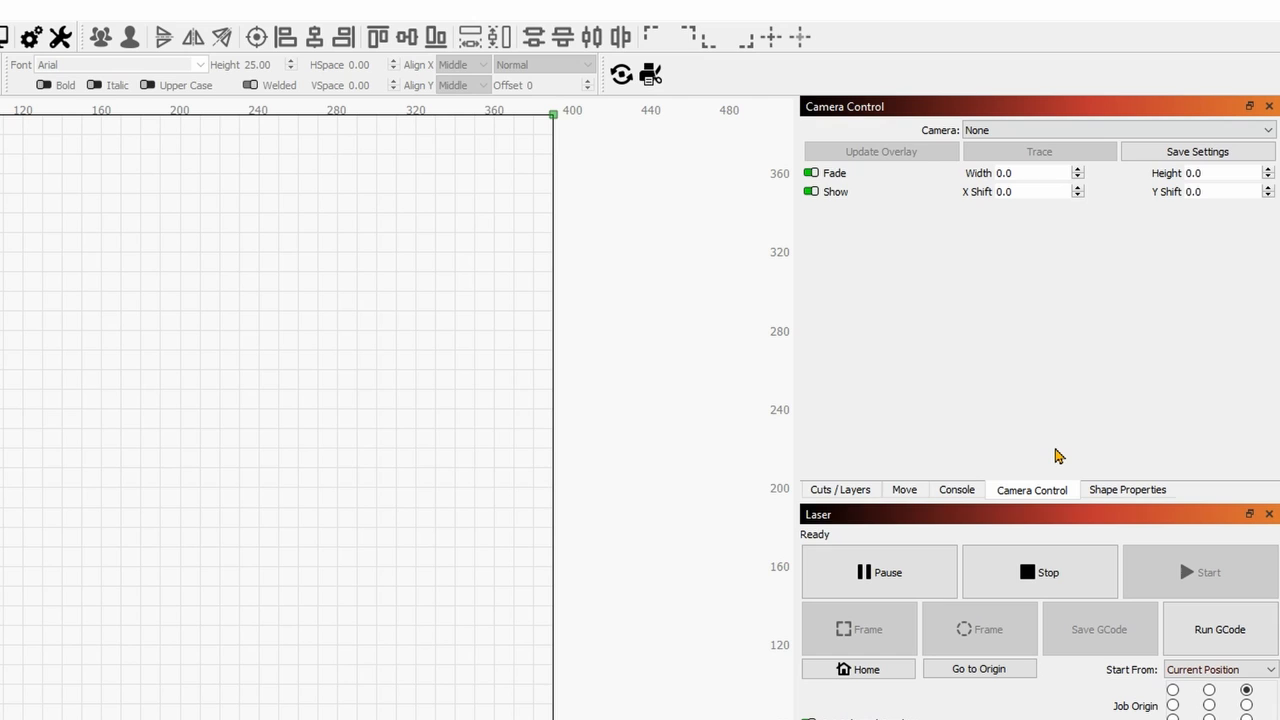
# Step: Select c922 Pro Stream Webcam as the camera and view its live feed
pyautogui.click(1115, 130)
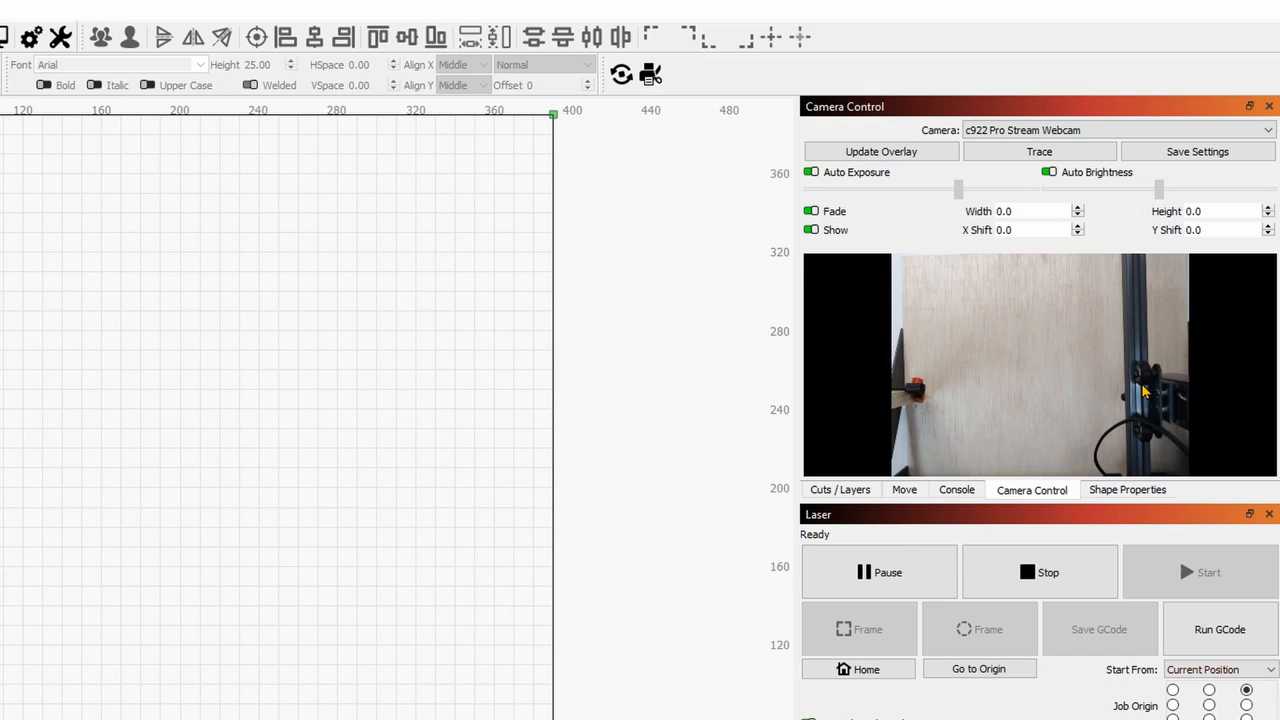
pyautogui.moveTo(1080, 374)
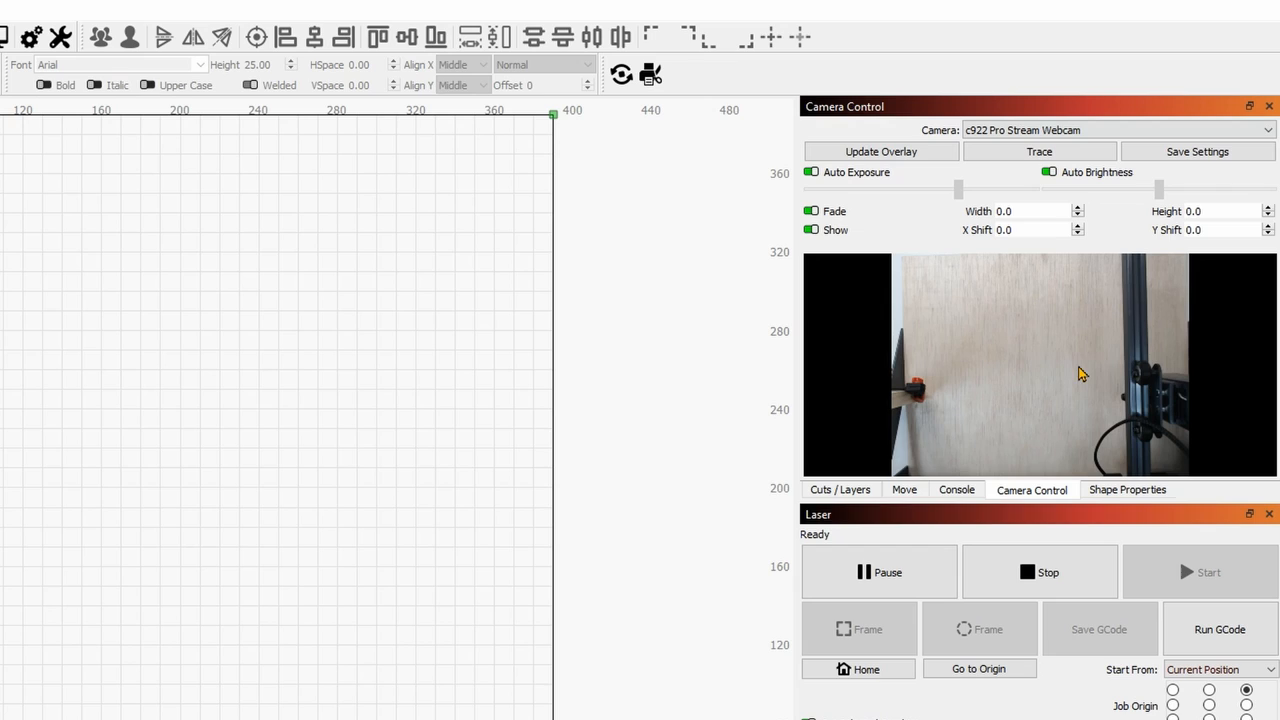
pyautogui.moveTo(1016, 383)
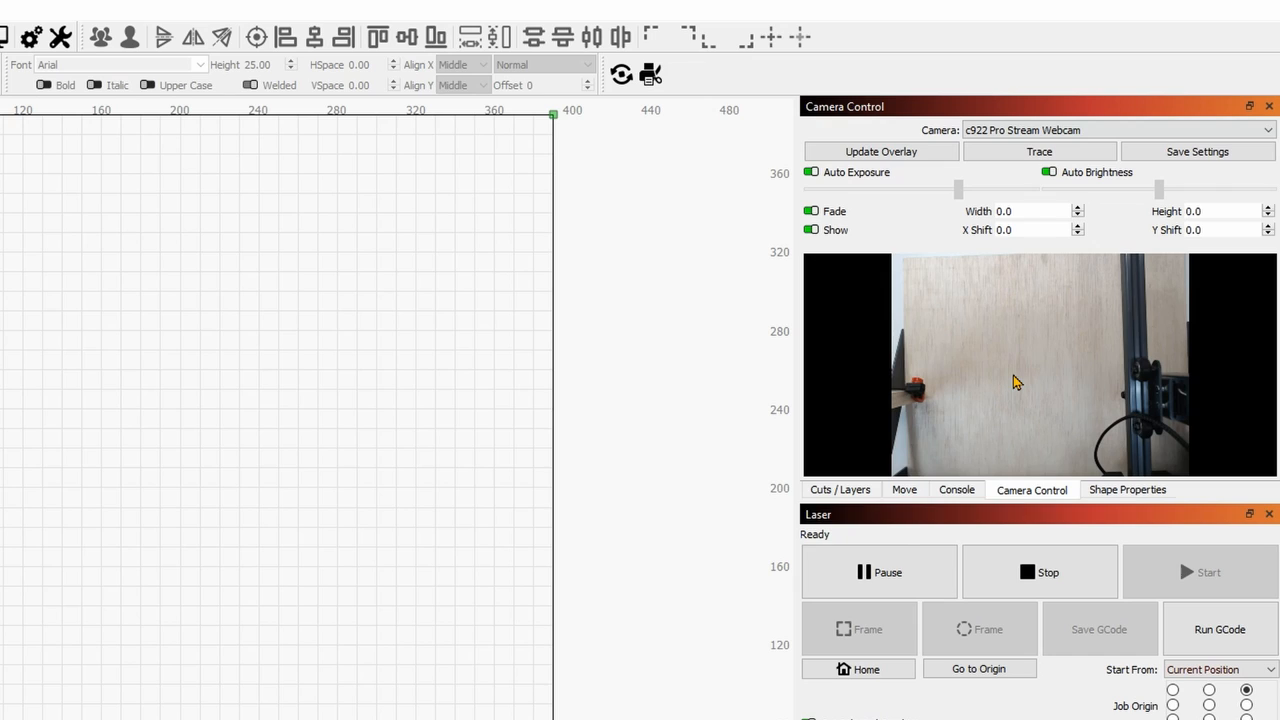
pyautogui.moveTo(1029, 424)
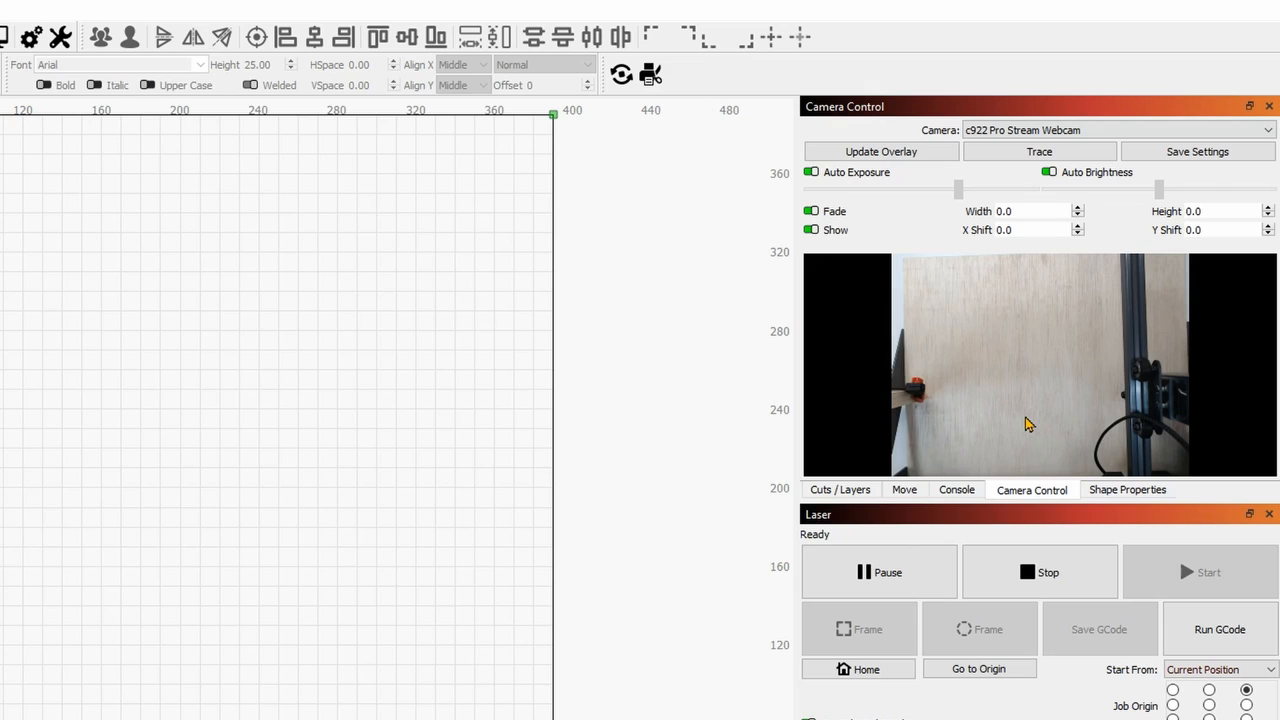
pyautogui.moveTo(1118, 380)
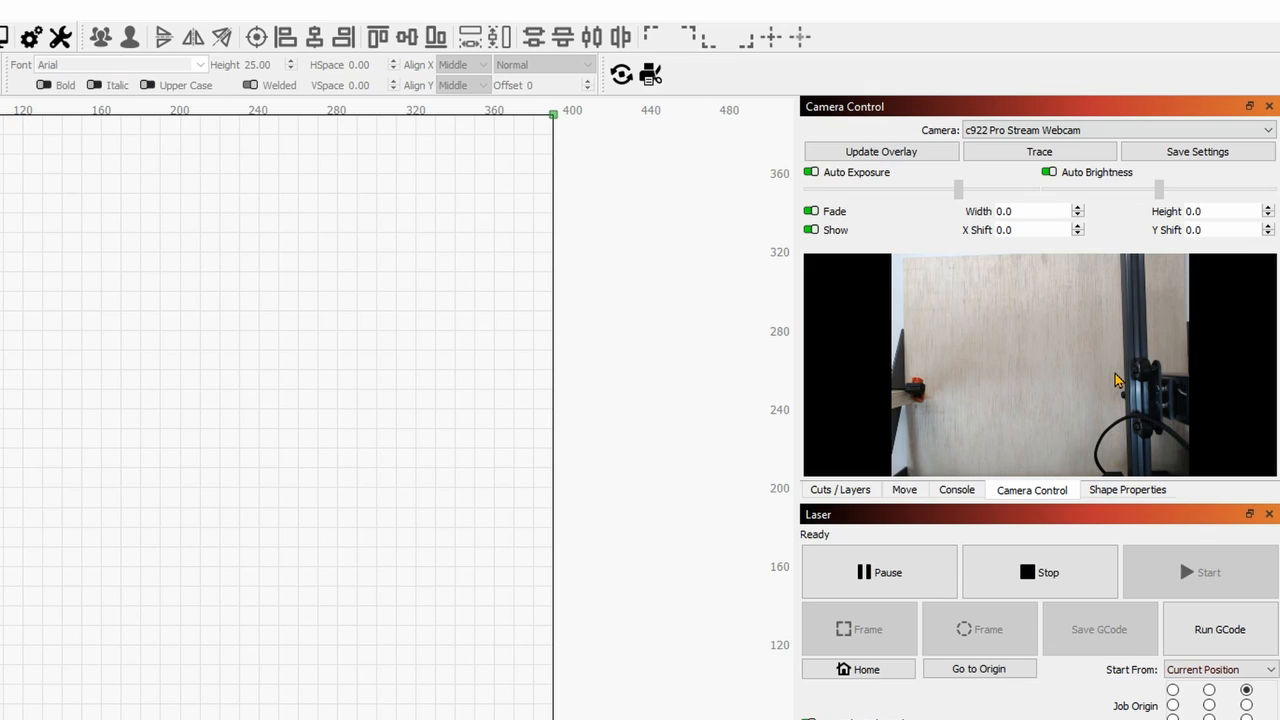
pyautogui.moveTo(1182, 388)
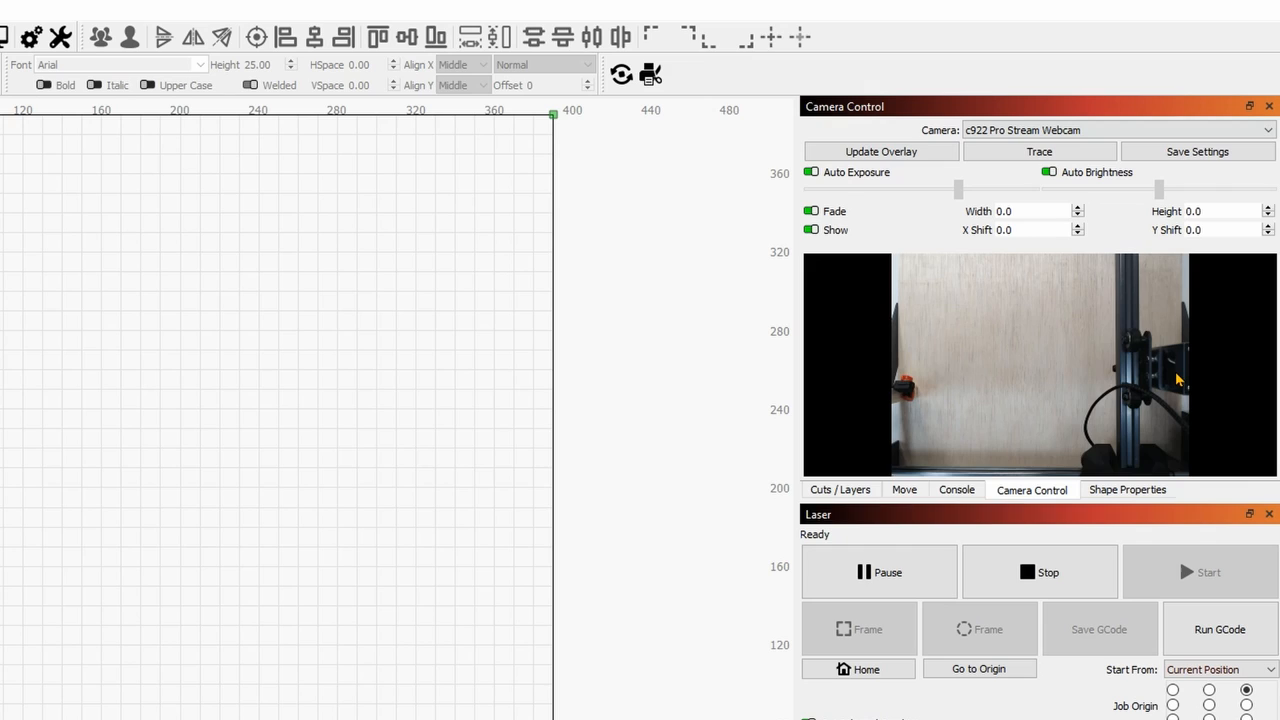
pyautogui.moveTo(1100, 478)
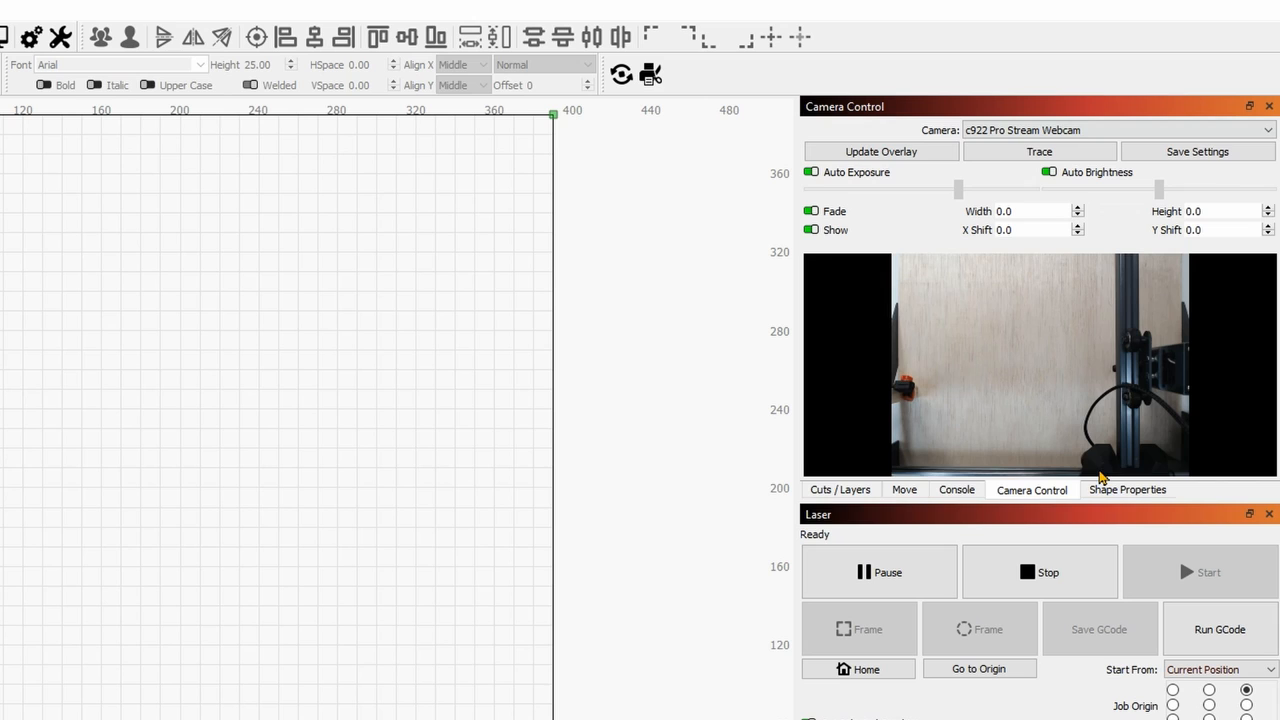
pyautogui.click(178, 11)
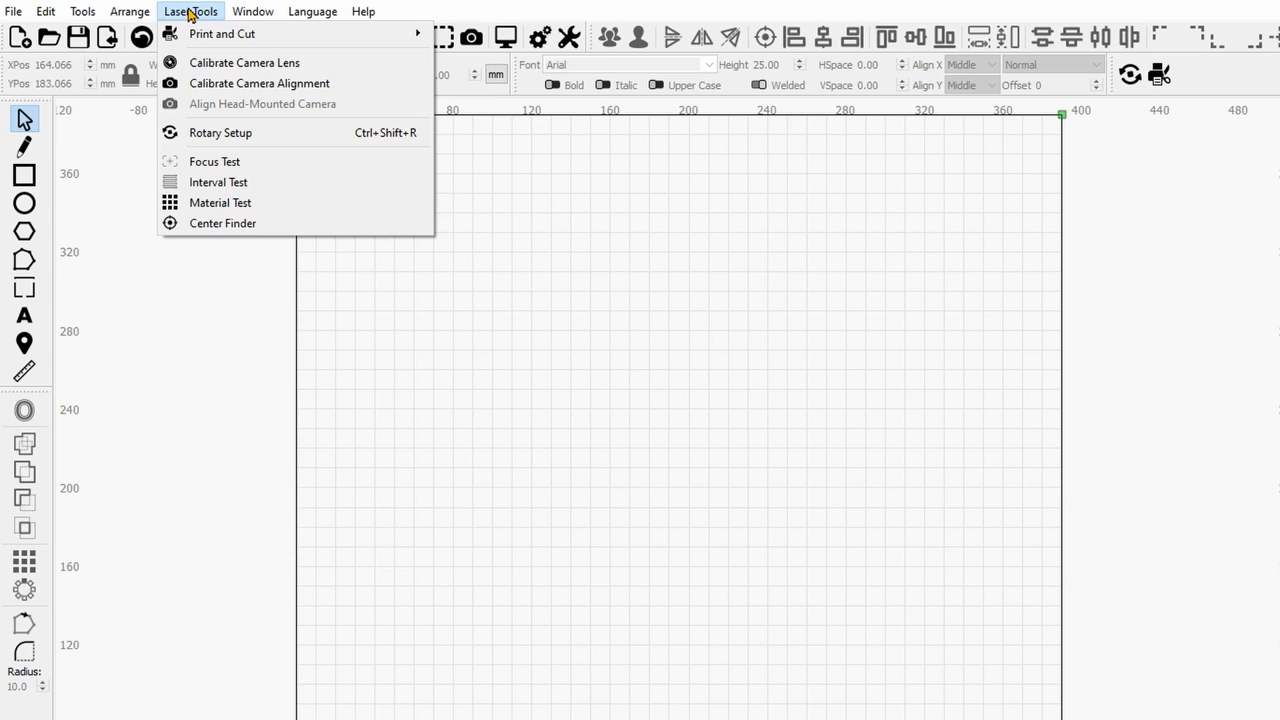
pyautogui.click(82, 11)
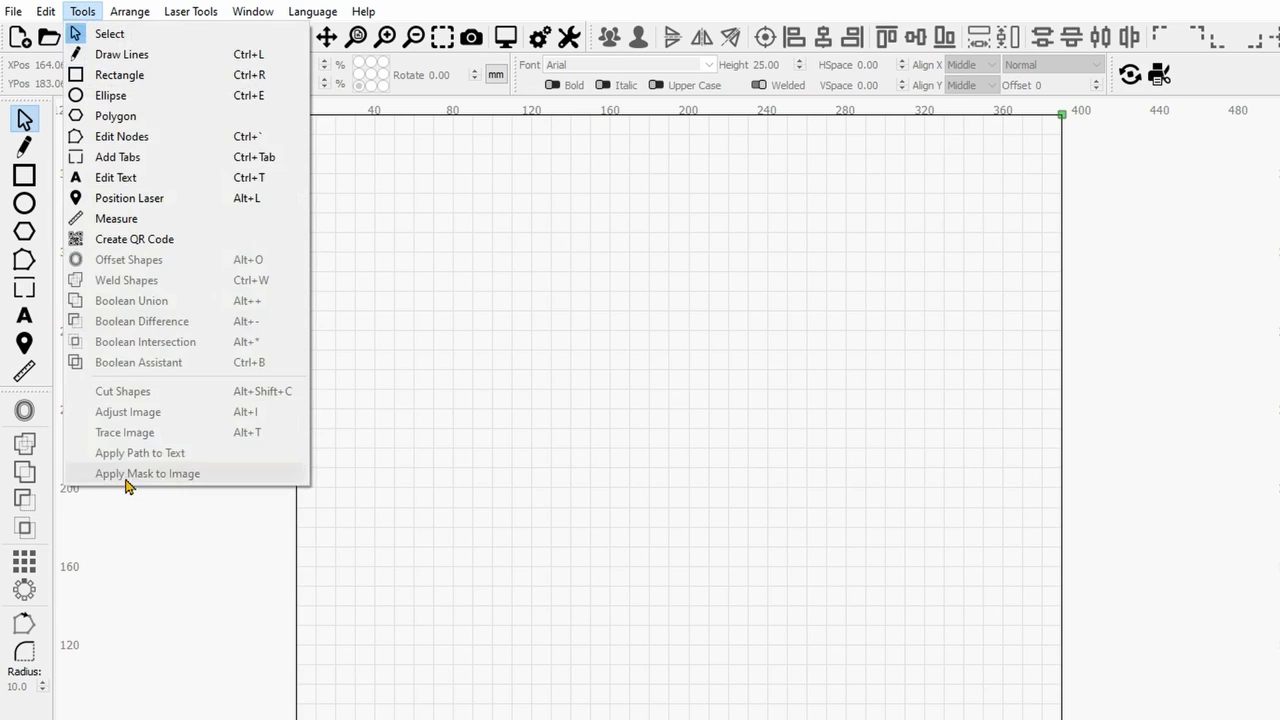
pyautogui.click(190, 11)
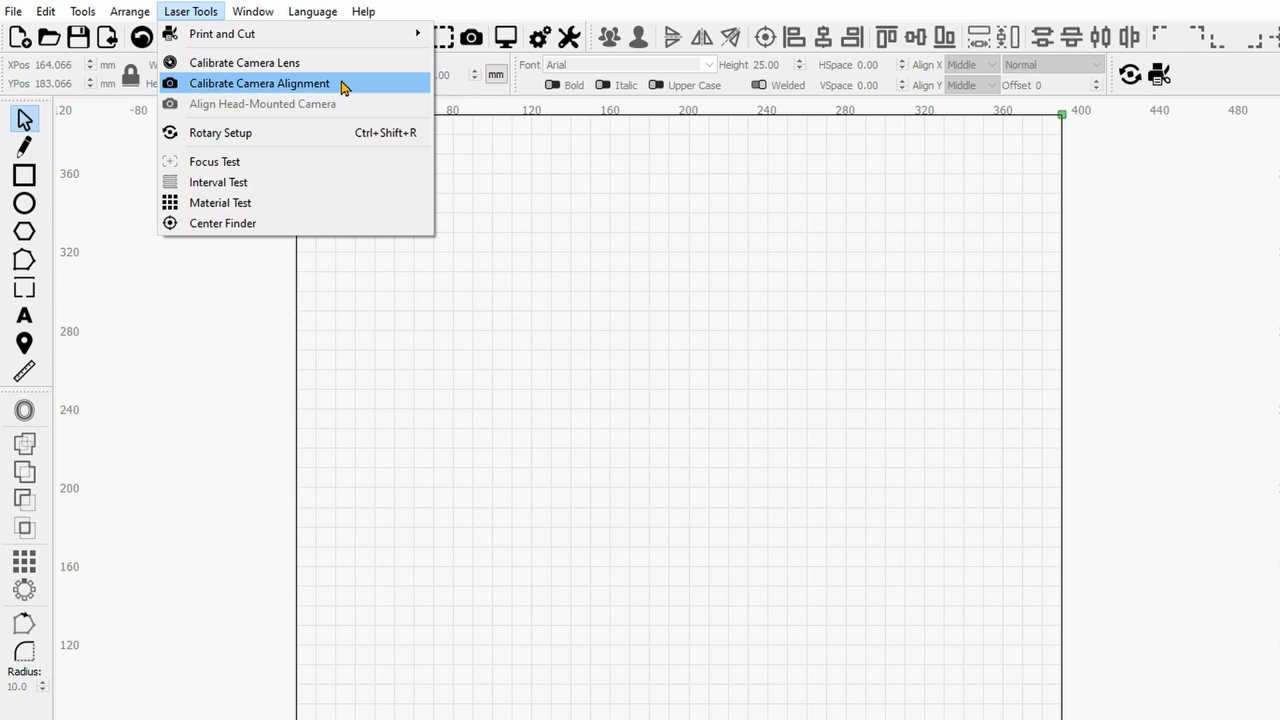
pyautogui.click(259, 83)
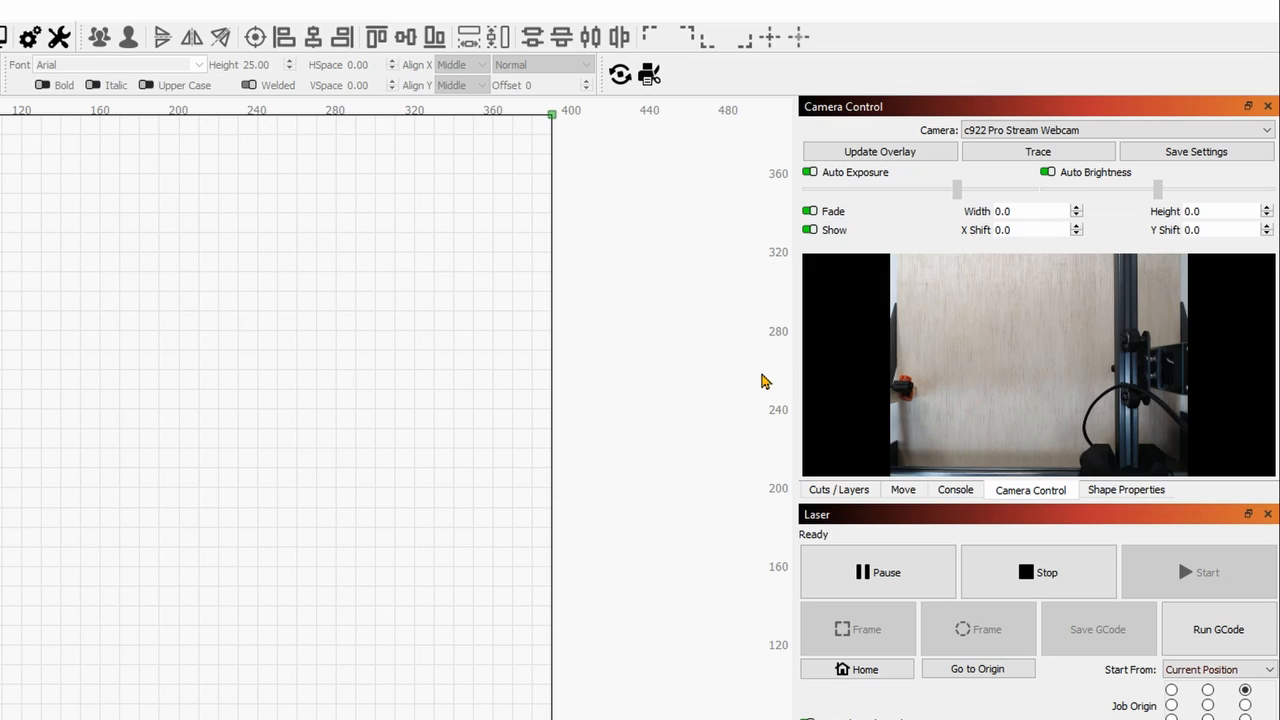
pyautogui.moveTo(1106, 347)
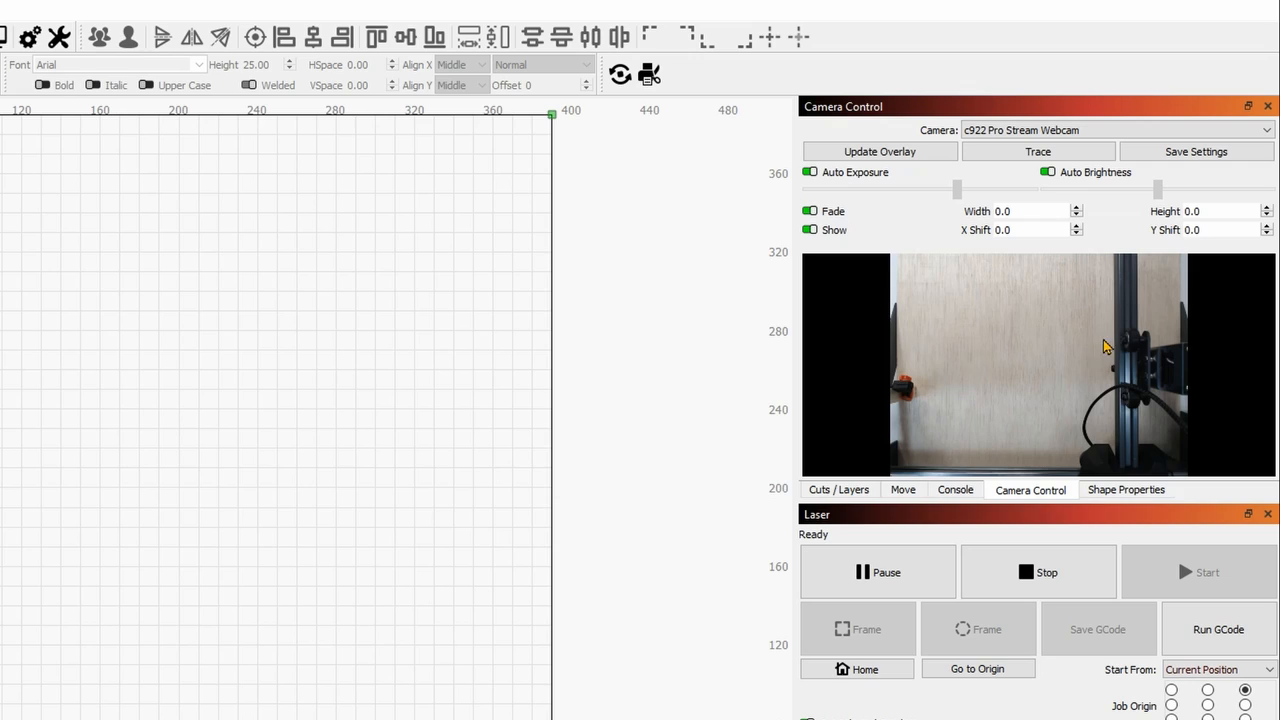
pyautogui.moveTo(472, 268)
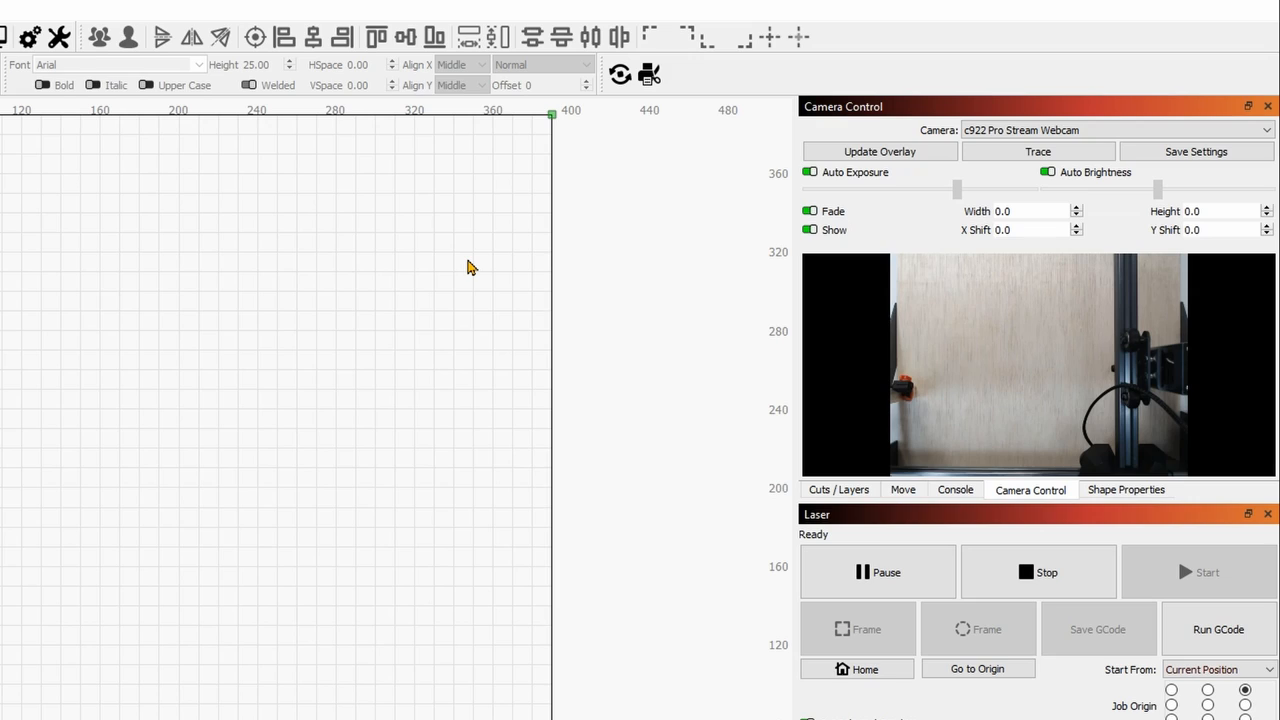
pyautogui.moveTo(510, 288)
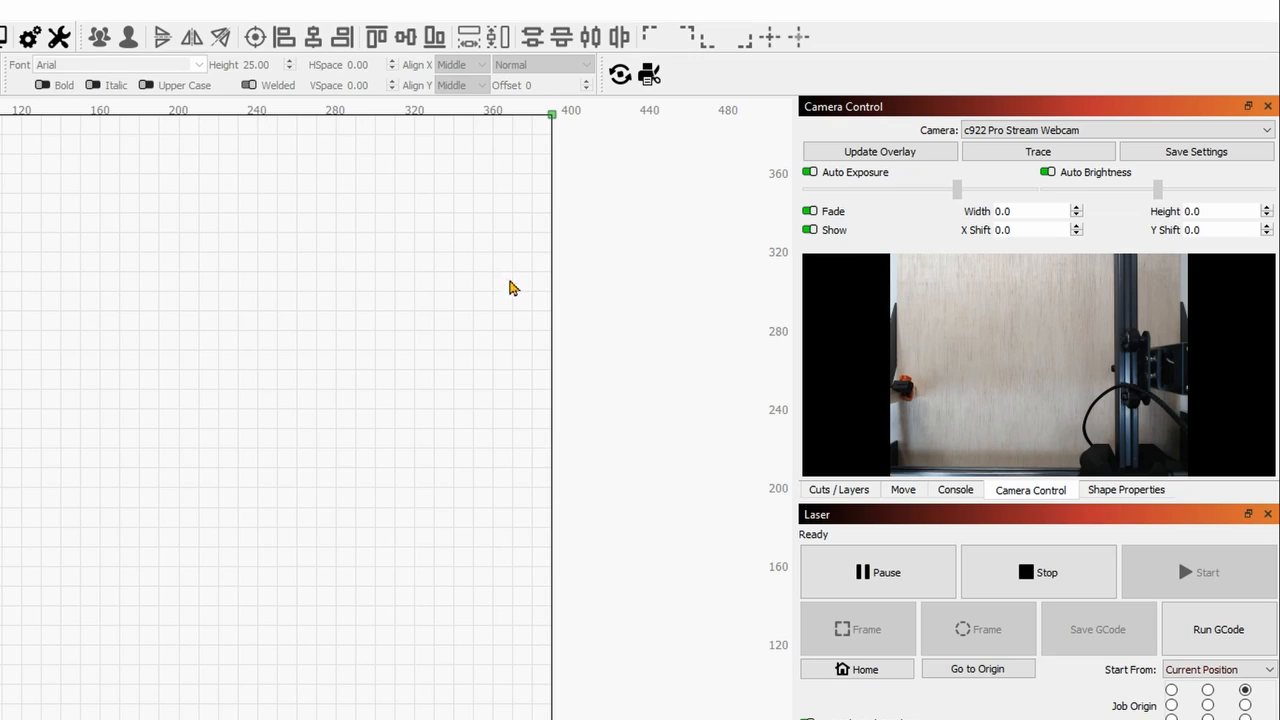
pyautogui.moveTo(455, 363)
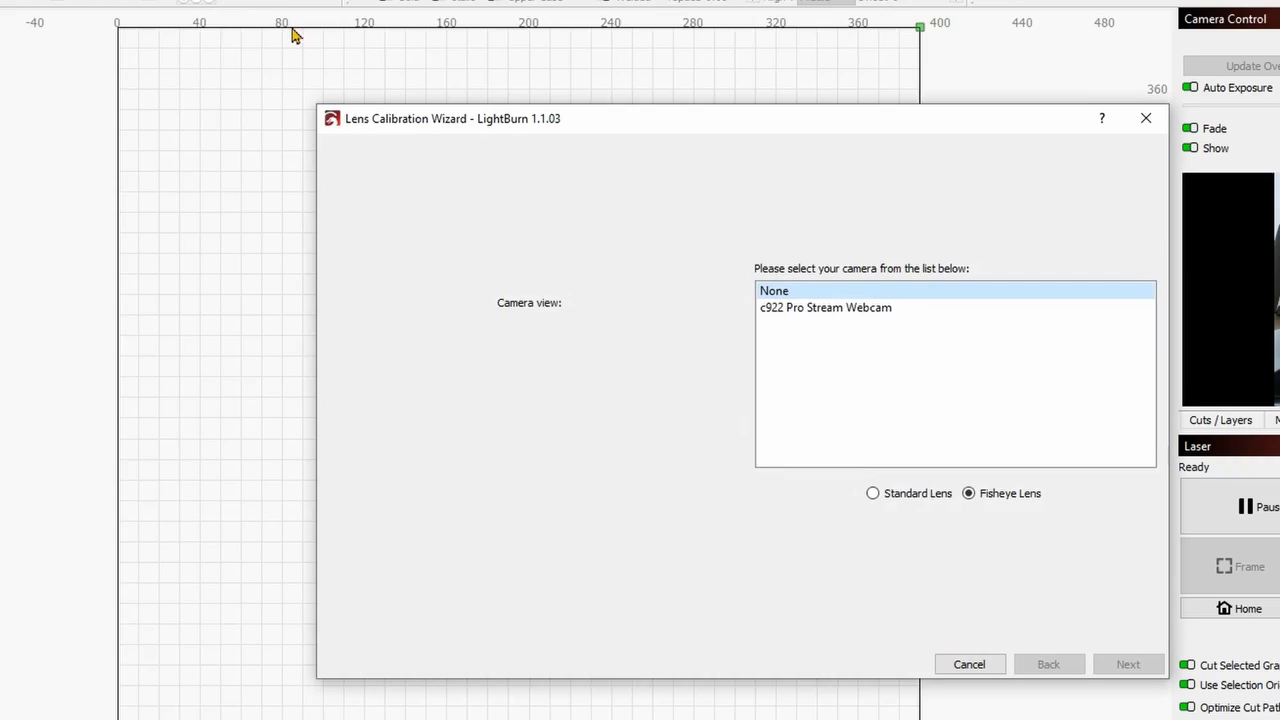
# Step: Choose c922 Pro Stream Webcam with the Fisheye Lens type for calibration
pyautogui.click(825, 307)
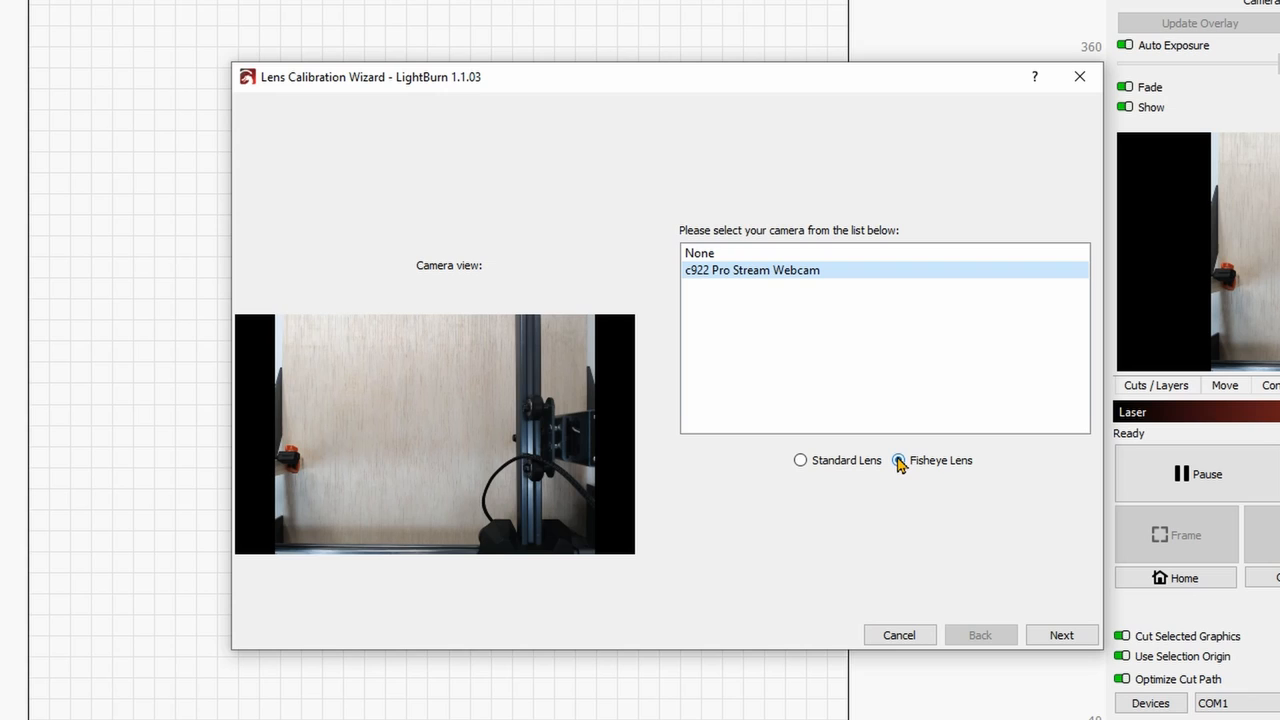
pyautogui.click(1061, 635)
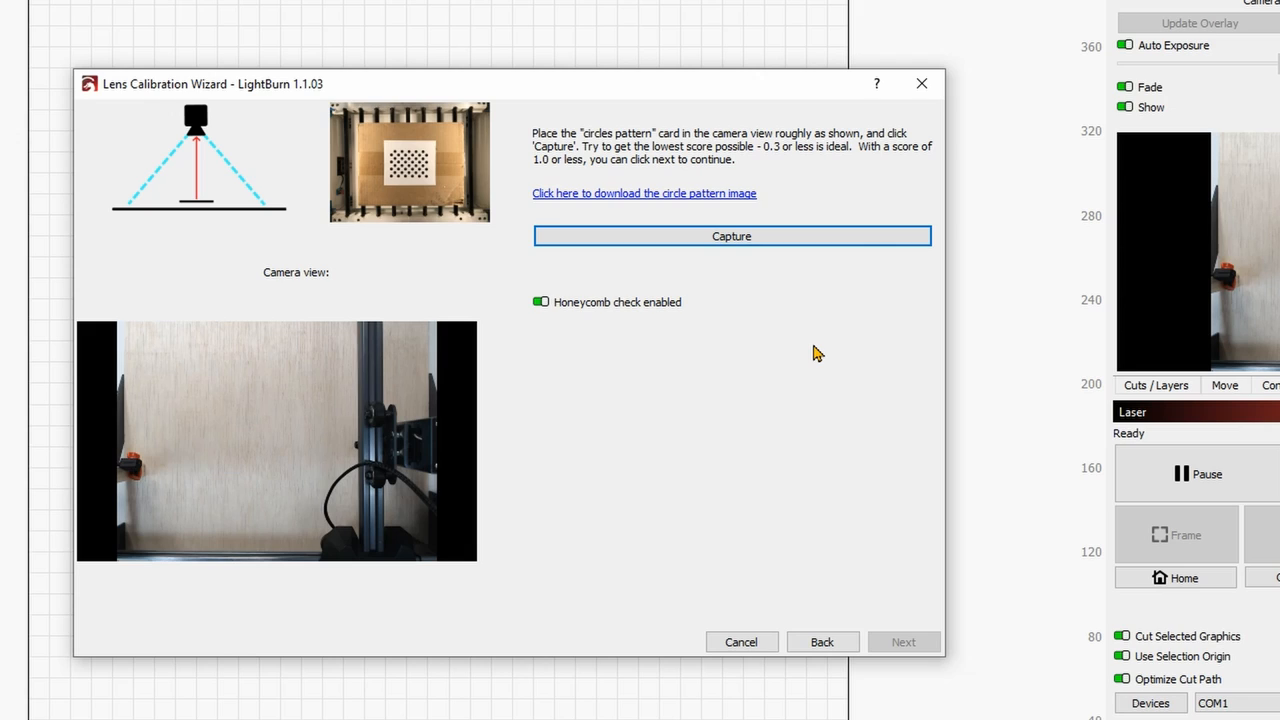
pyautogui.moveTo(562, 512)
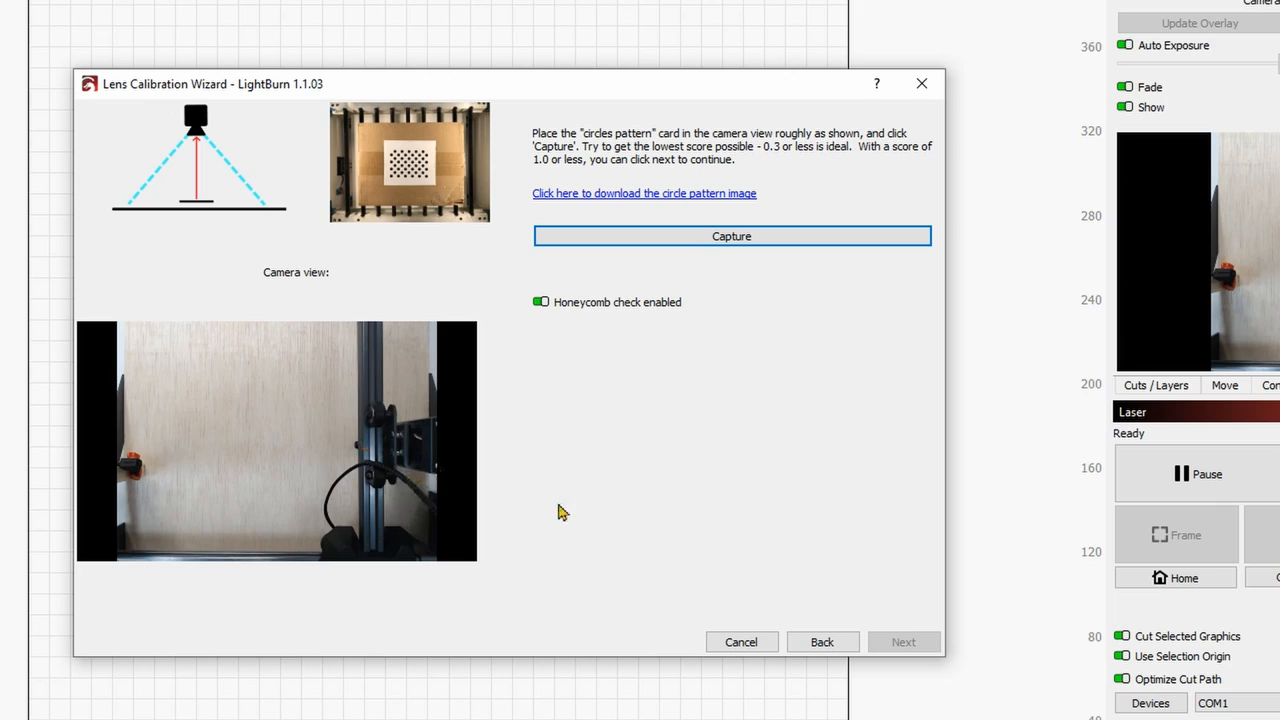
pyautogui.moveTo(645, 205)
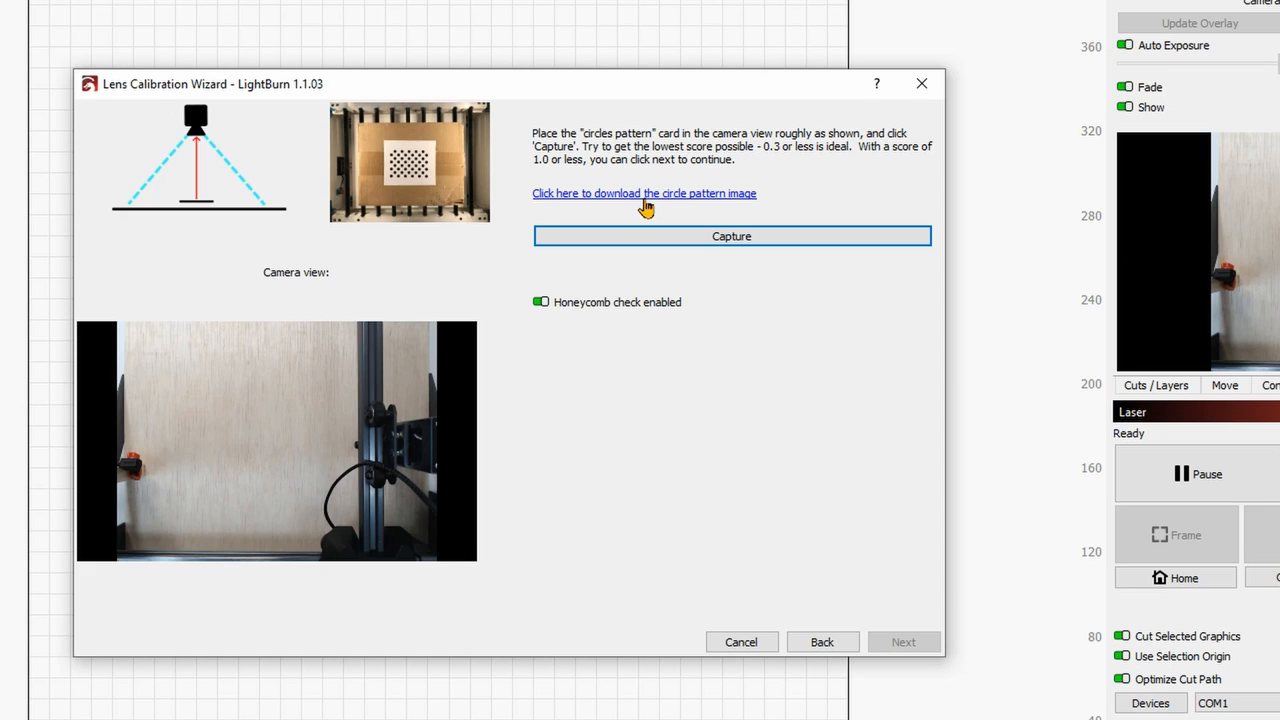
# Step: Download the circle calibration pattern and open Calibration-Circles.png
pyautogui.click(643, 193)
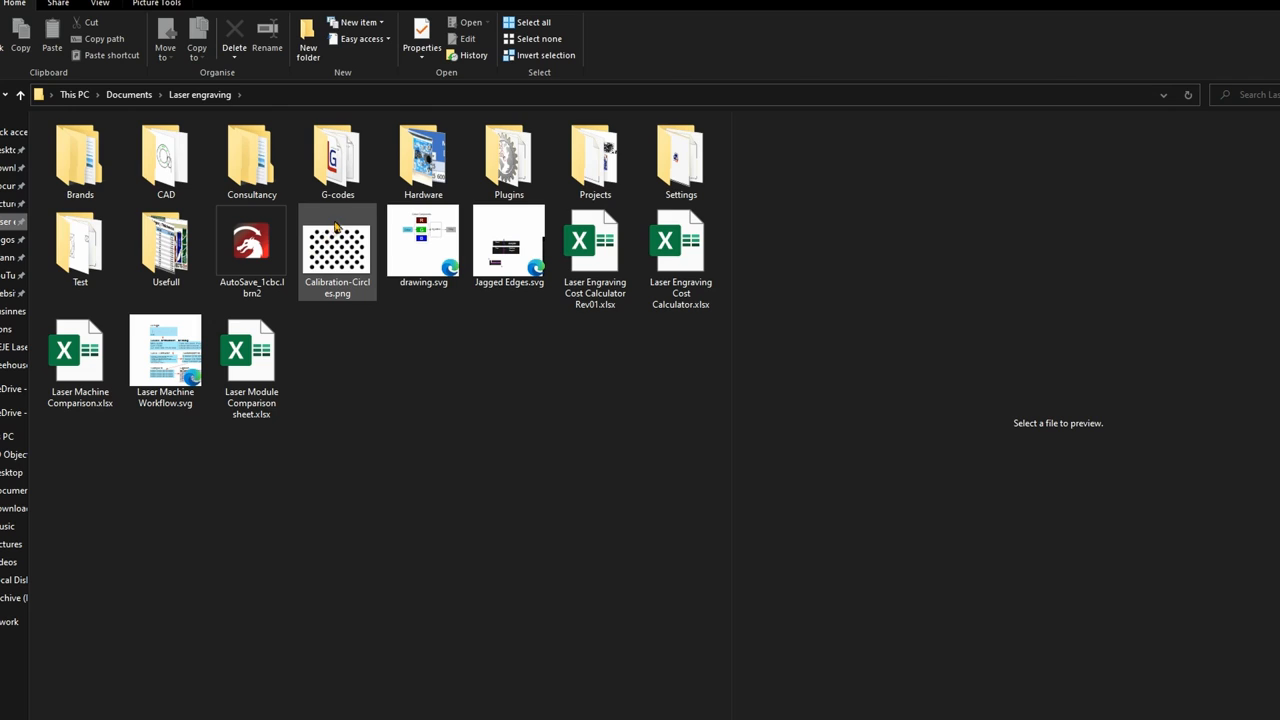
pyautogui.doubleClick(337, 243)
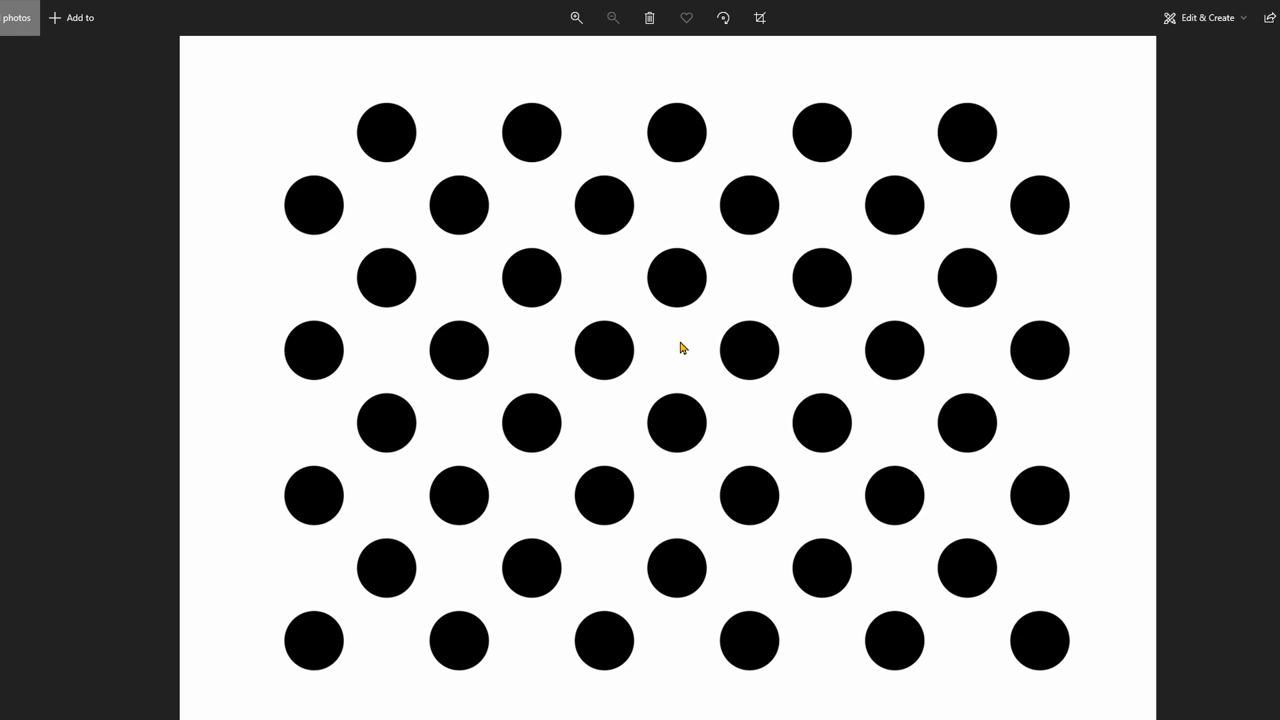
pyautogui.moveTo(843, 356)
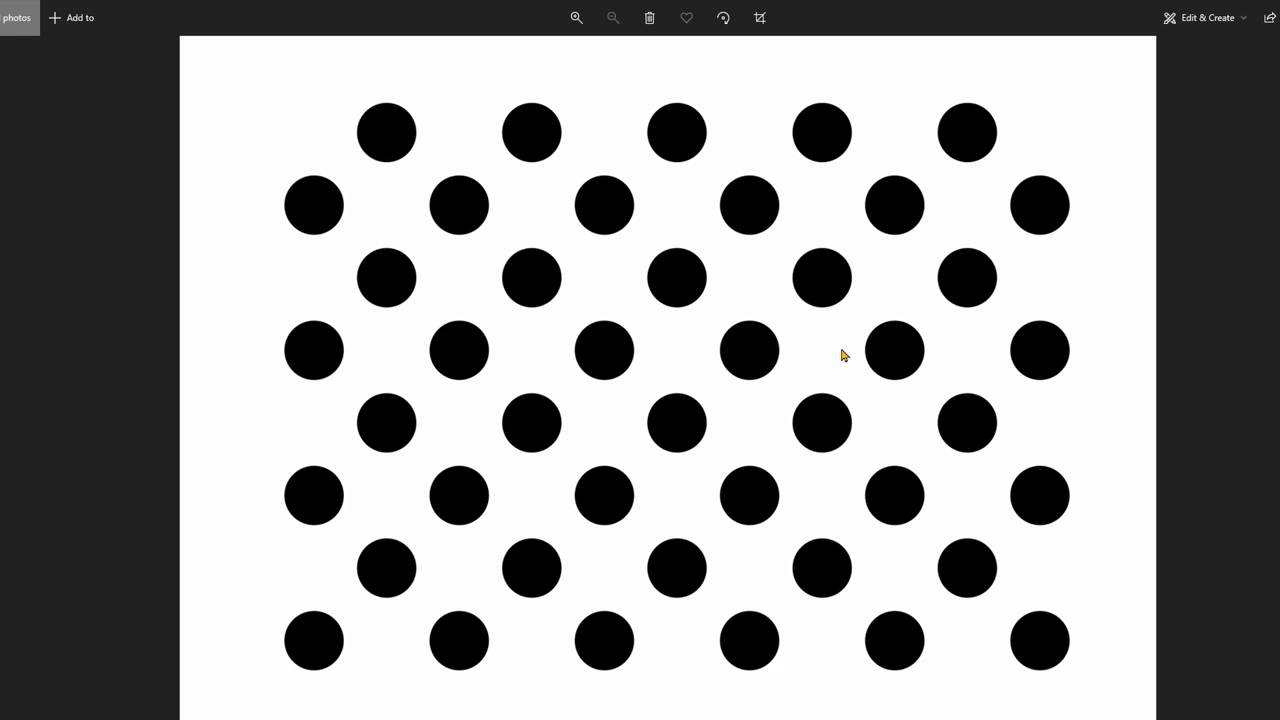
pyautogui.moveTo(898, 350)
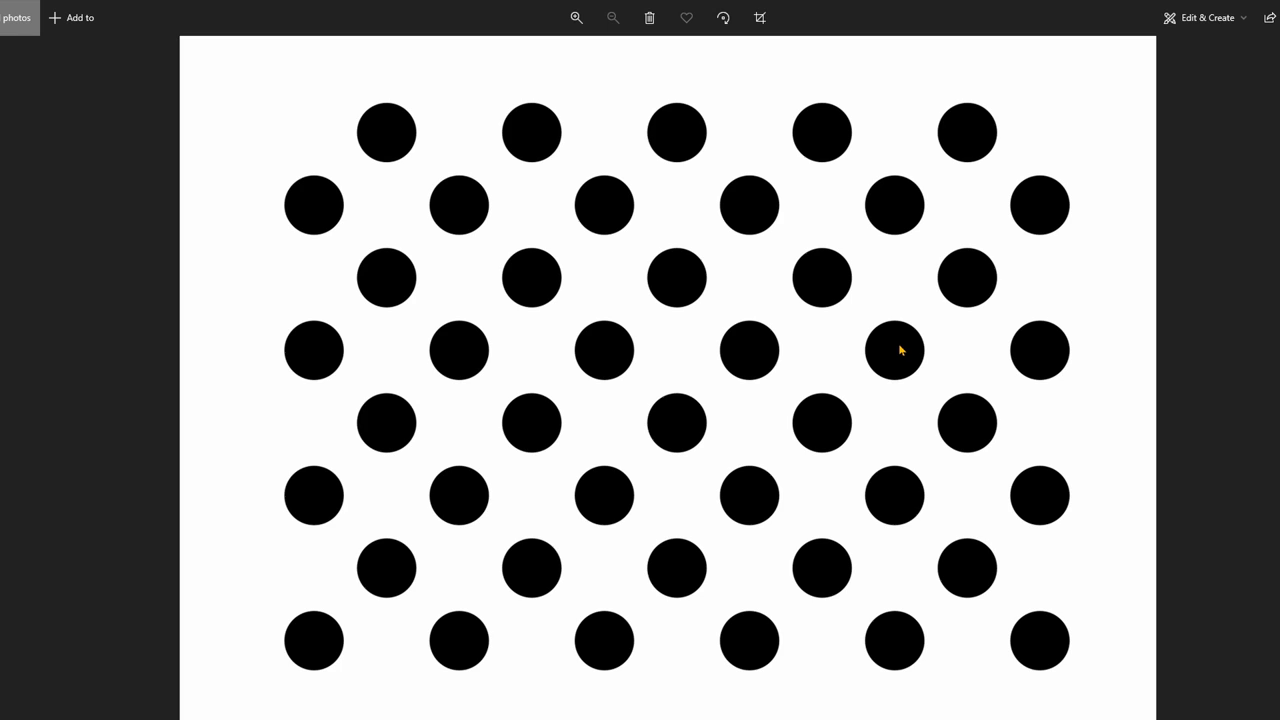
pyautogui.moveTo(721, 425)
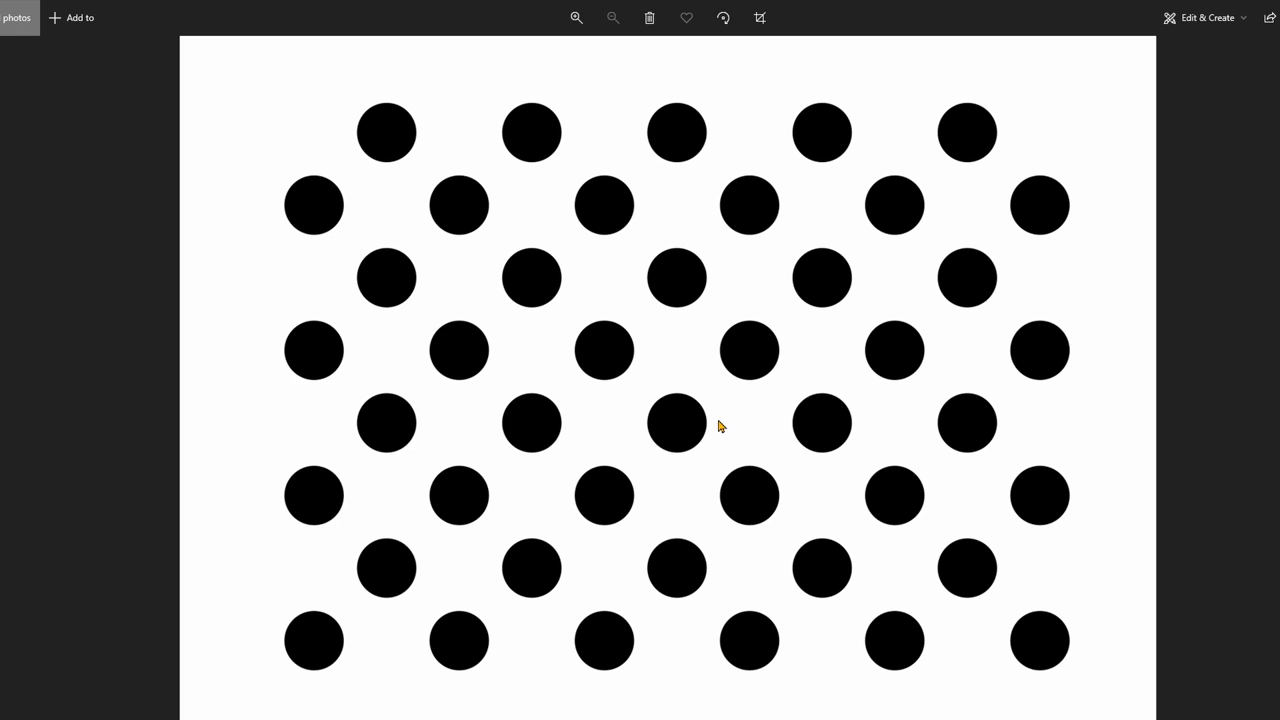
pyautogui.moveTo(845, 367)
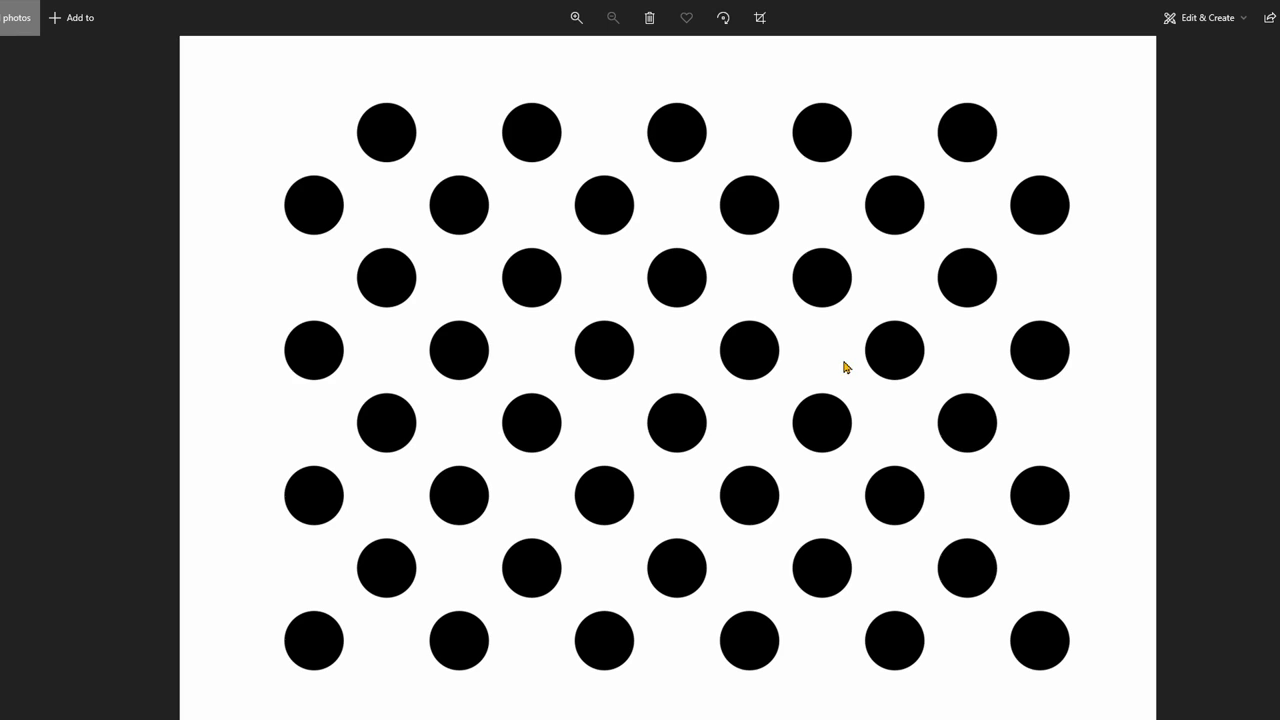
pyautogui.moveTo(1093, 215)
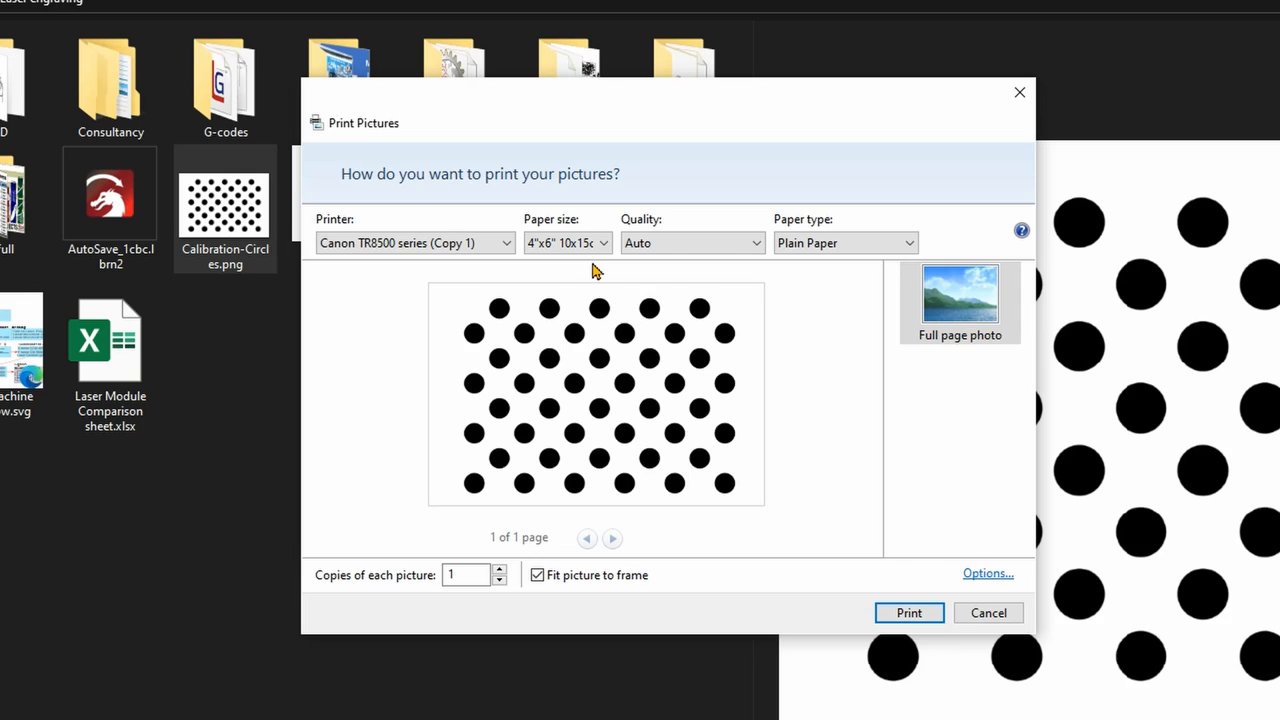
pyautogui.moveTo(987, 613)
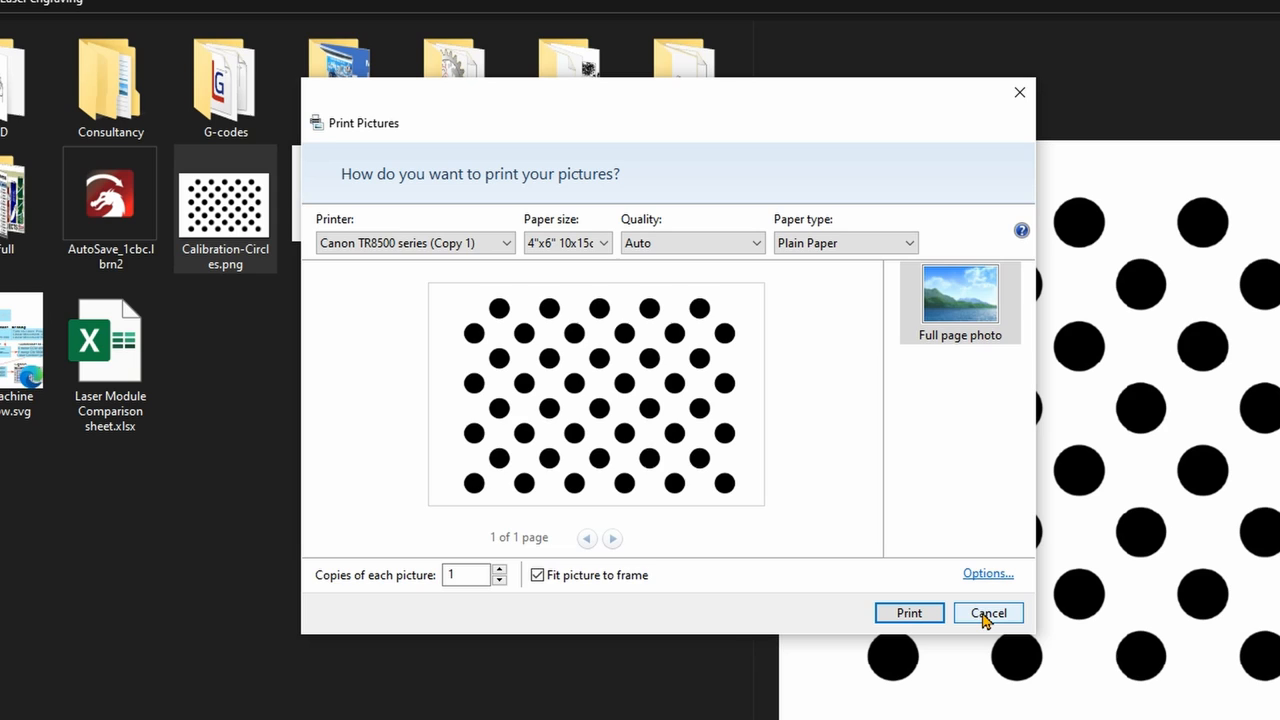
# Step: Cancel Print Pictures and select the circle pattern image in Word
pyautogui.click(987, 612)
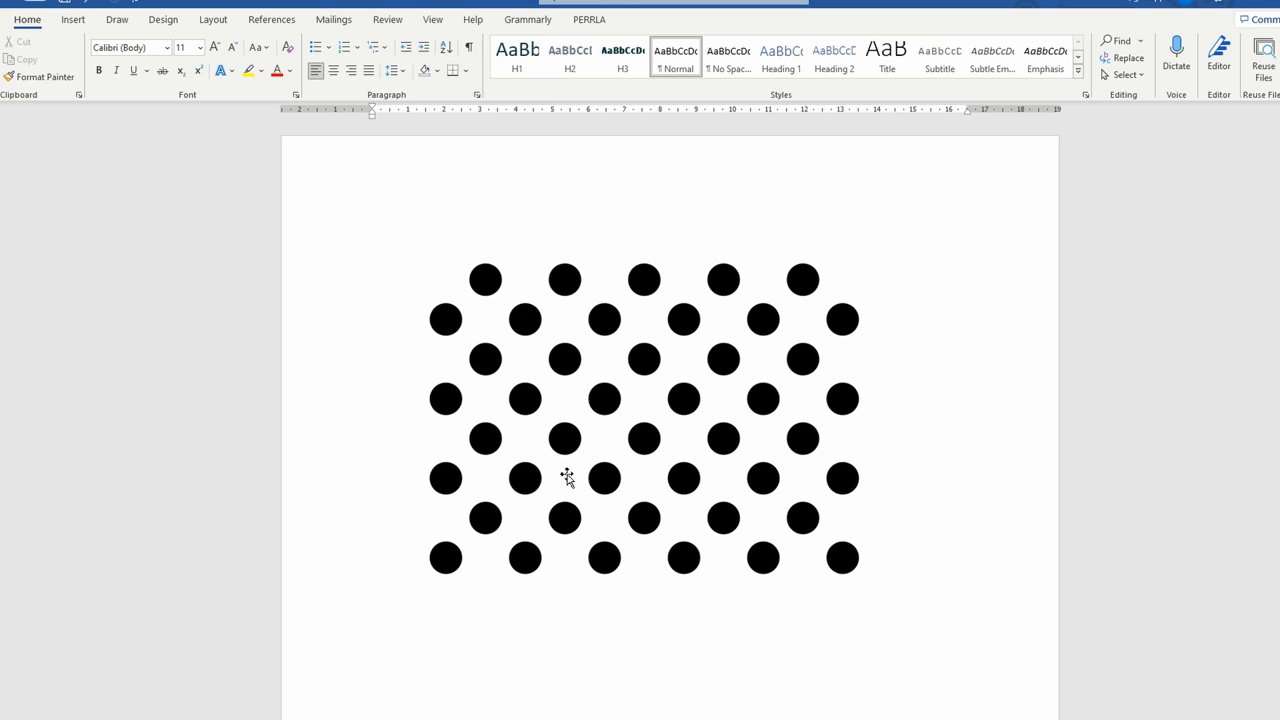
pyautogui.click(845, 41)
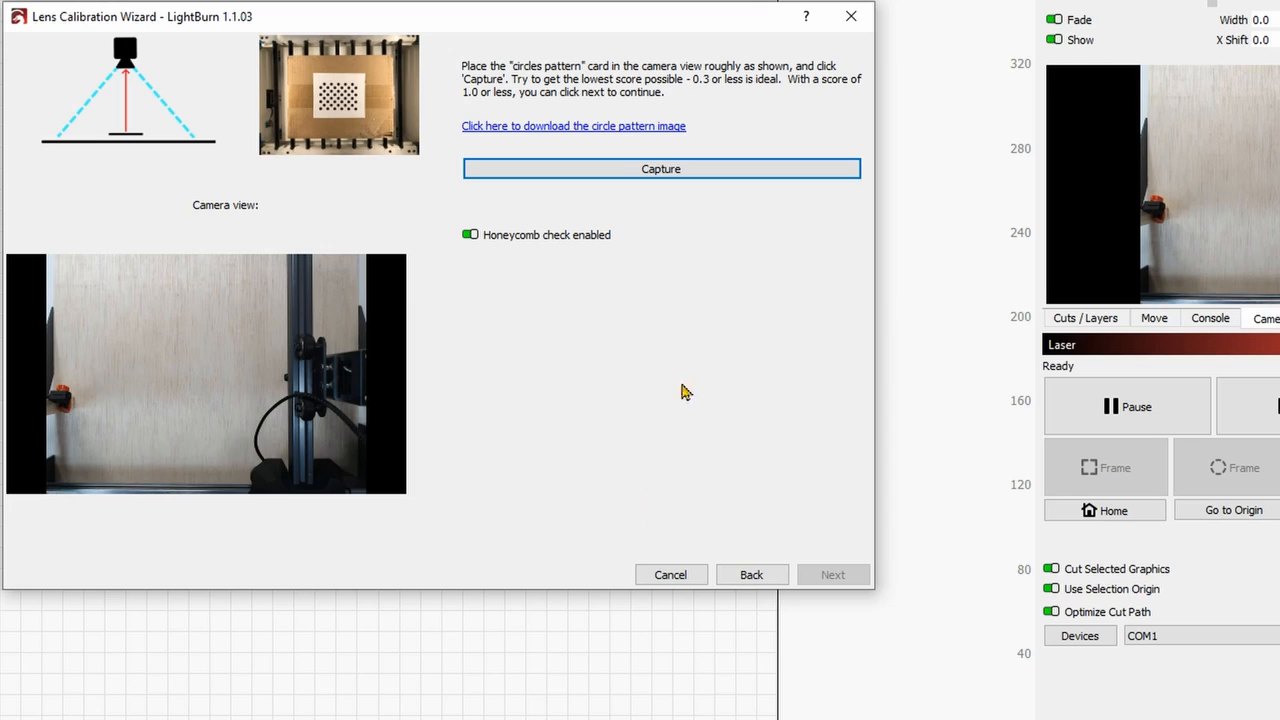
pyautogui.moveTo(183, 143)
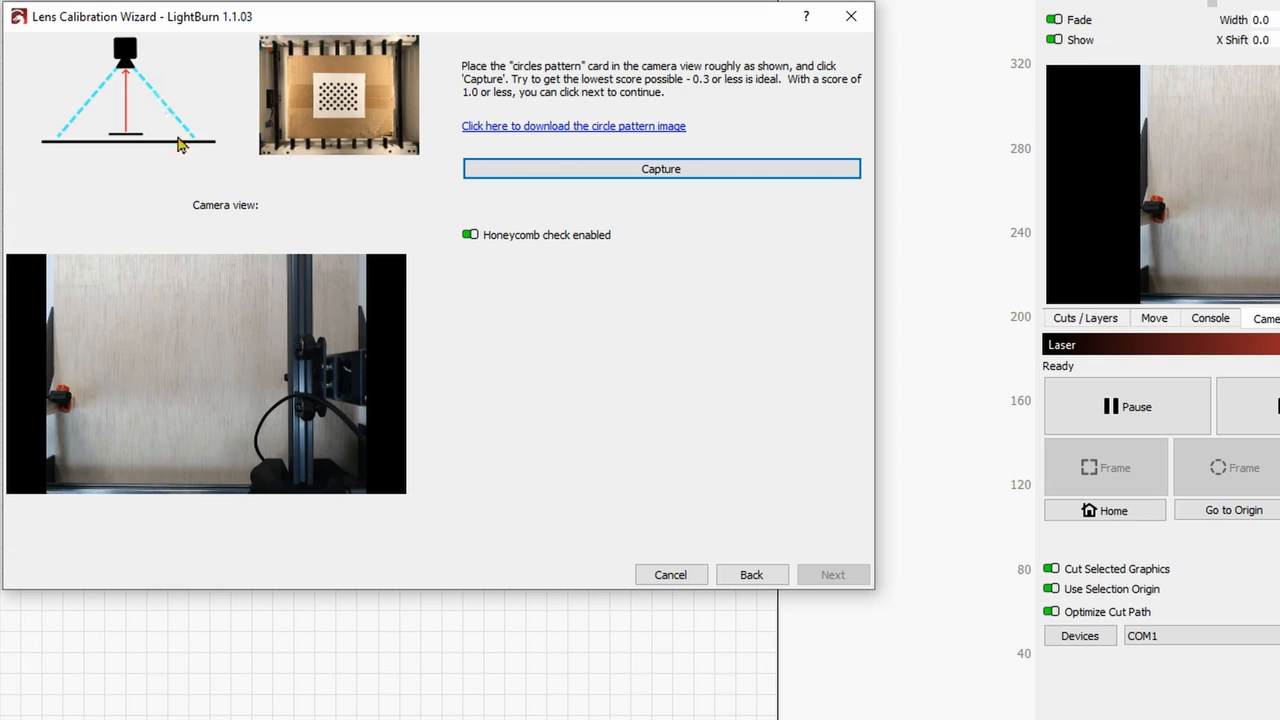
pyautogui.moveTo(335, 110)
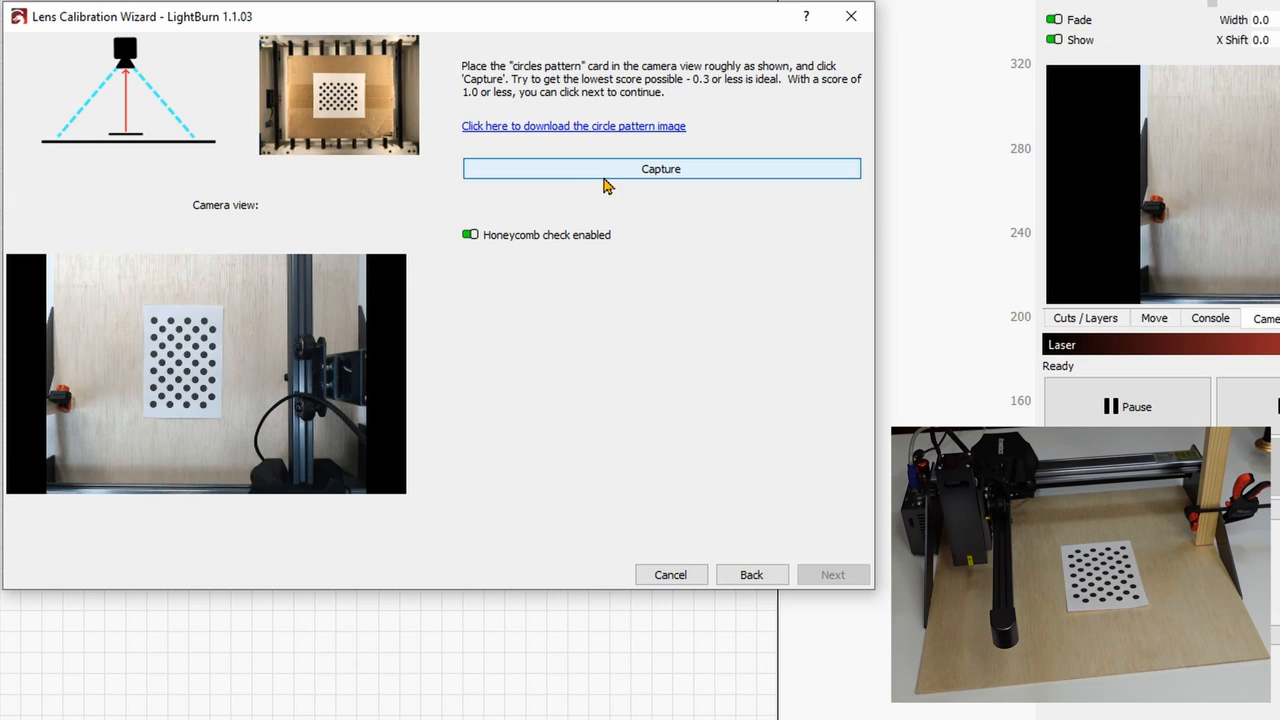
# Step: Capture the first circle-pattern image, scoring 0.12
pyautogui.click(660, 168)
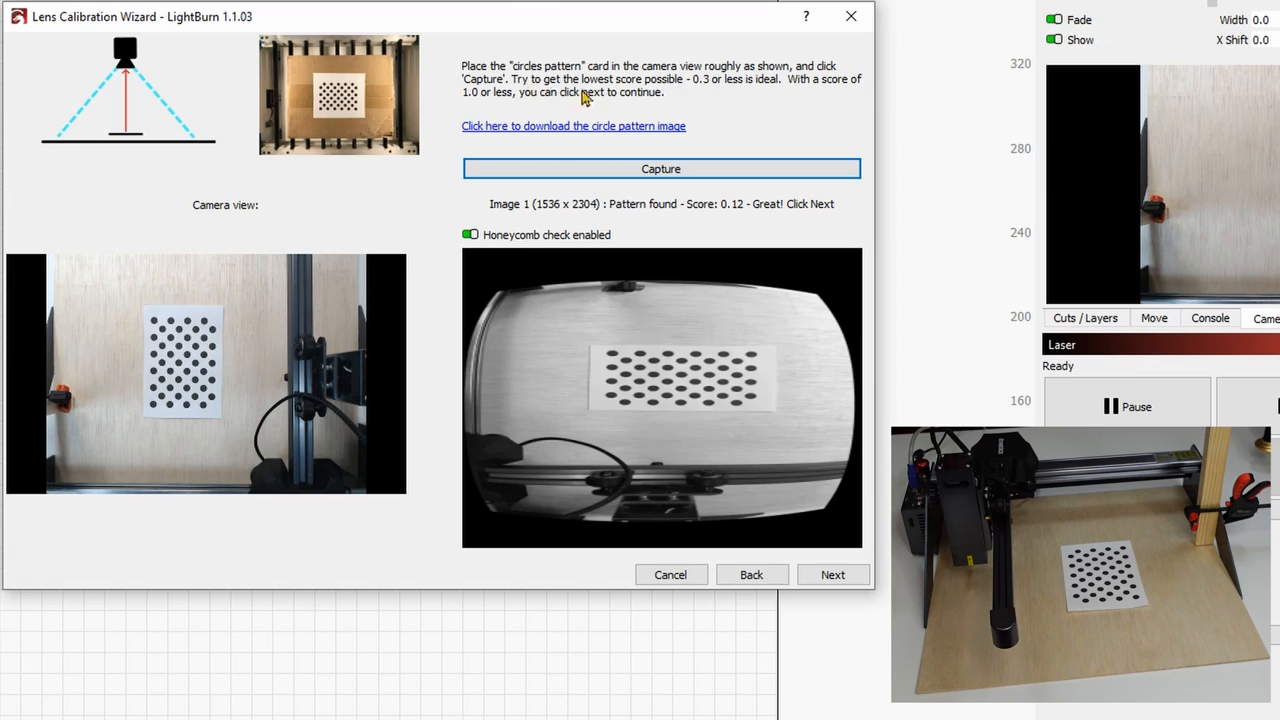
pyautogui.moveTo(753, 224)
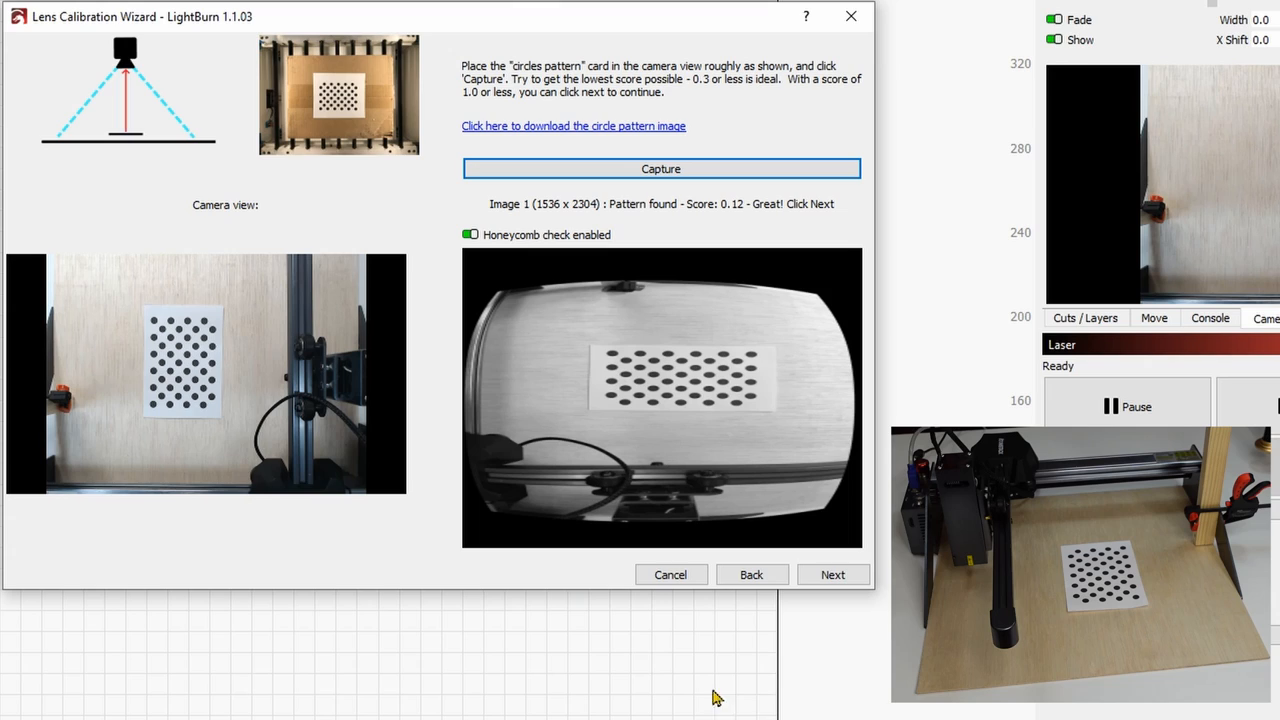
# Step: Capture the calibration card at the remaining positions until the wizard finishes
pyautogui.click(660, 168)
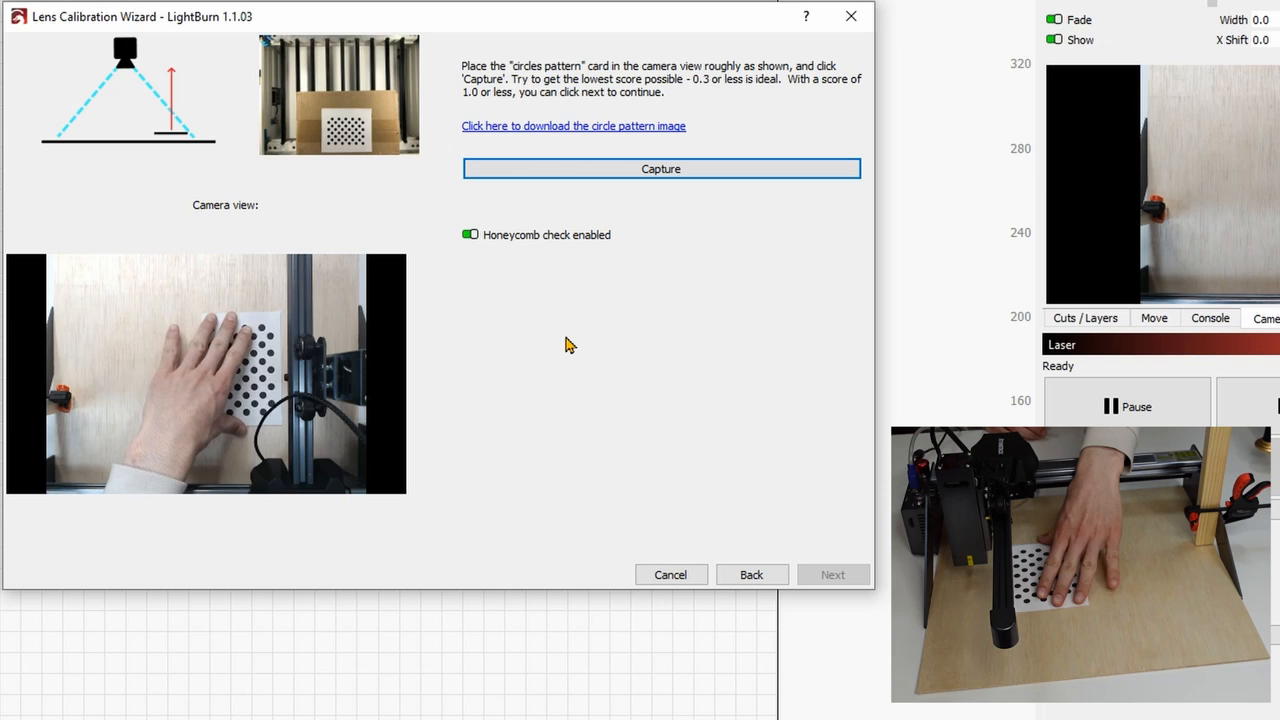
pyautogui.click(660, 168)
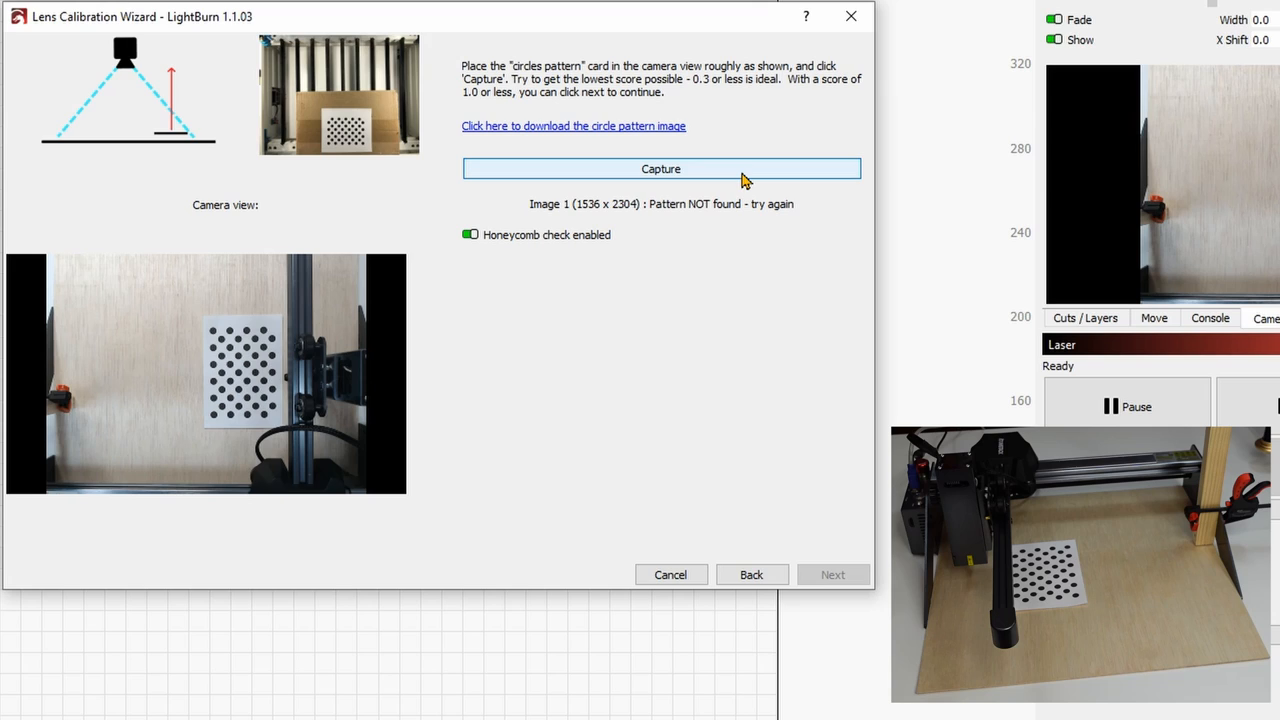
pyautogui.click(660, 168)
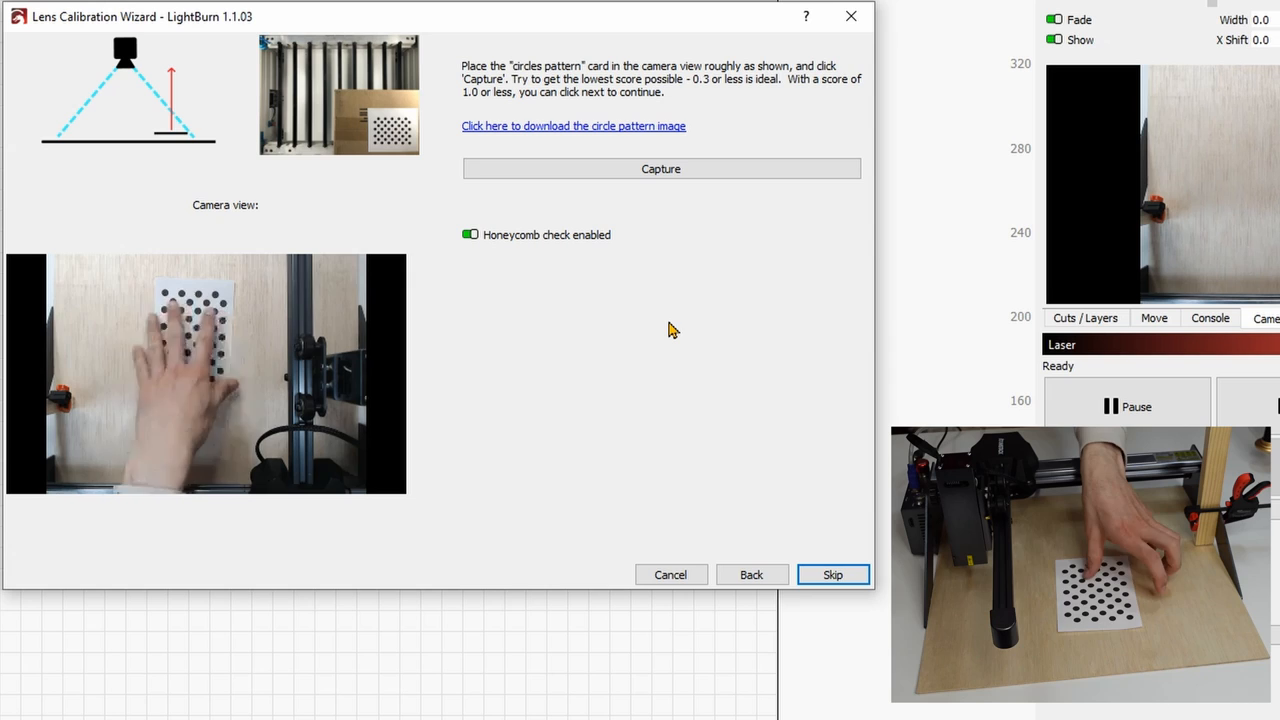
pyautogui.moveTo(730, 350)
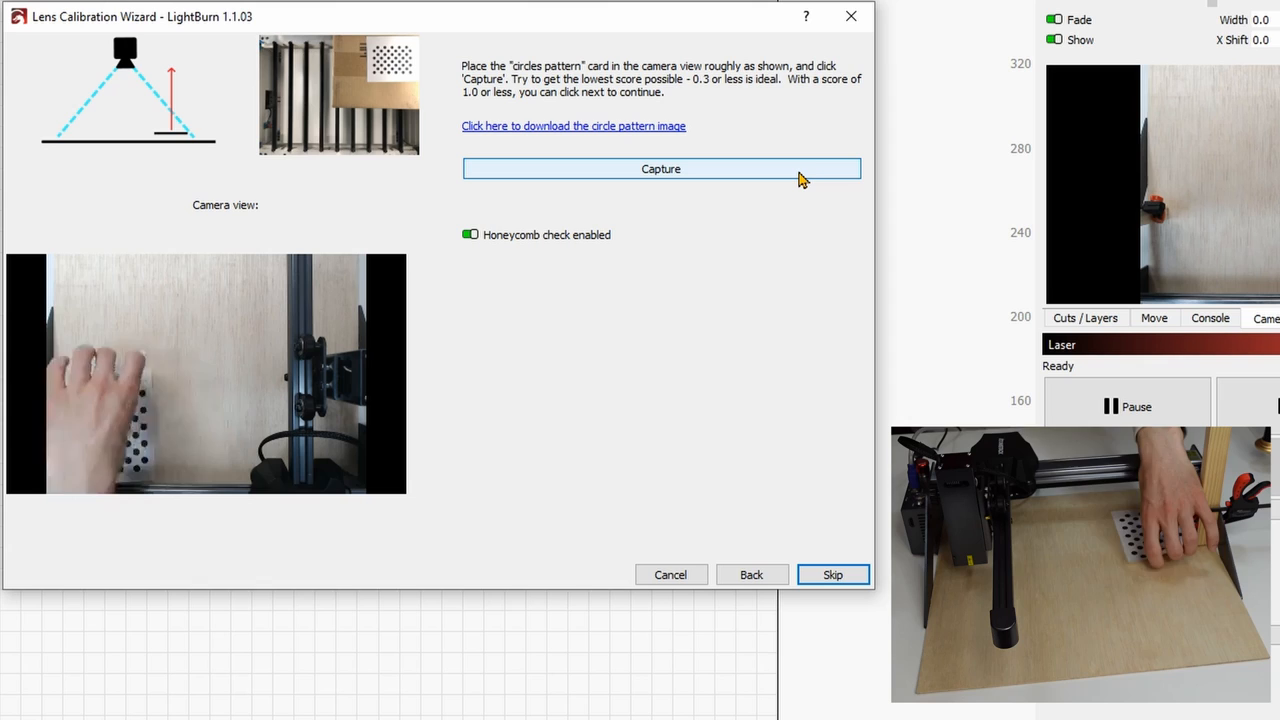
pyautogui.click(660, 168)
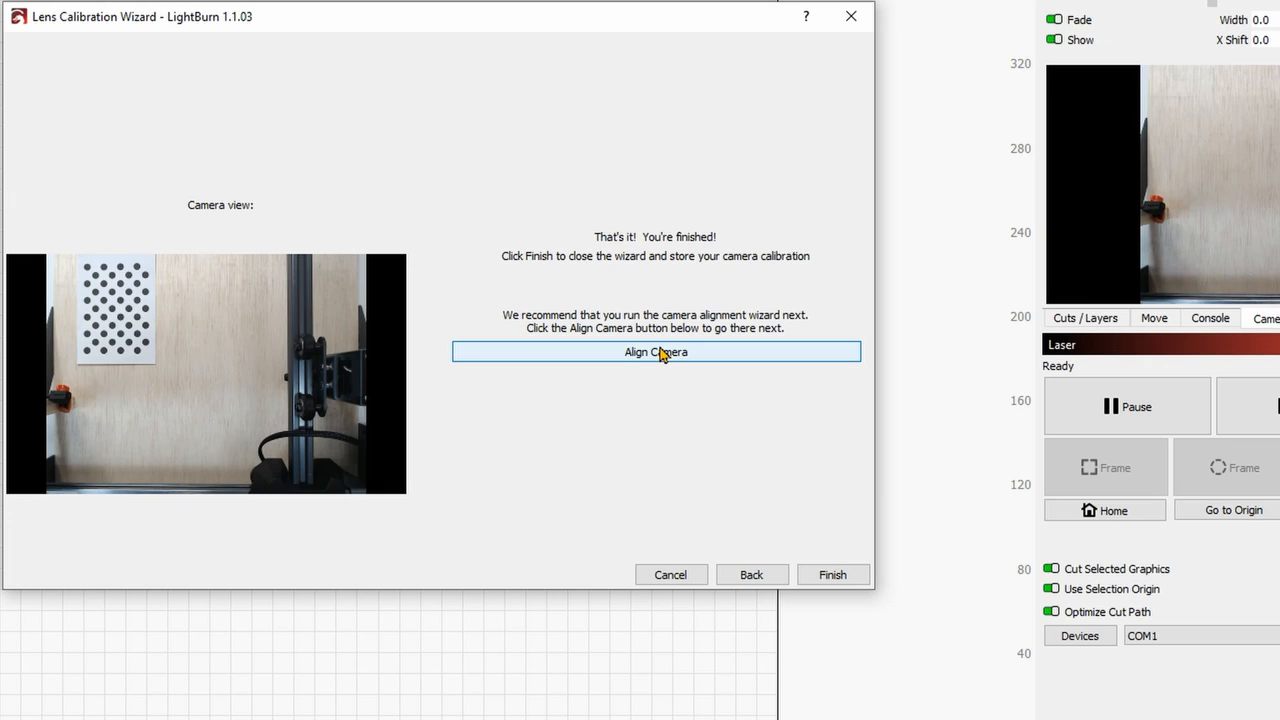
# Step: Start camera alignment with the webcam and review test-cut settings (speed 3000, power 60)
pyautogui.click(655, 351)
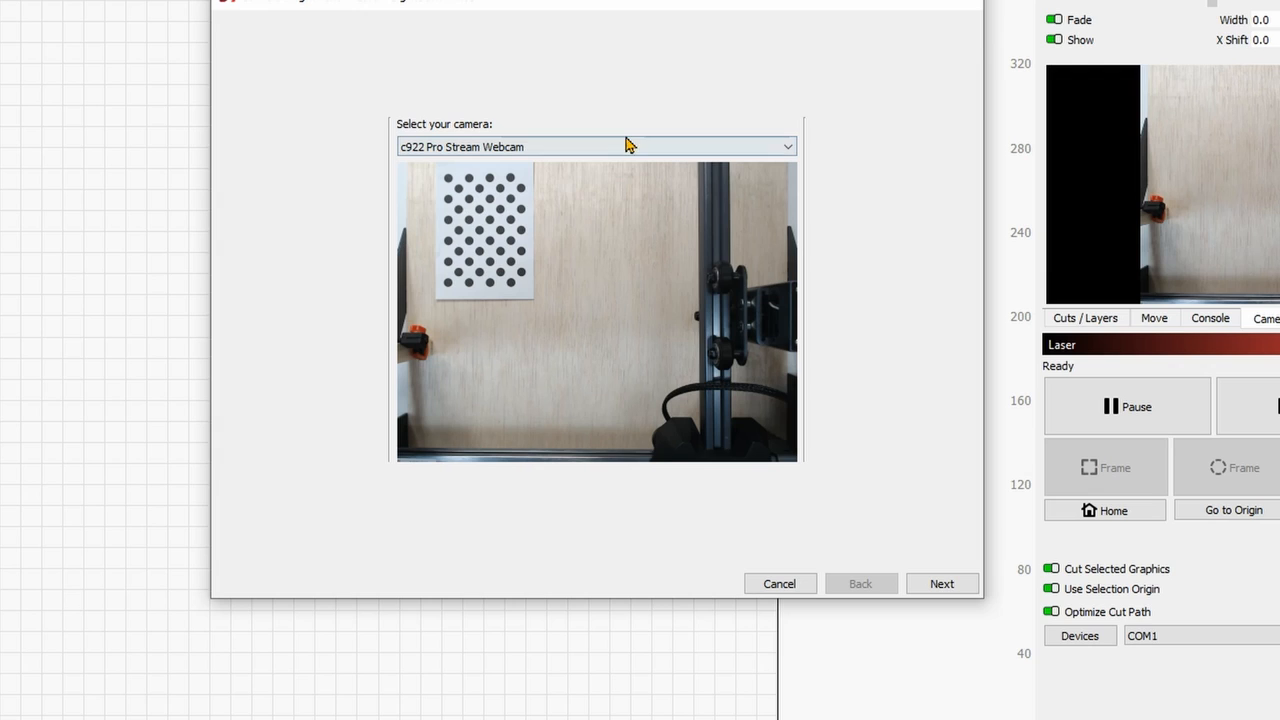
pyautogui.click(941, 583)
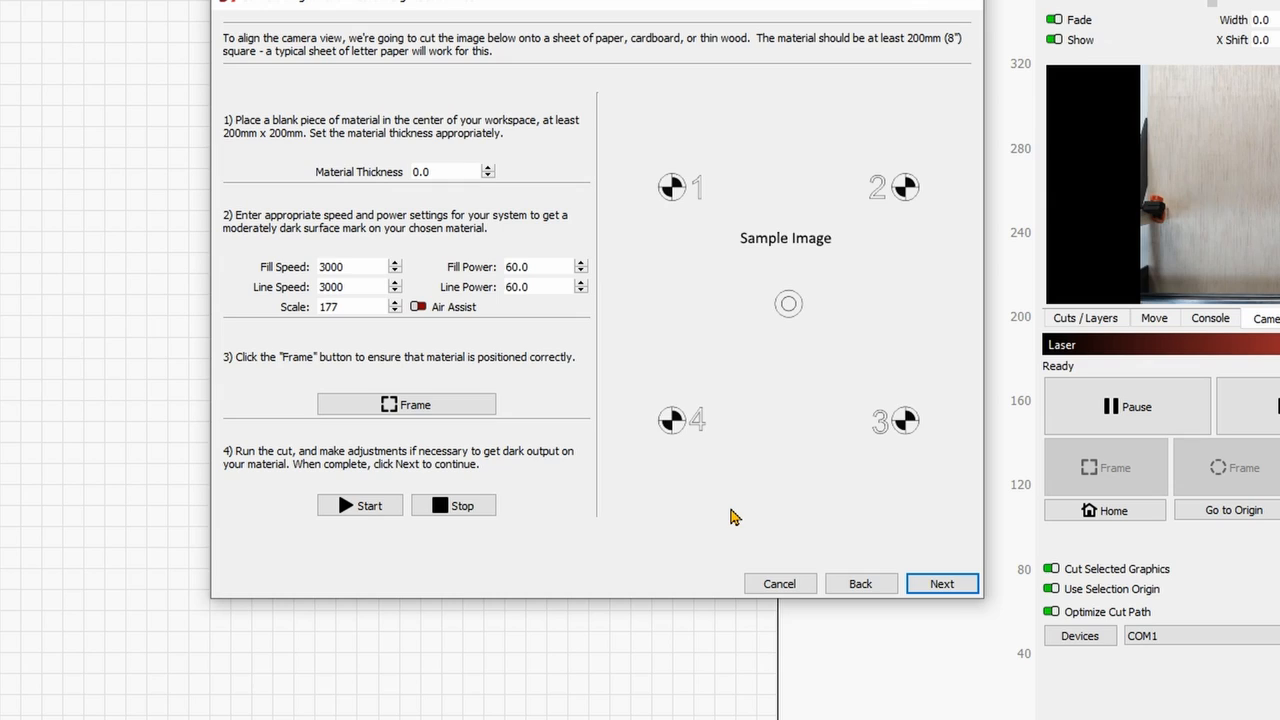
pyautogui.moveTo(922, 279)
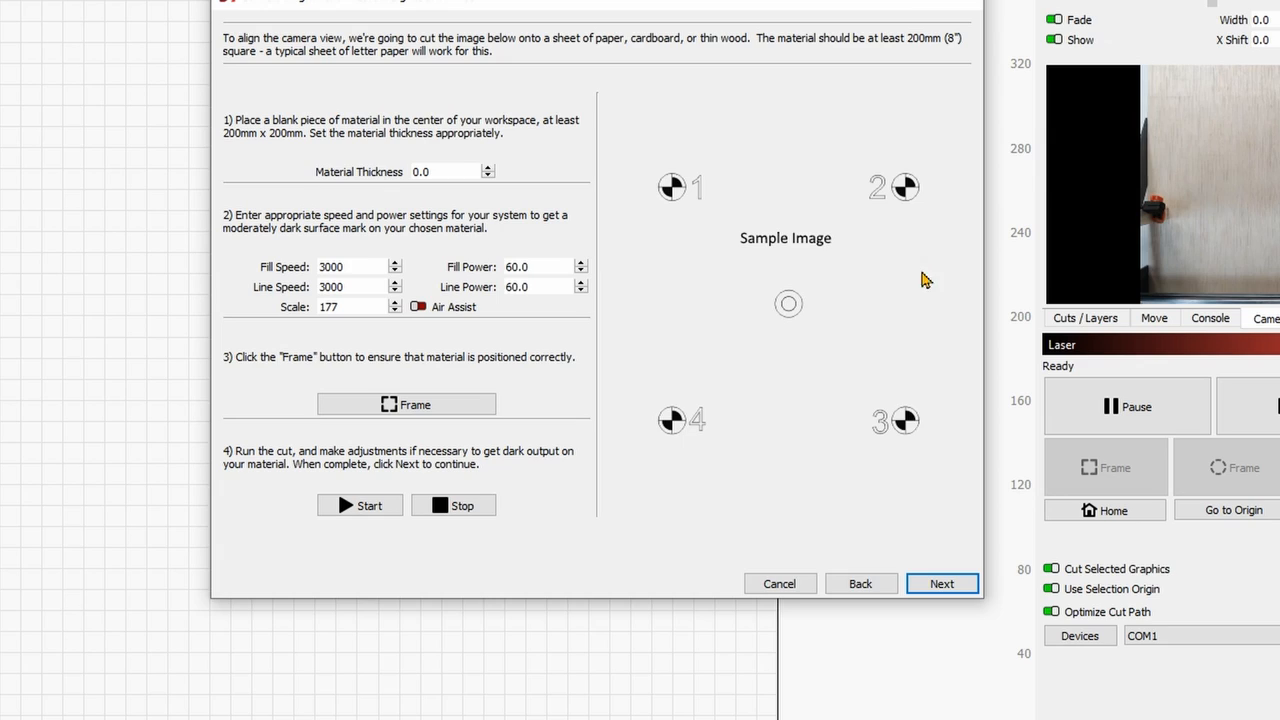
pyautogui.moveTo(857, 413)
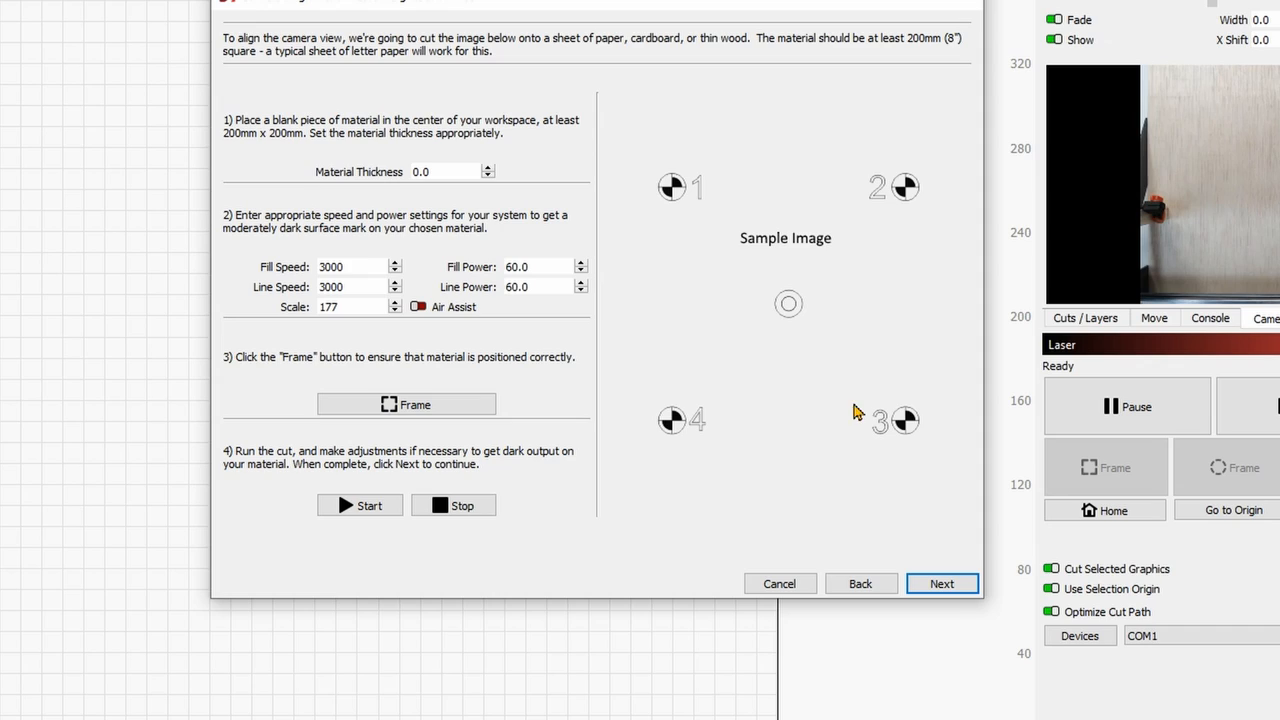
pyautogui.moveTo(640, 302)
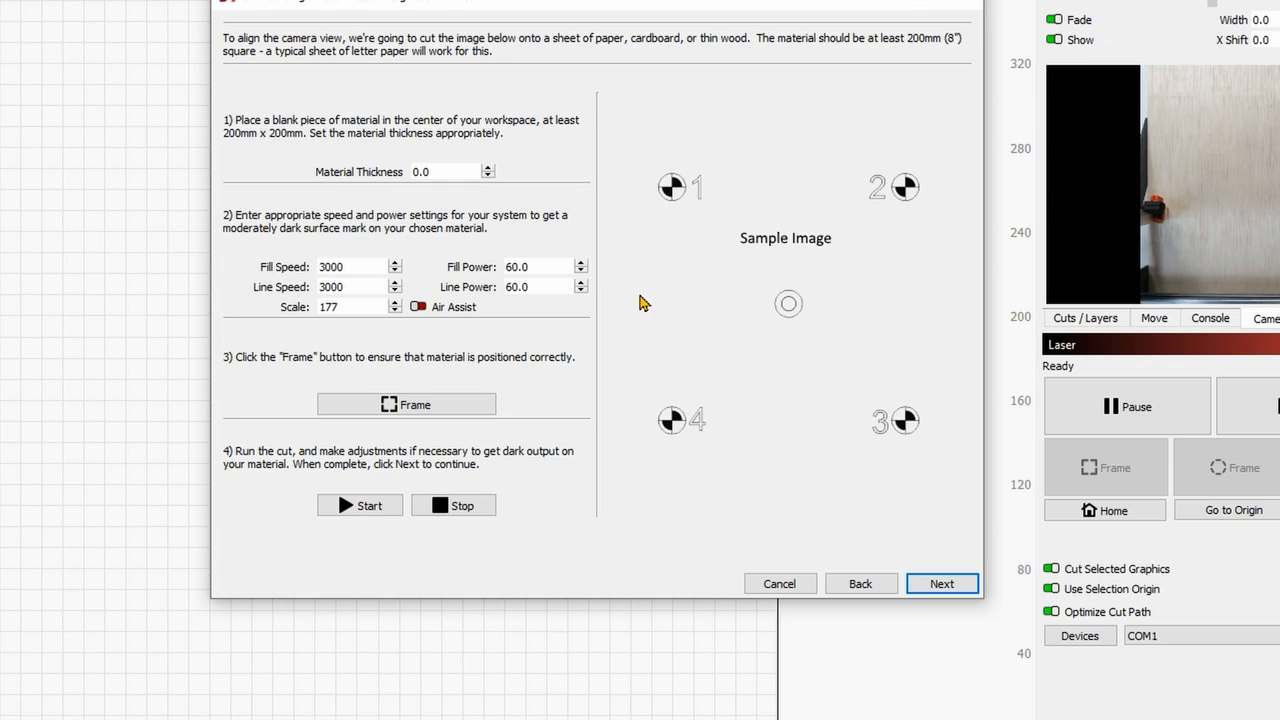
pyautogui.moveTo(365, 266)
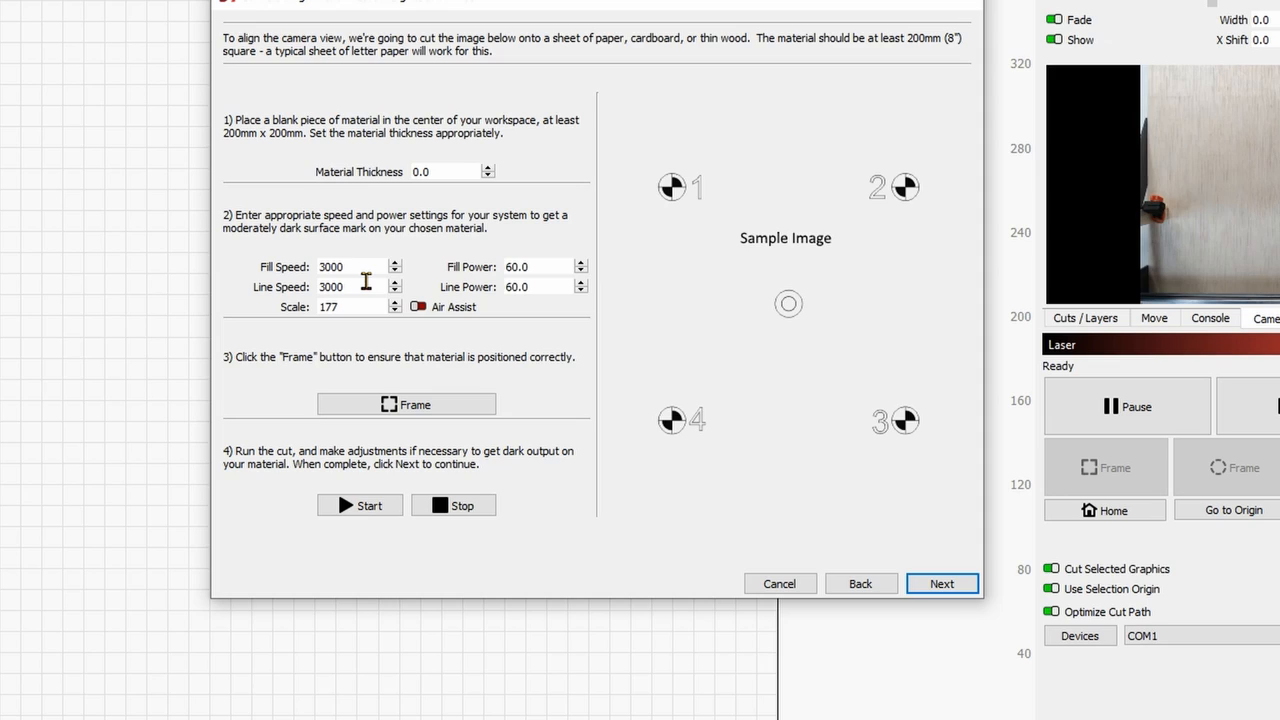
pyautogui.moveTo(447, 171)
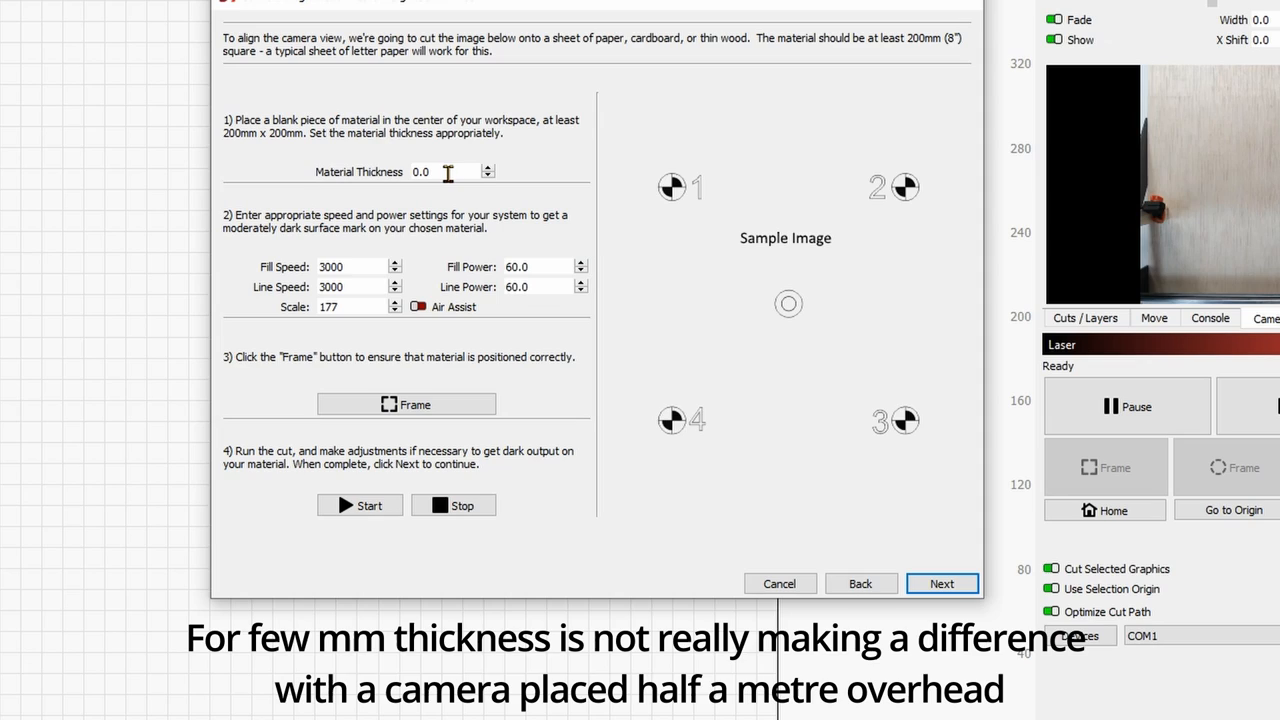
pyautogui.moveTo(640, 367)
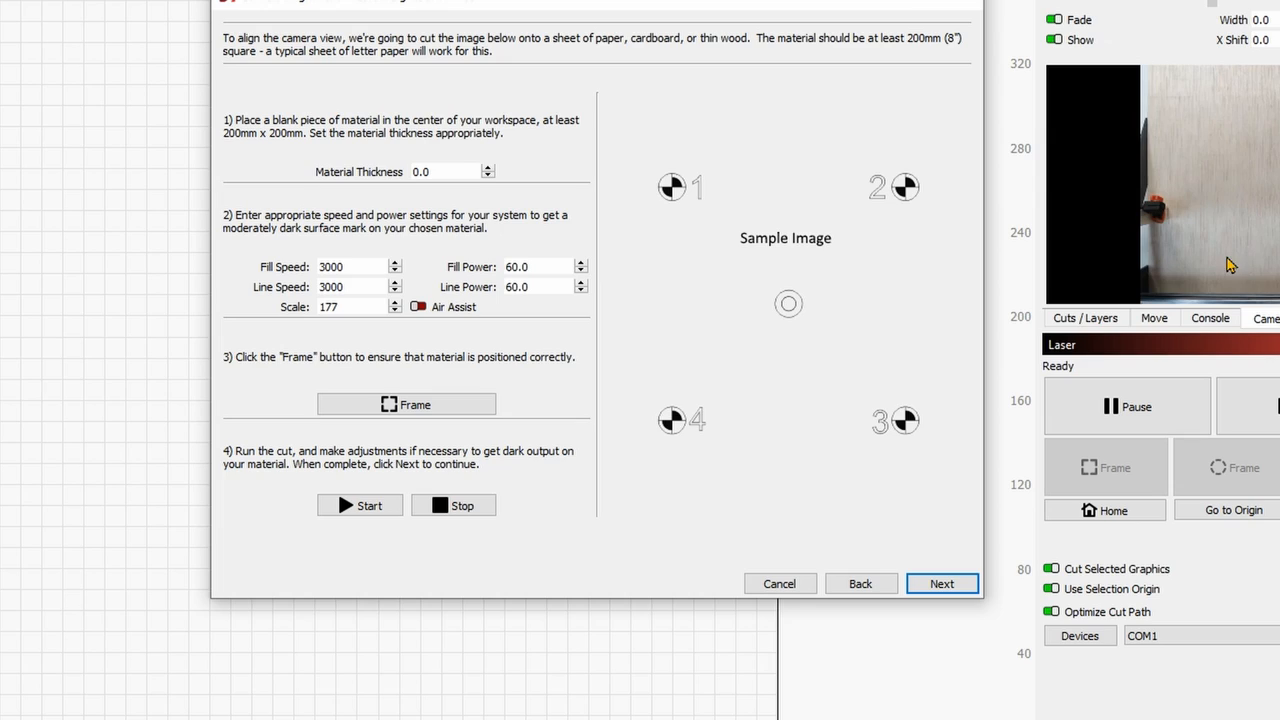
pyautogui.moveTo(631, 485)
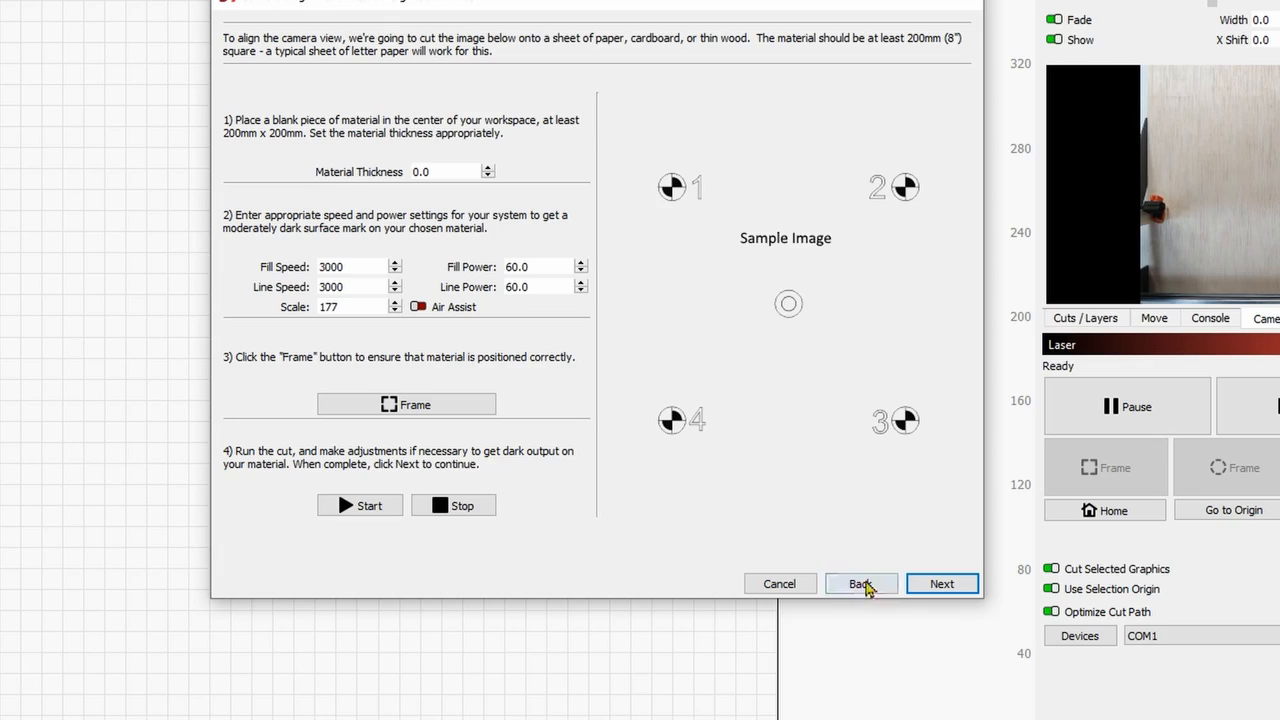
# Step: Back out and restart Calibrate Camera Alignment from Laser Tools
pyautogui.click(859, 583)
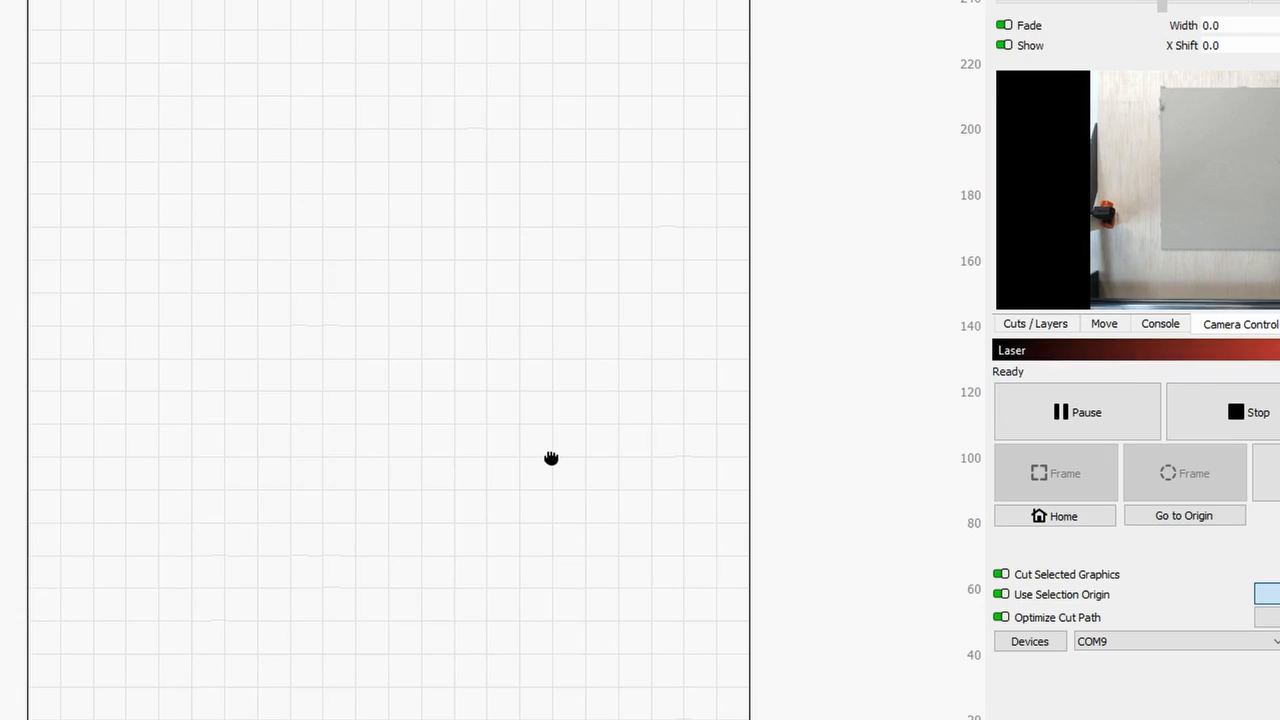
pyautogui.click(80, 15)
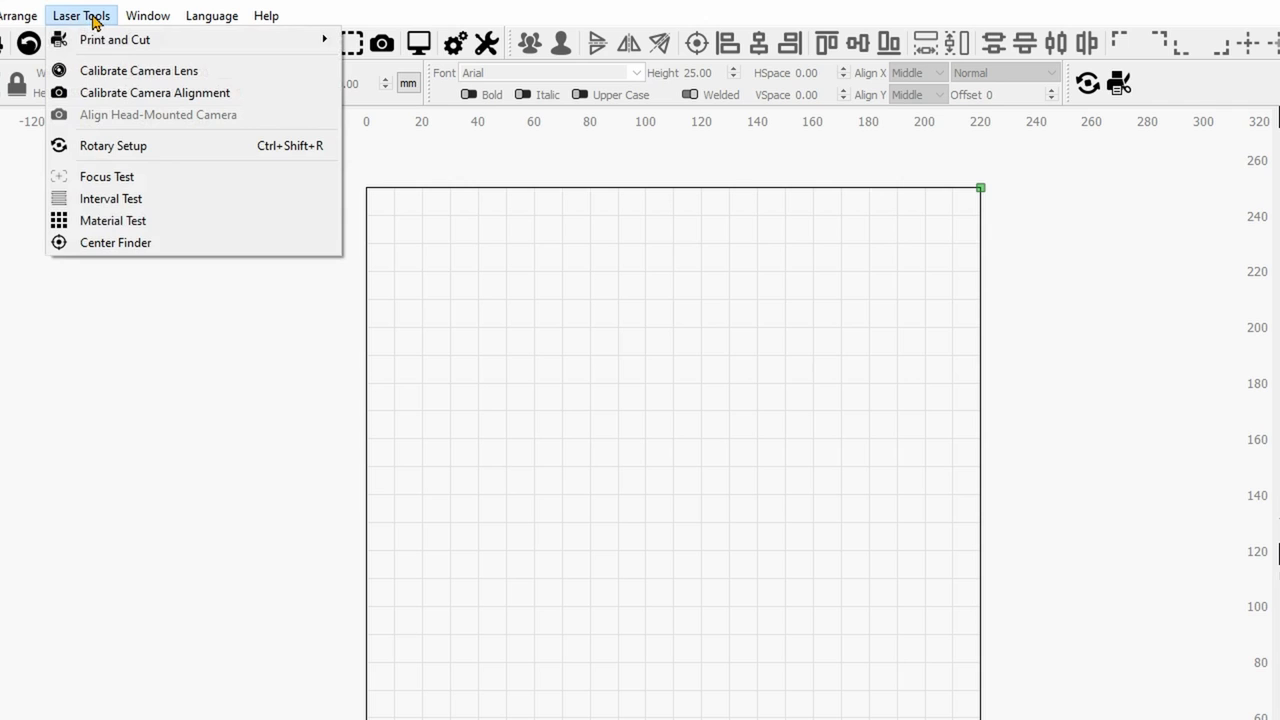
pyautogui.click(154, 92)
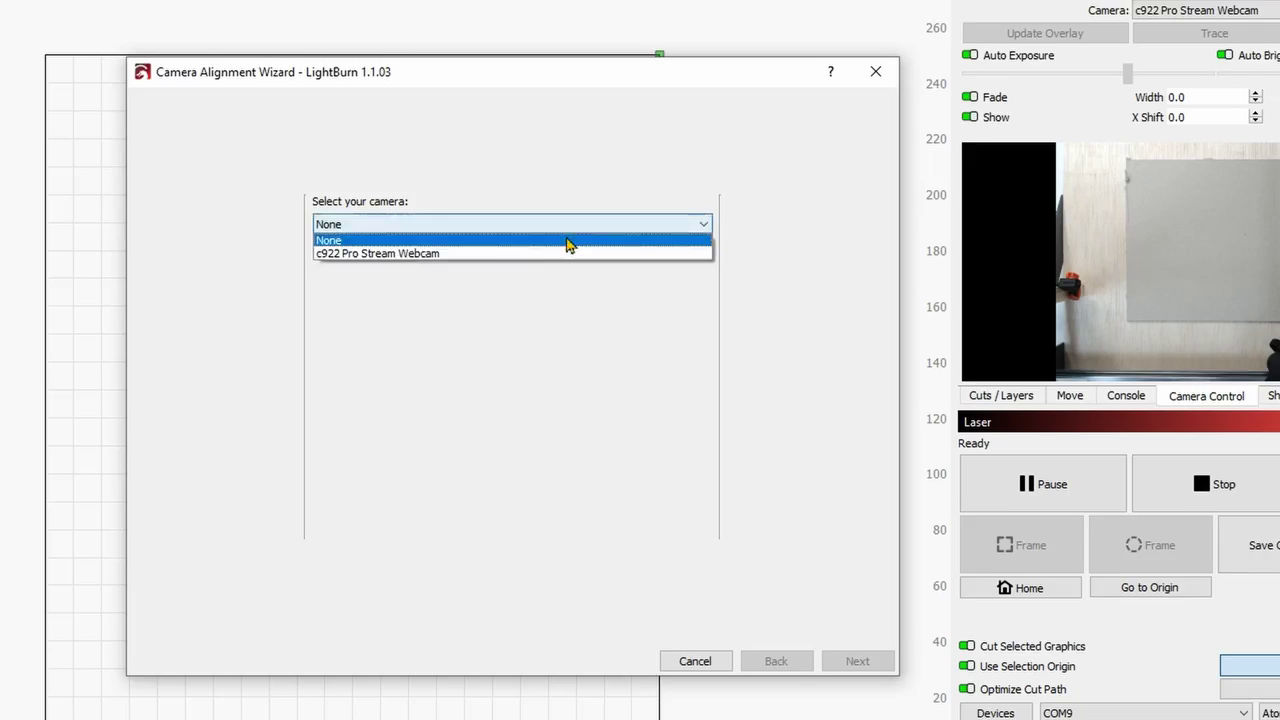
# Step: Choose the c922 webcam and set alignment line power to 70.0
pyautogui.click(377, 253)
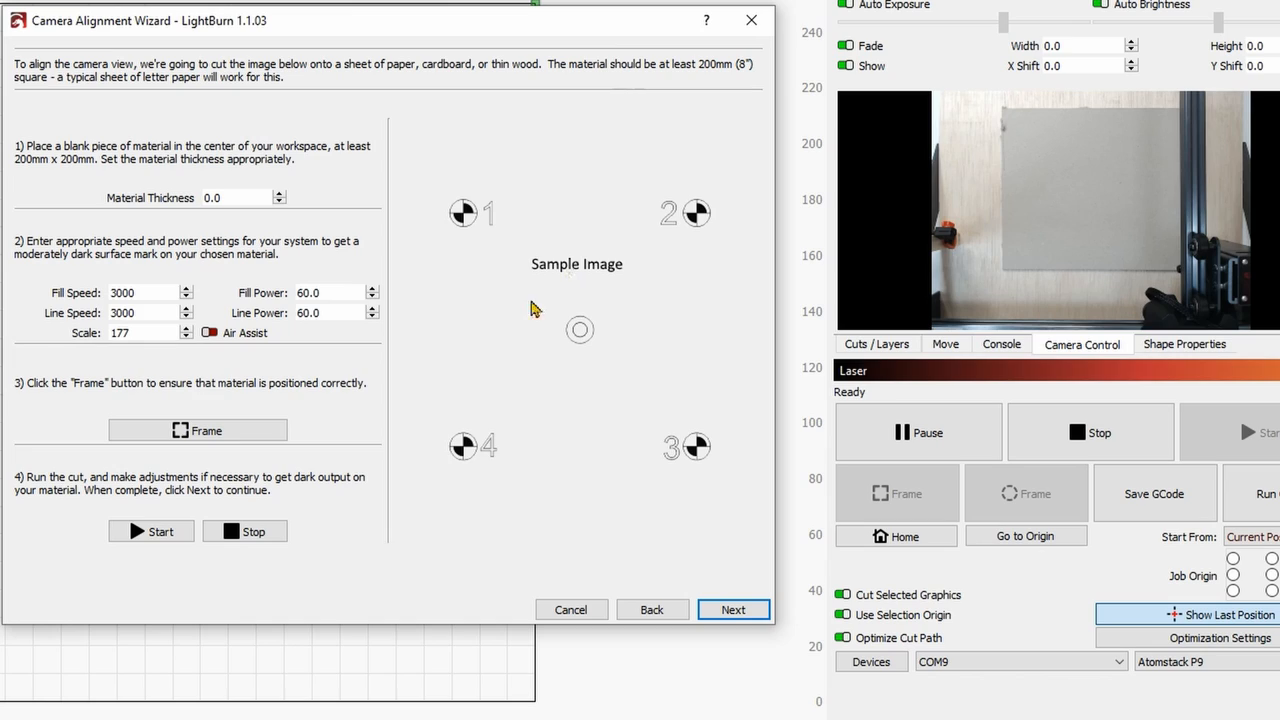
pyautogui.moveTo(195, 312)
pyautogui.write('80')
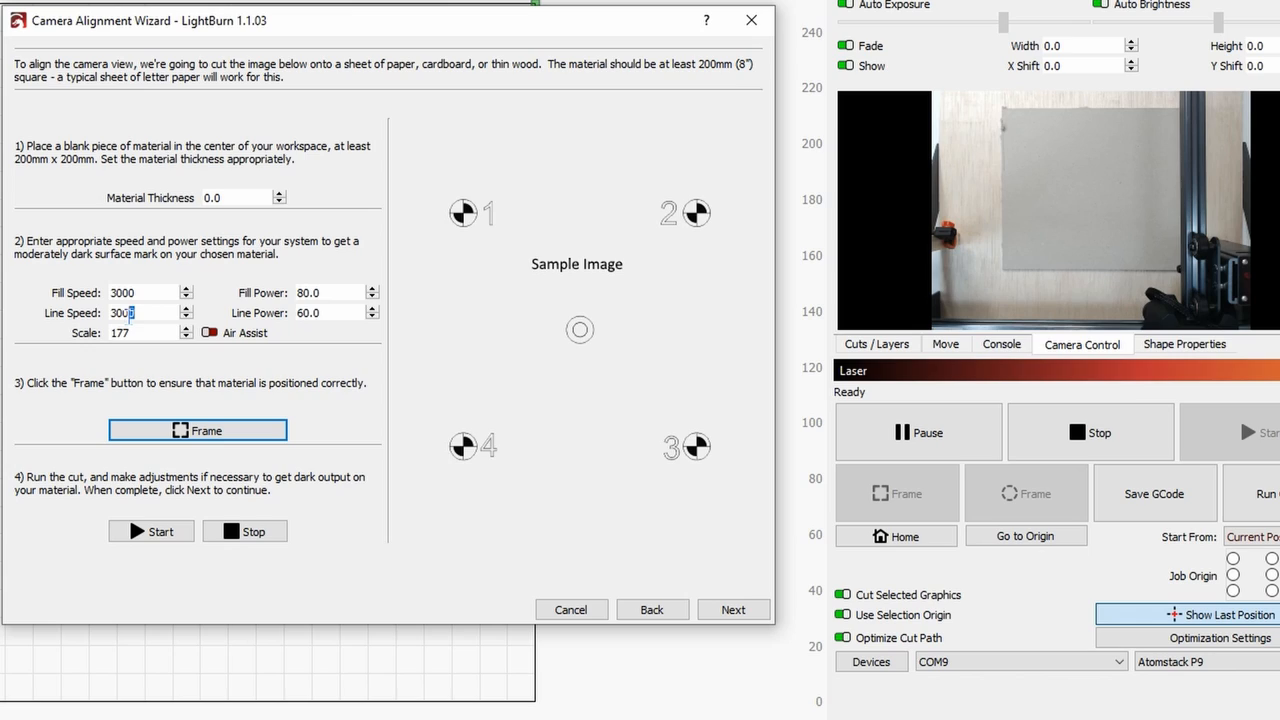
pyautogui.tripleClick(307, 312)
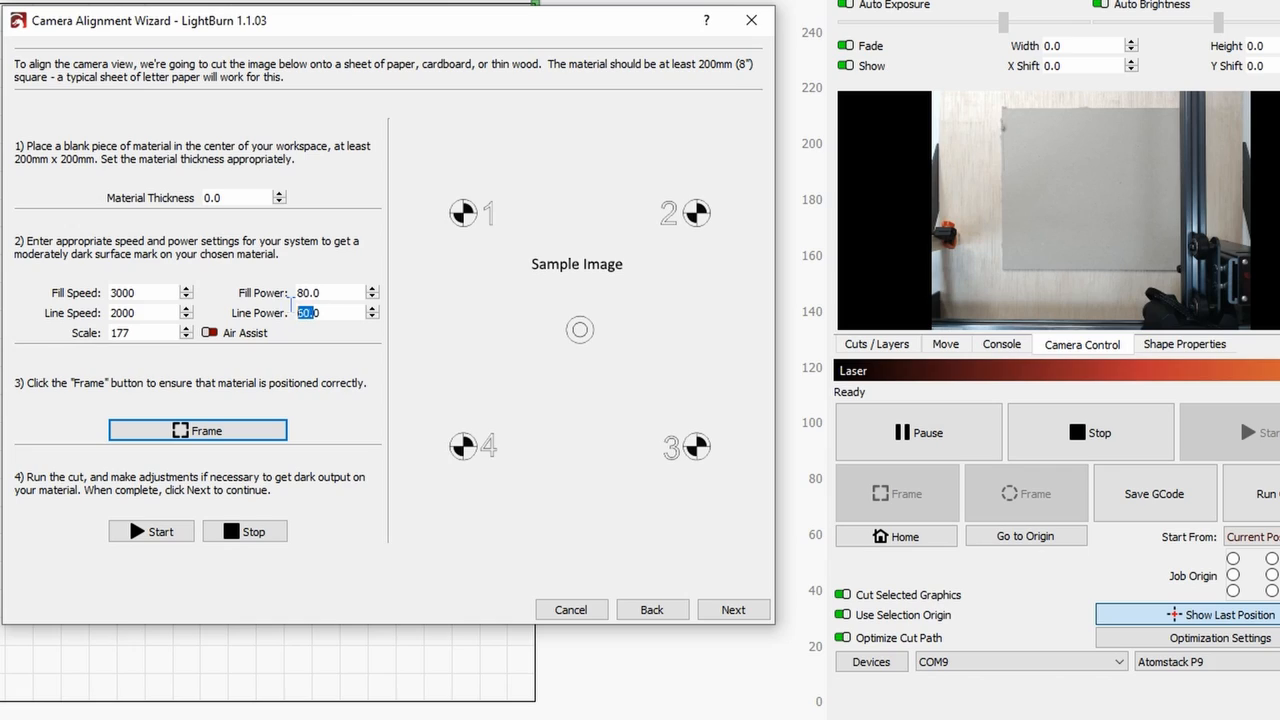
pyautogui.write('70.0')
pyautogui.click(150, 333)
pyautogui.write('100')
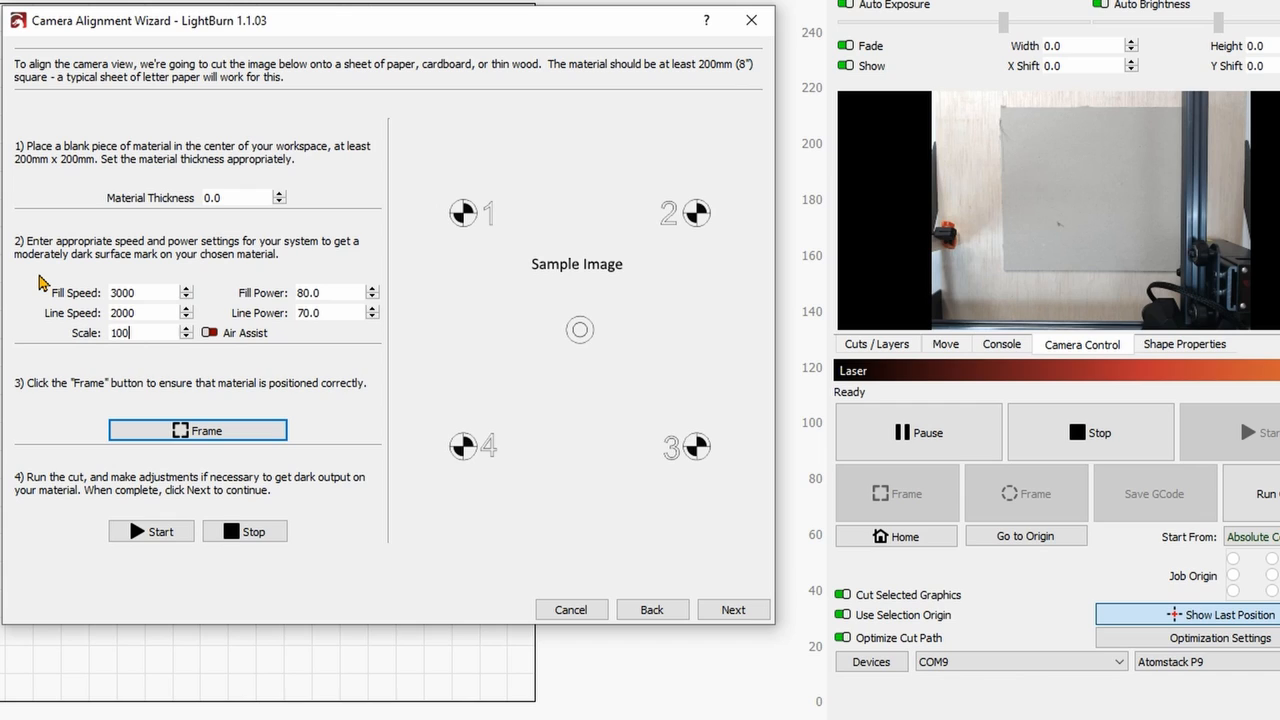
# Step: Frame the material, then burn the four numbered alignment targets onto the sheet
pyautogui.click(197, 430)
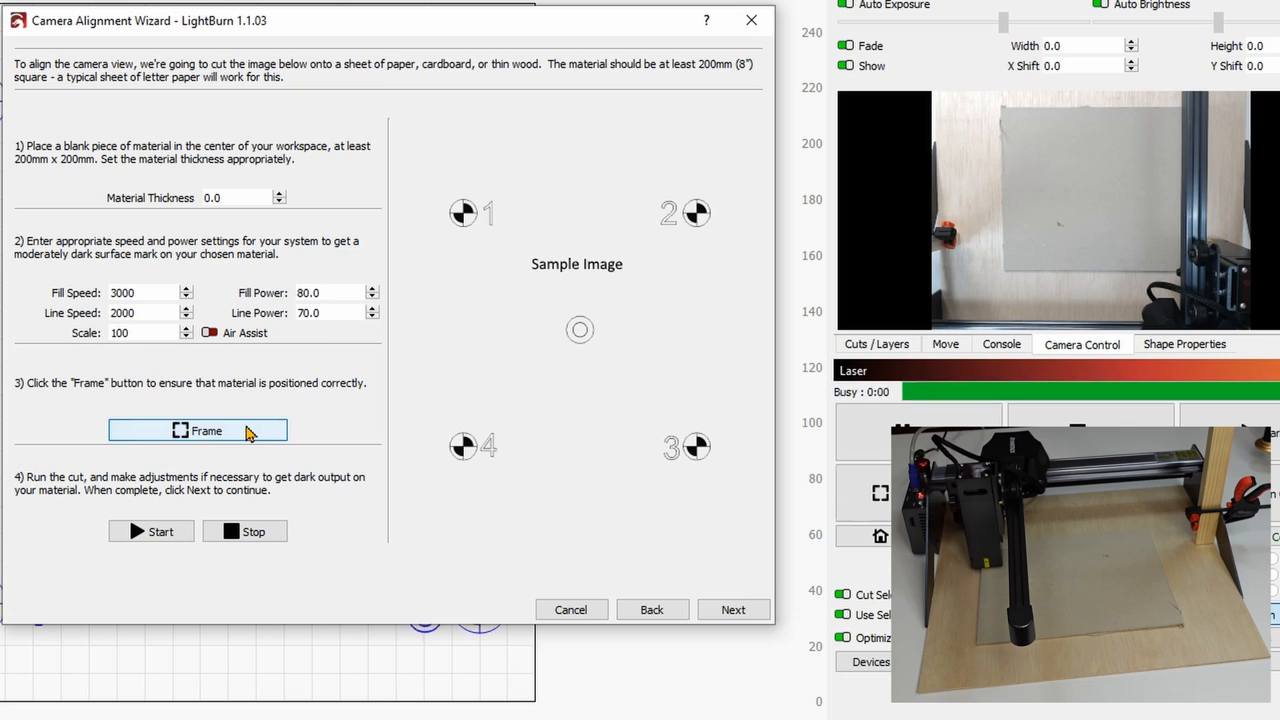
pyautogui.click(198, 430)
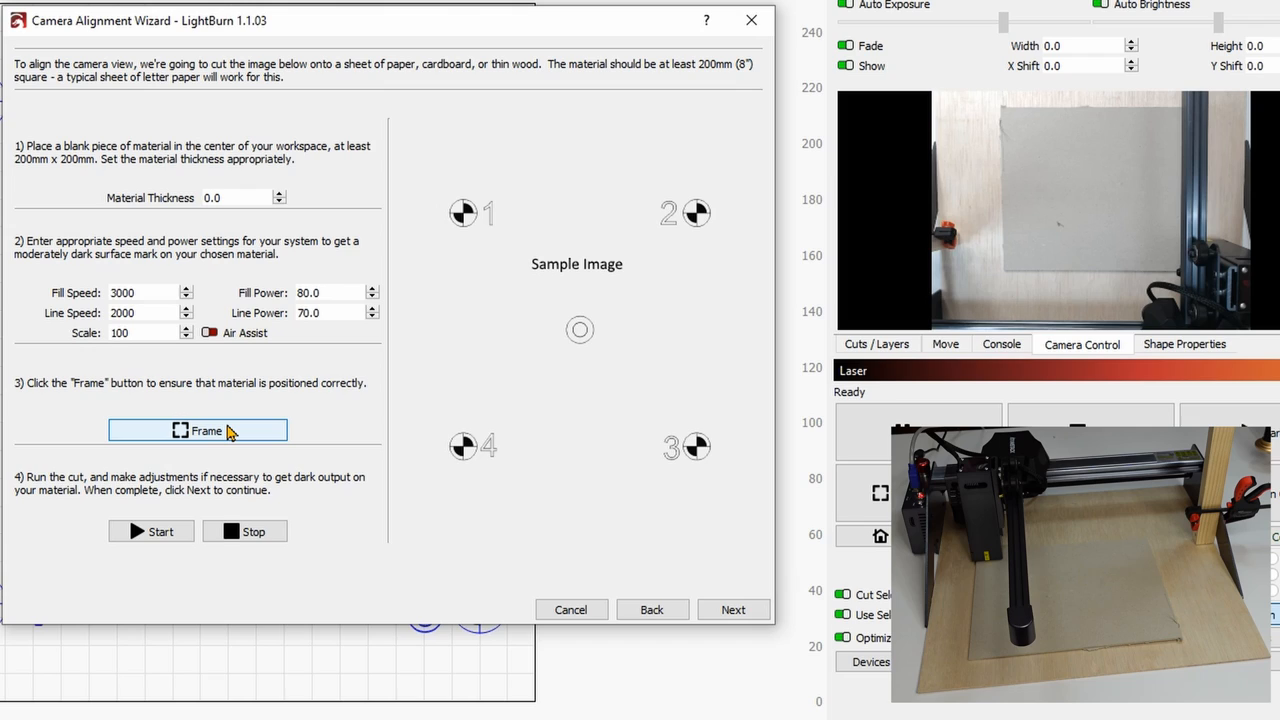
pyautogui.click(197, 430)
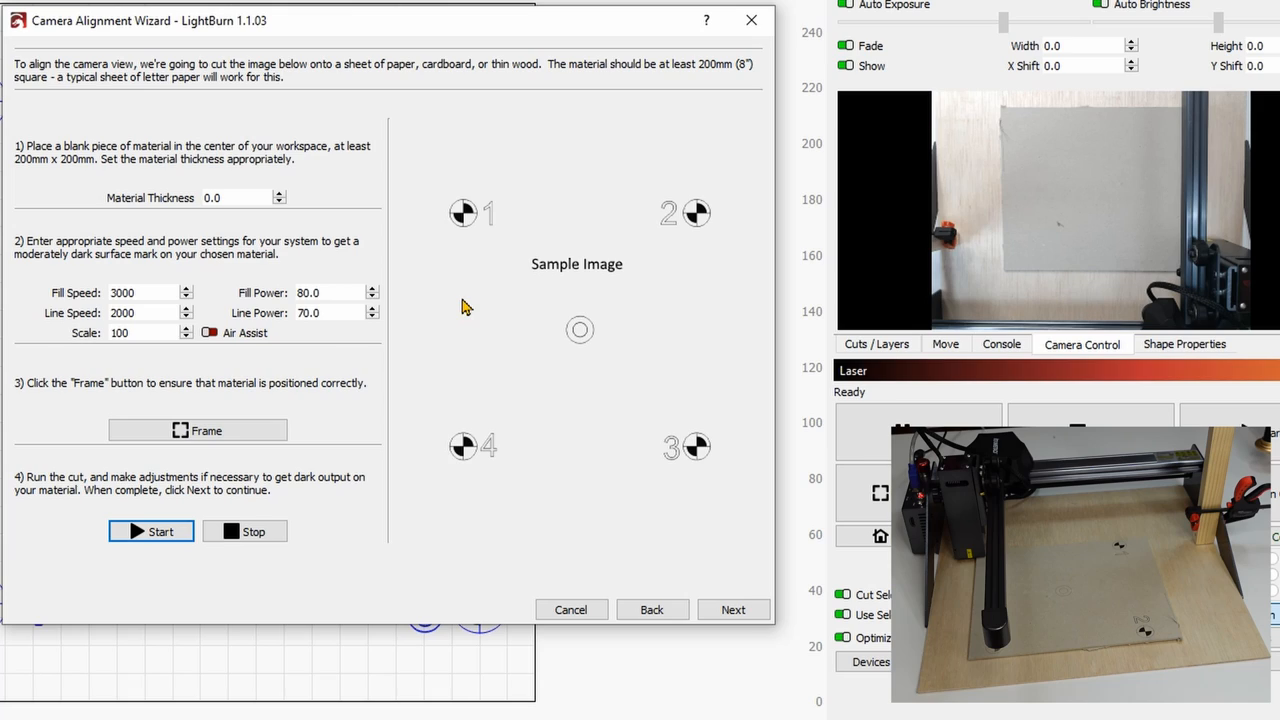
pyautogui.moveTo(508, 524)
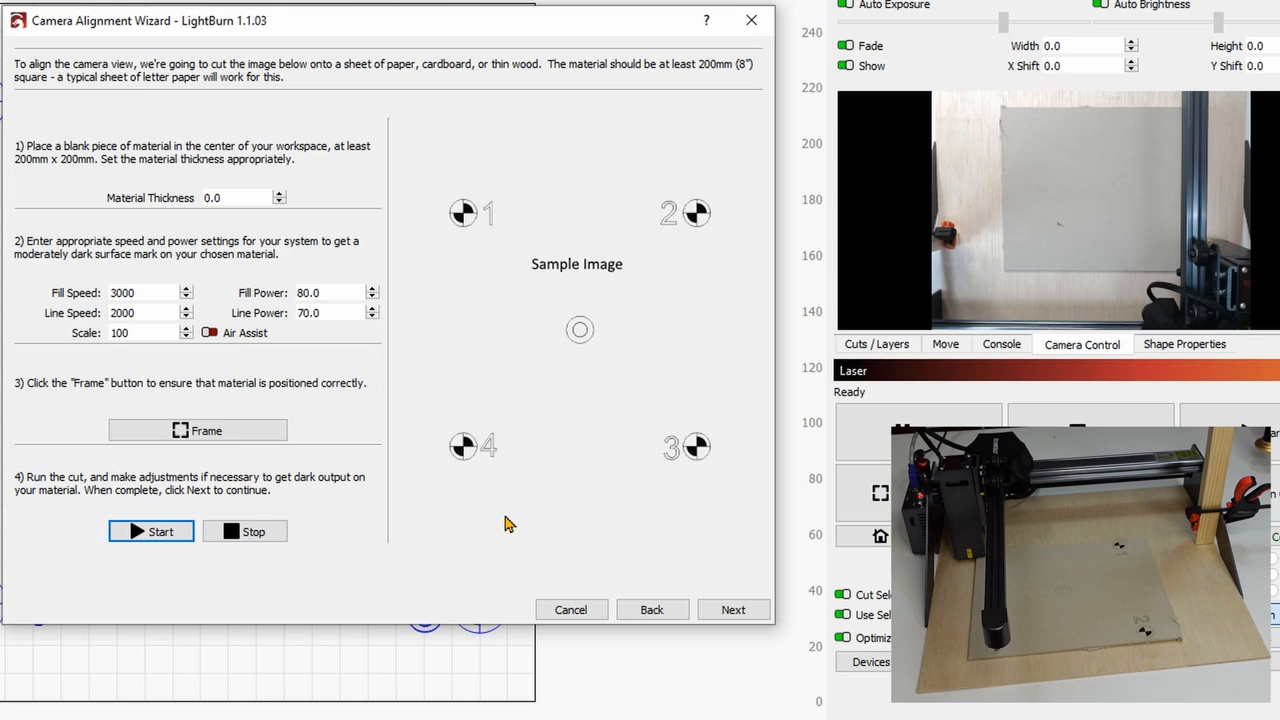
pyautogui.moveTo(157, 313)
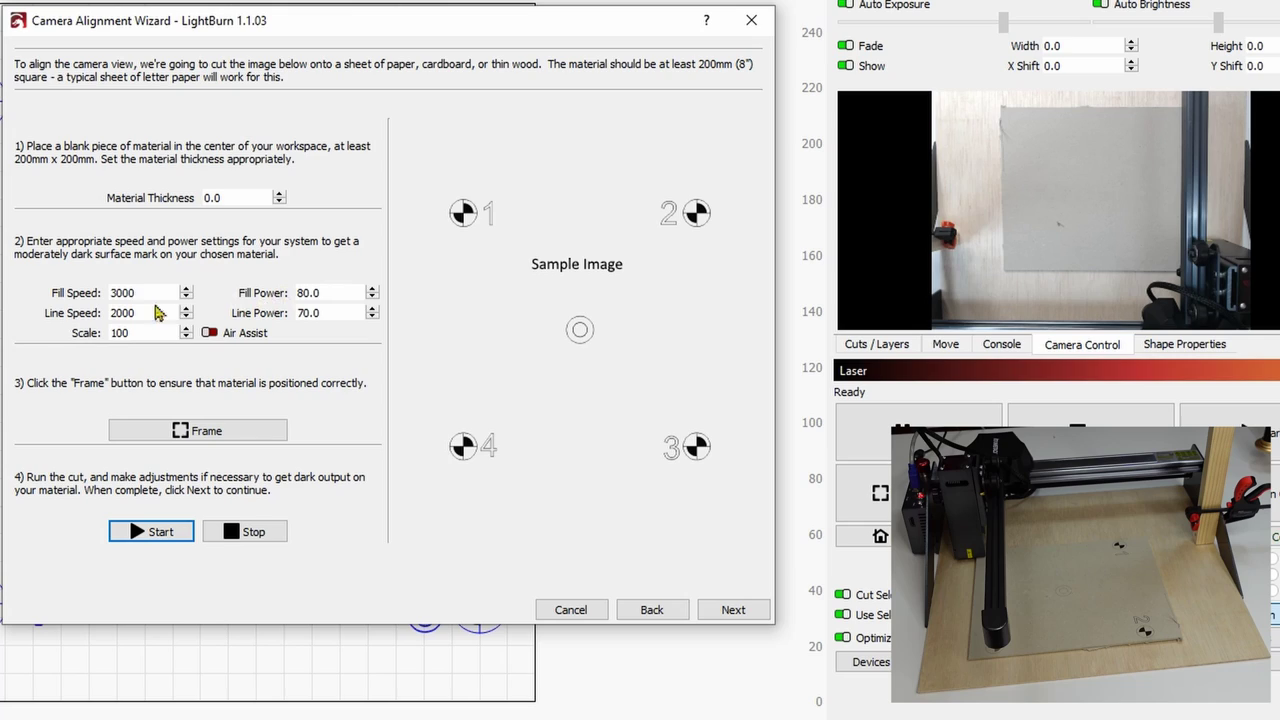
pyautogui.moveTo(695, 470)
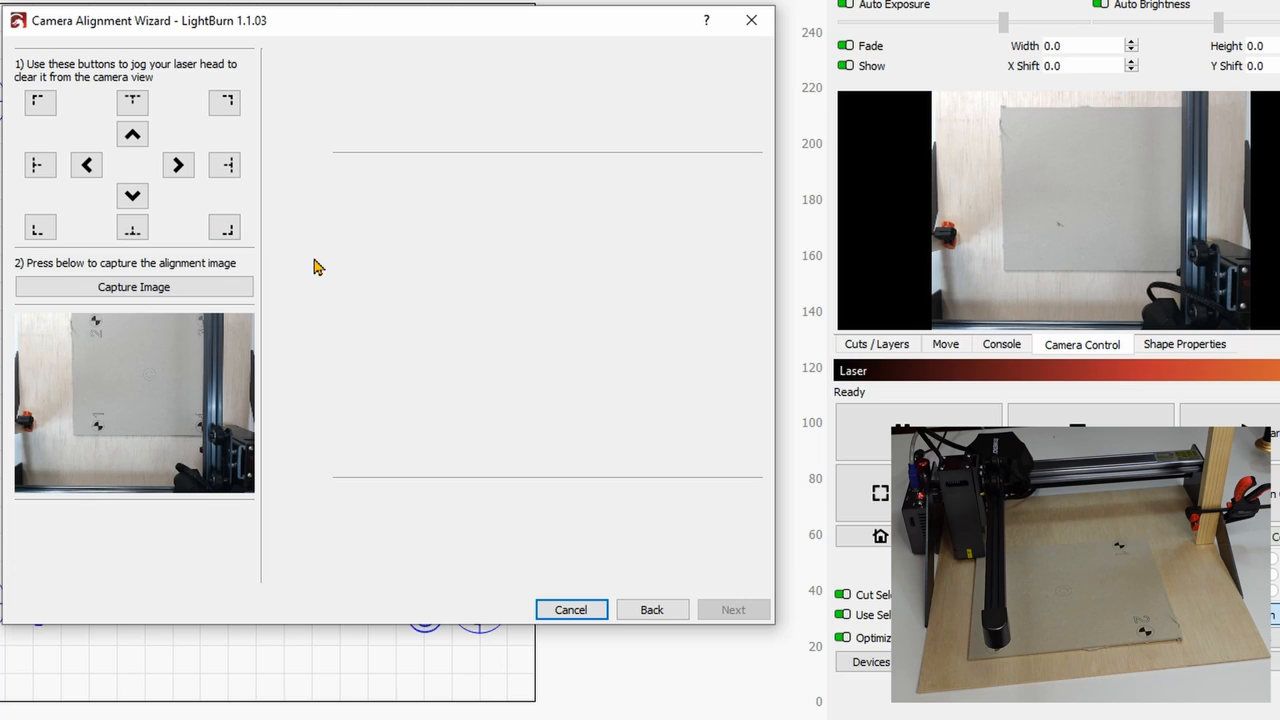
# Step: Jog the laser head clear of the camera and capture the alignment image
pyautogui.click(132, 102)
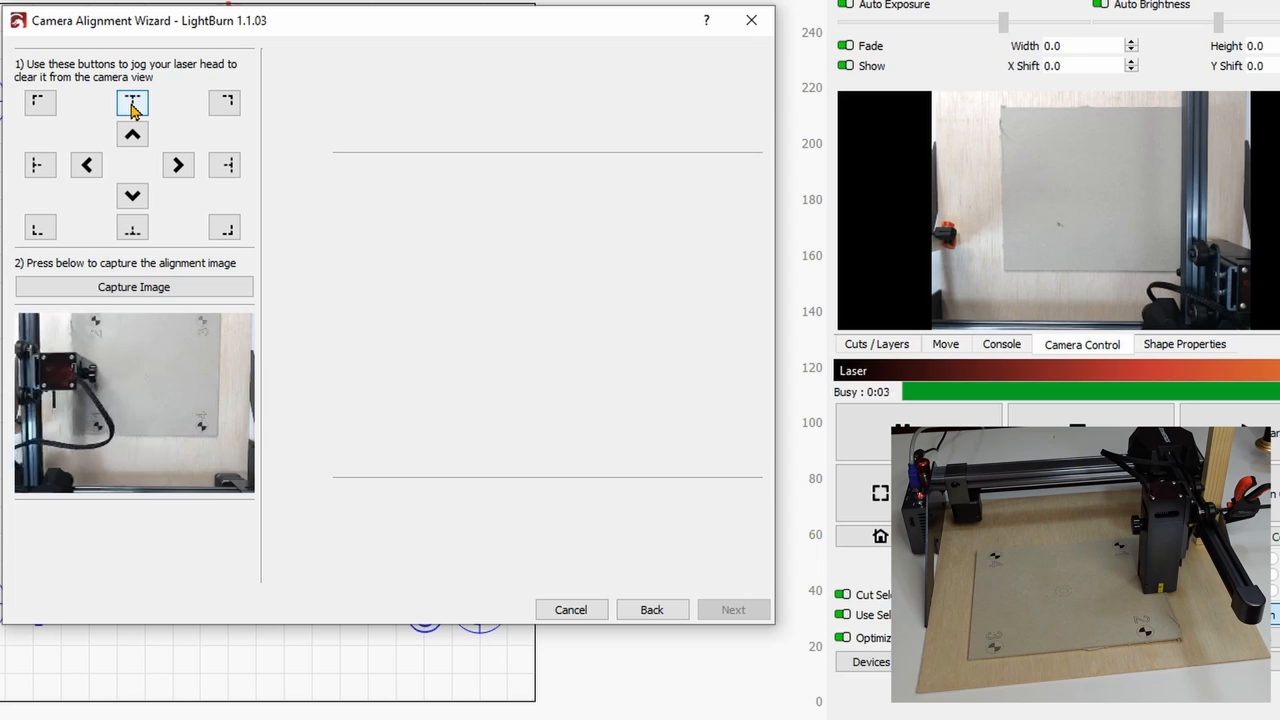
pyautogui.click(132, 102)
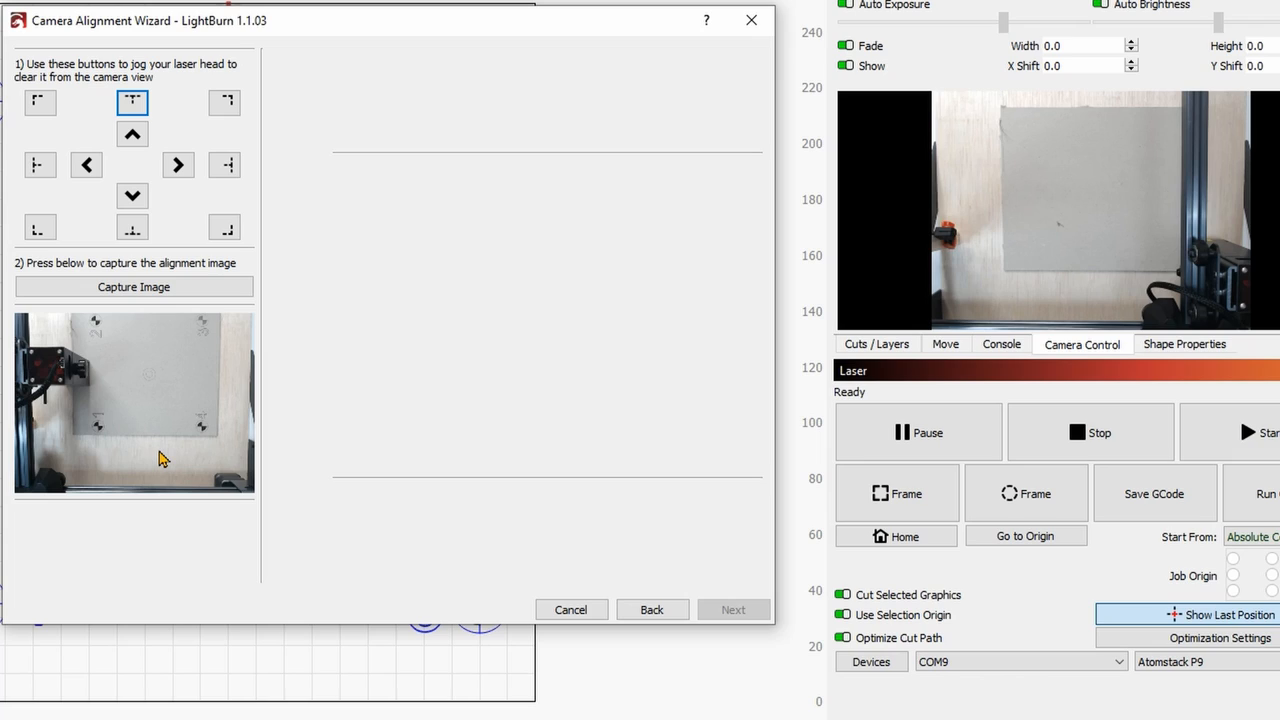
pyautogui.moveTo(219, 294)
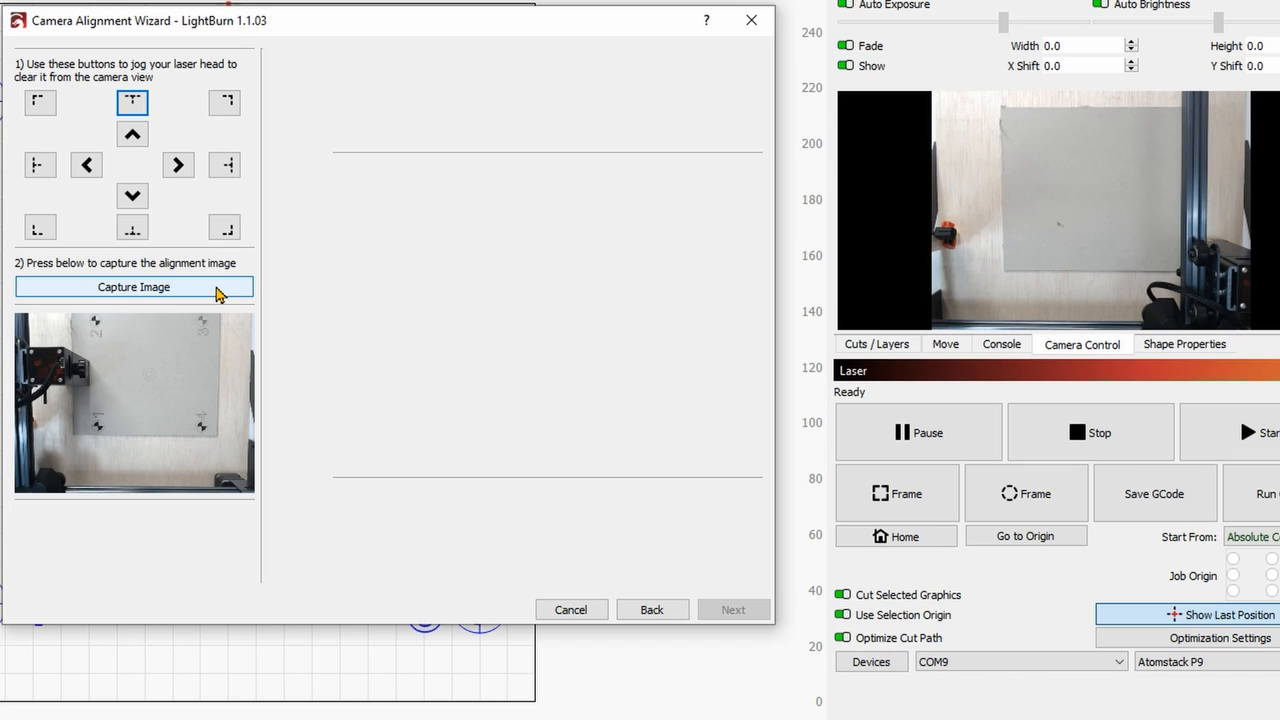
pyautogui.click(133, 287)
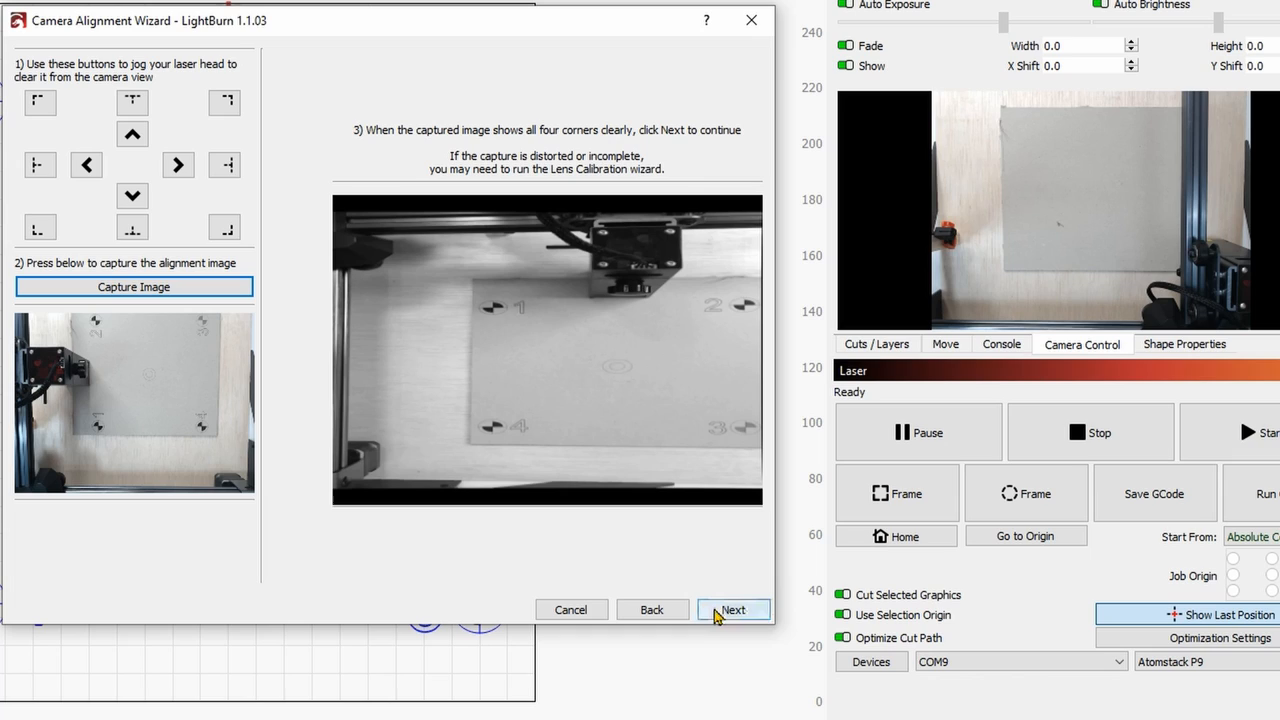
# Step: Enlarge the captured image and mark the centre of target 1
pyautogui.click(733, 610)
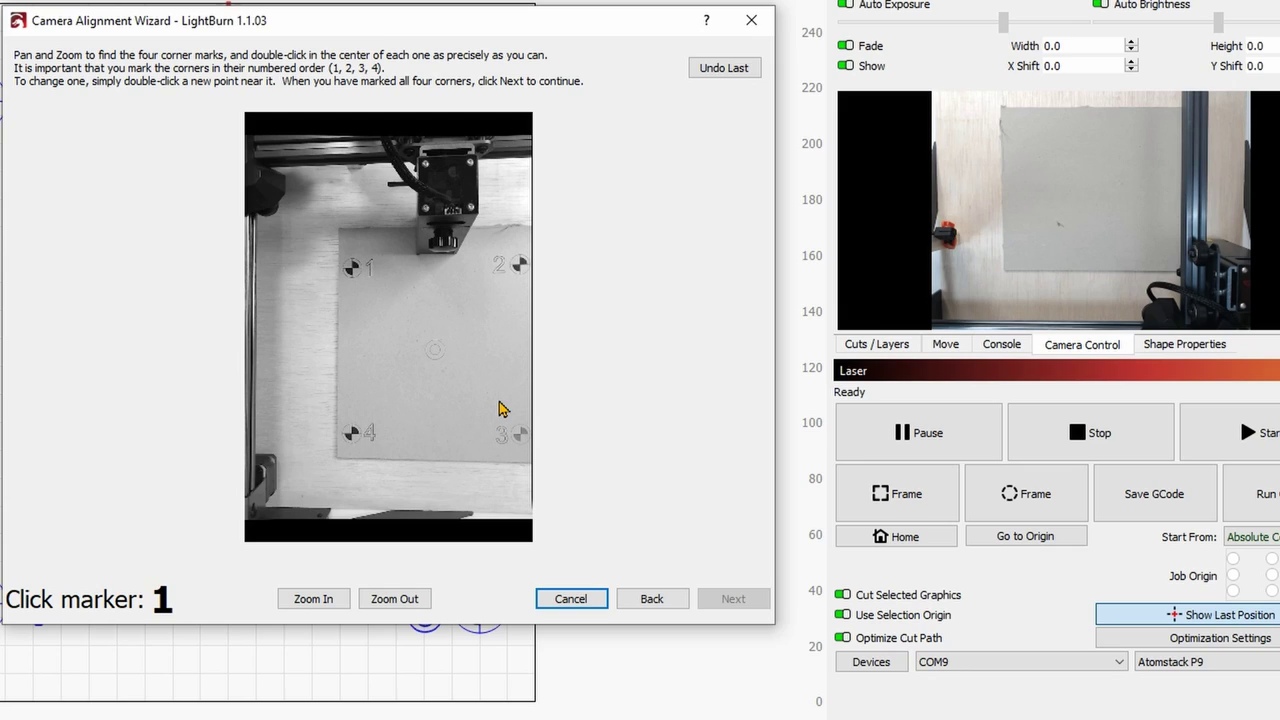
pyautogui.moveTo(388, 275)
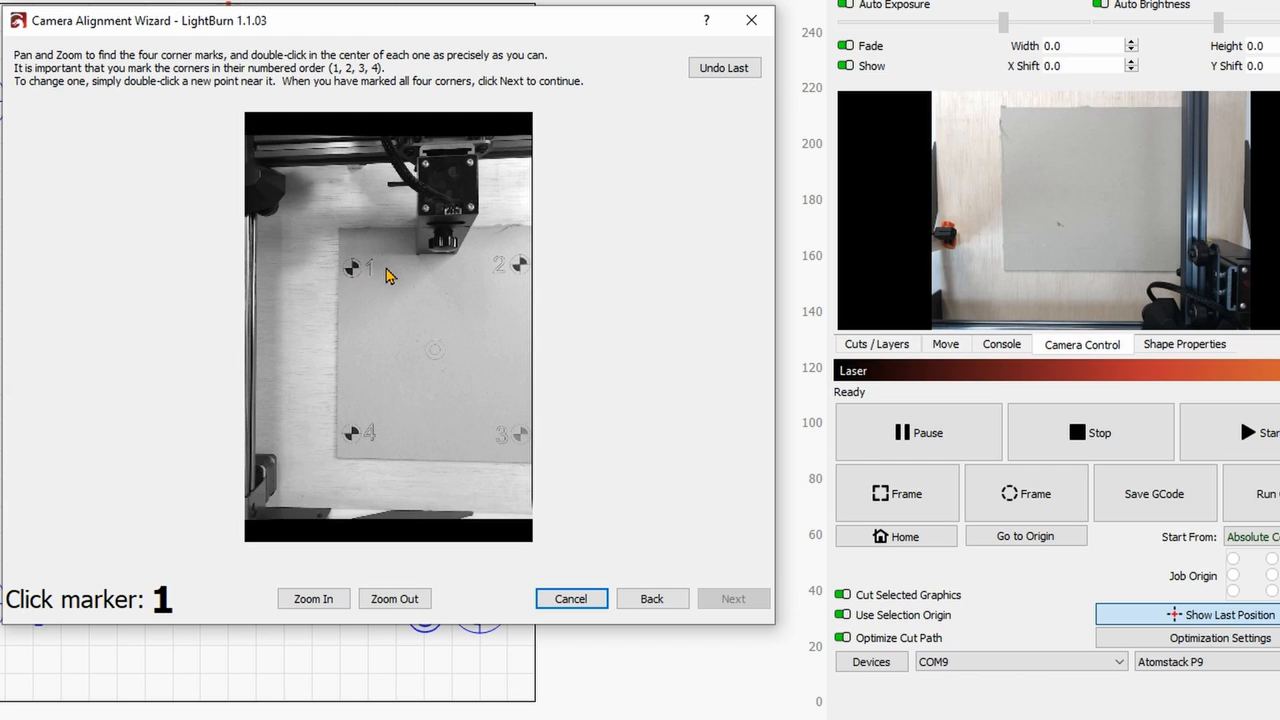
pyautogui.click(313, 598)
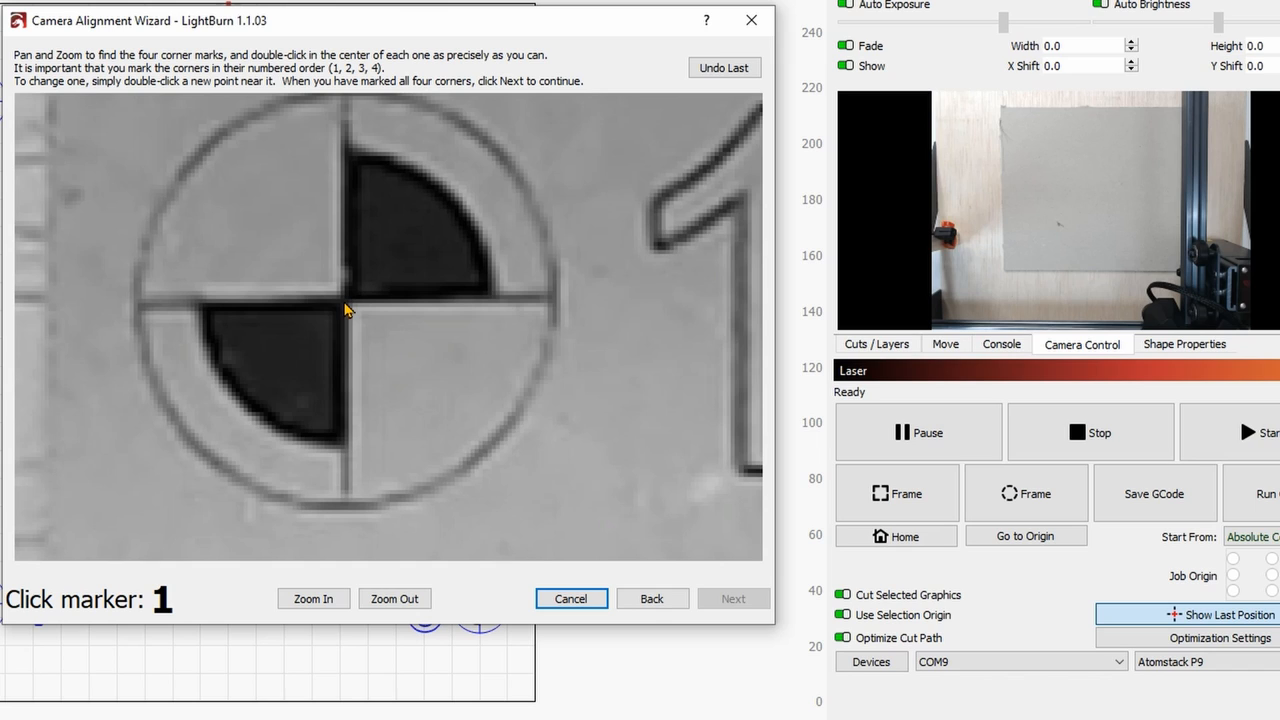
pyautogui.doubleClick(345, 310)
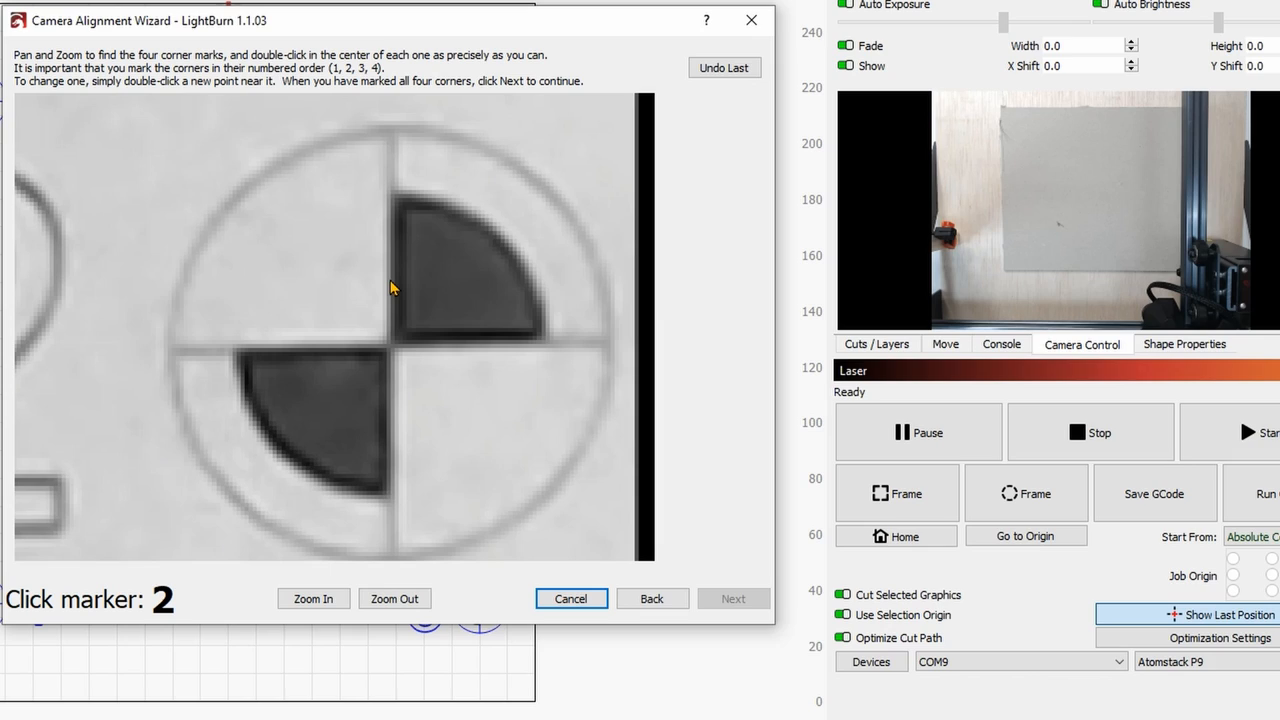
# Step: Mark the centres of targets 2 and 3 and advance past corner marking
pyautogui.doubleClick(388, 278)
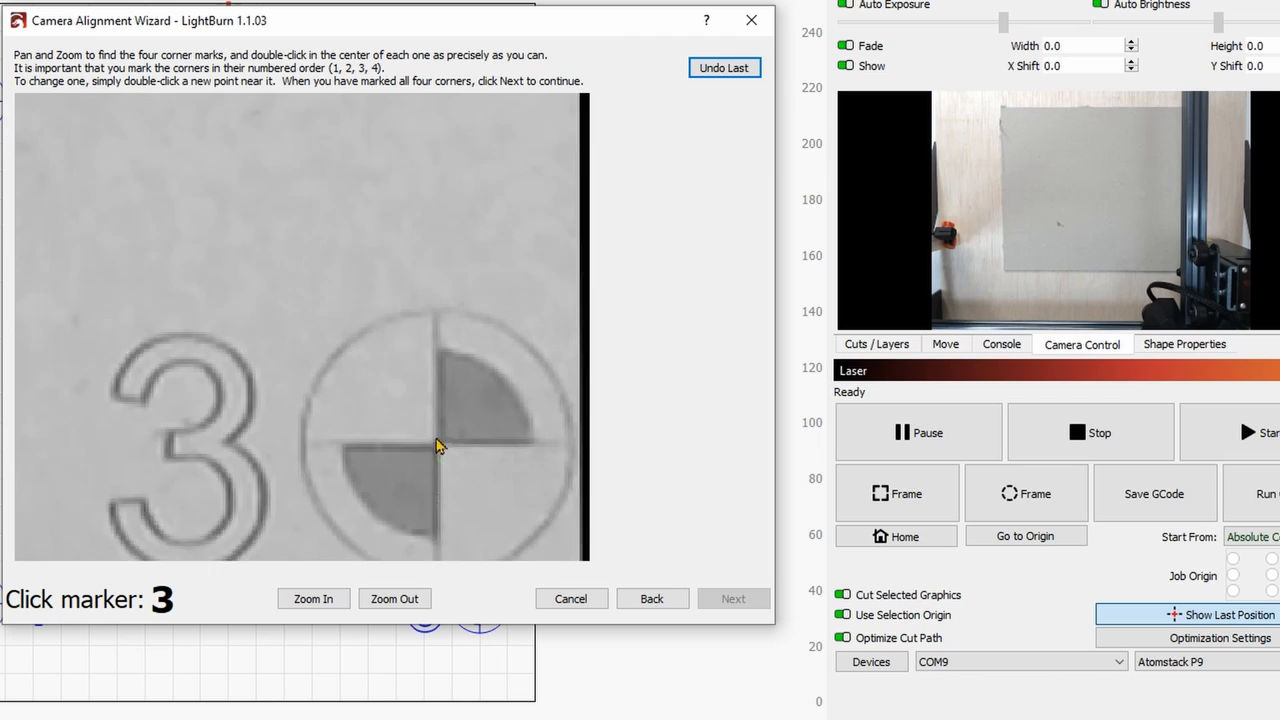
pyautogui.doubleClick(435, 445)
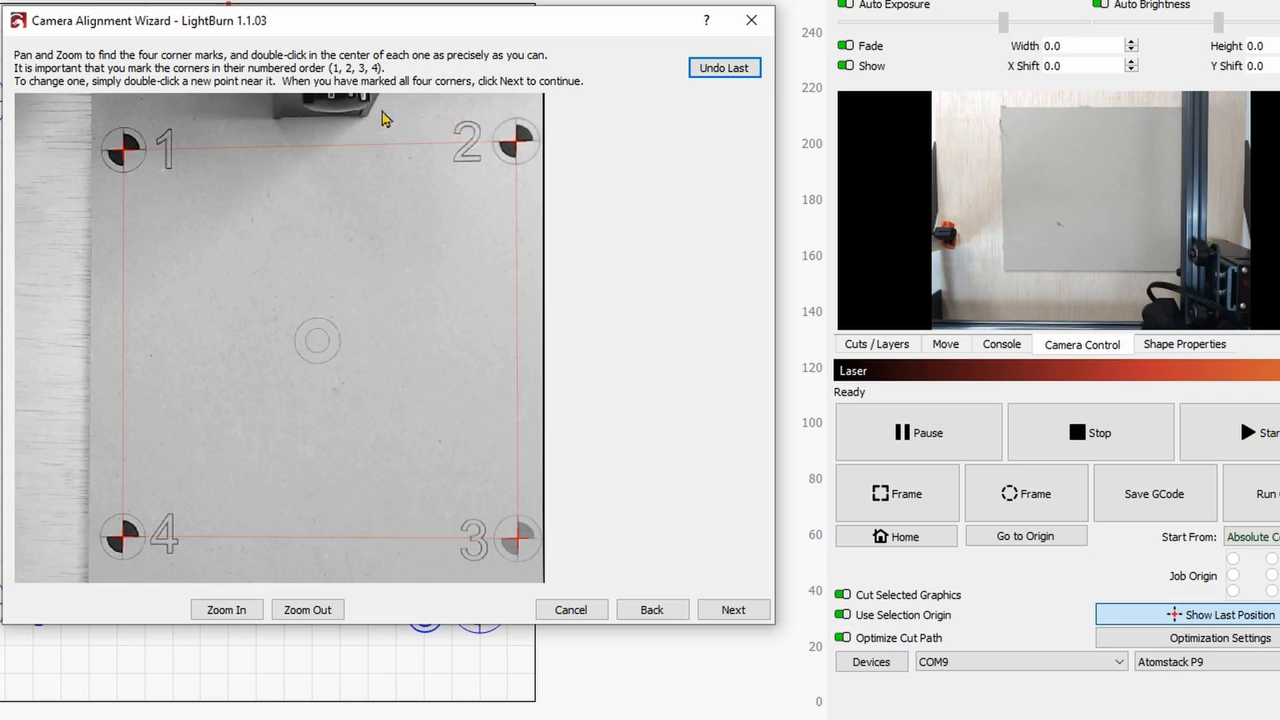
pyautogui.moveTo(545, 363)
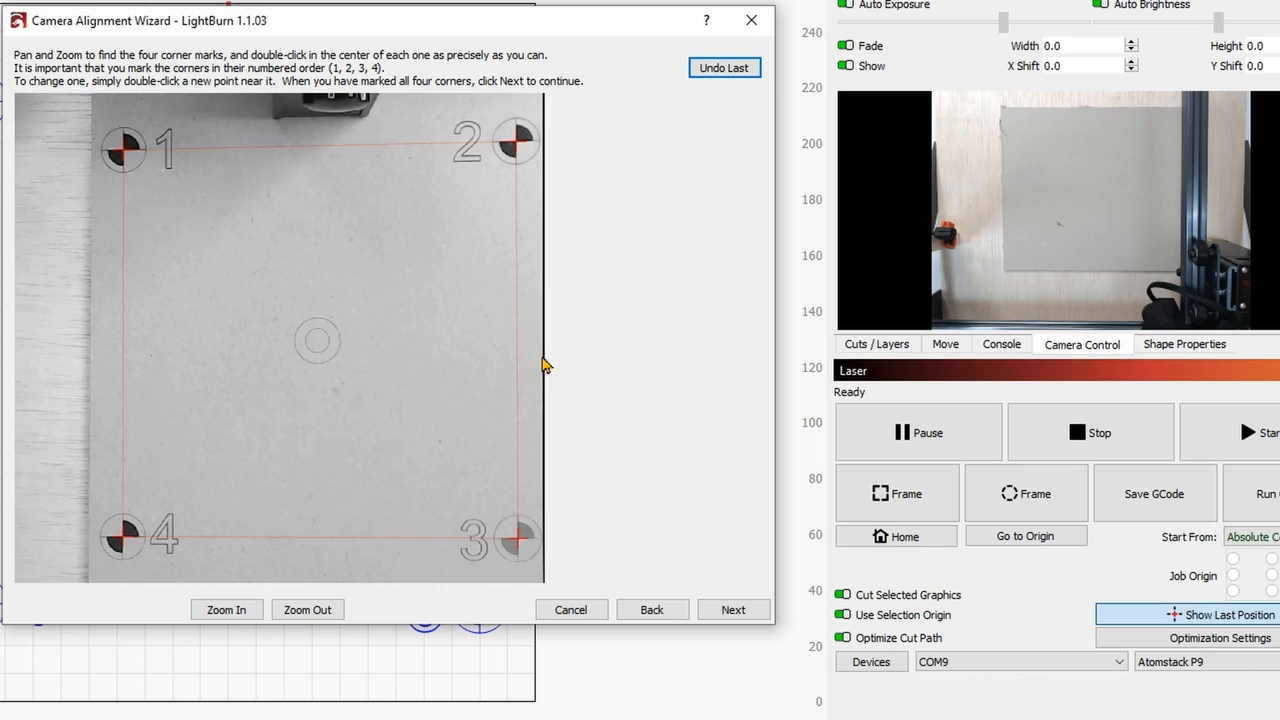
pyautogui.click(733, 610)
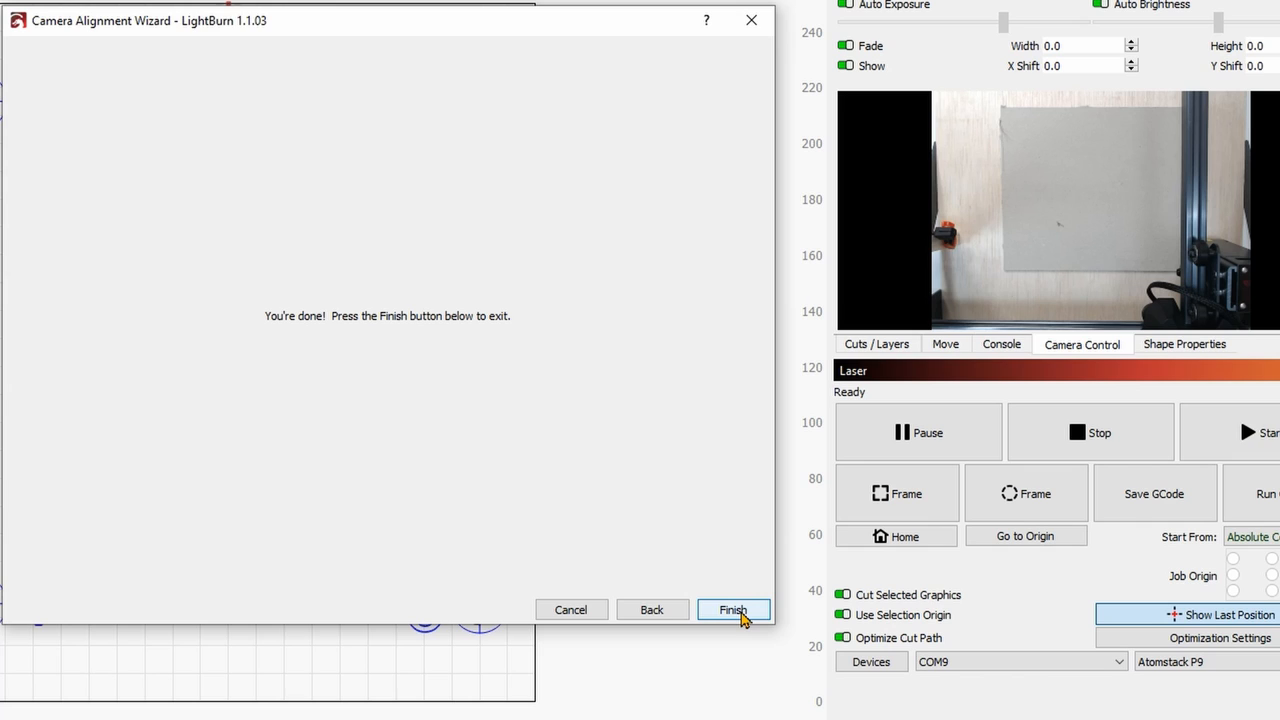
# Step: Finish the Camera Alignment Wizard to show the aligned sheet overlay on the canvas
pyautogui.click(732, 610)
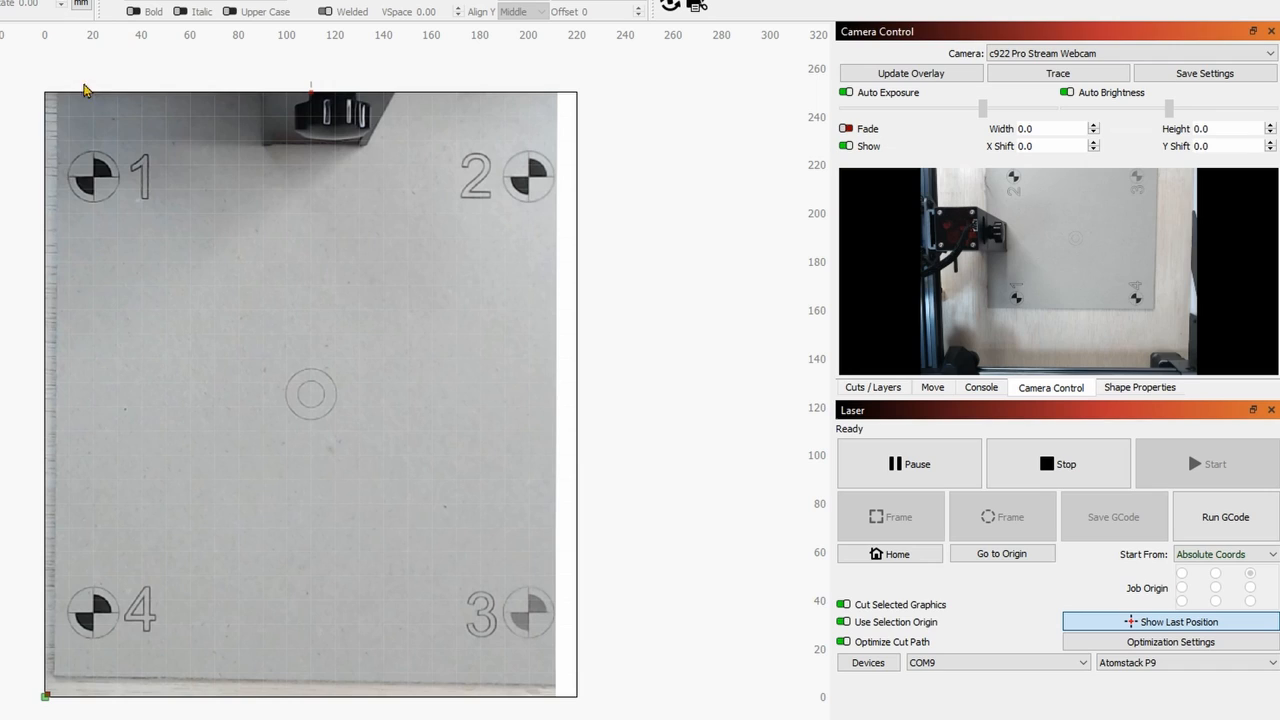
pyautogui.moveTo(175, 195)
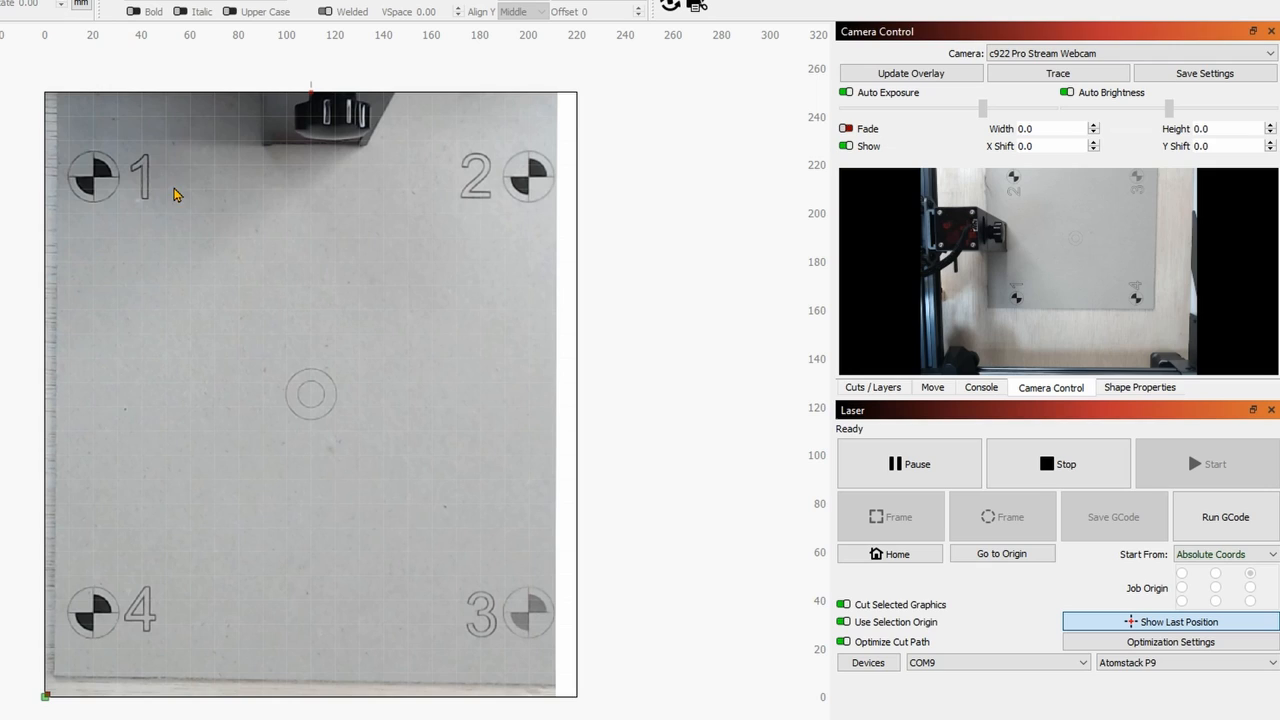
pyautogui.moveTo(533, 565)
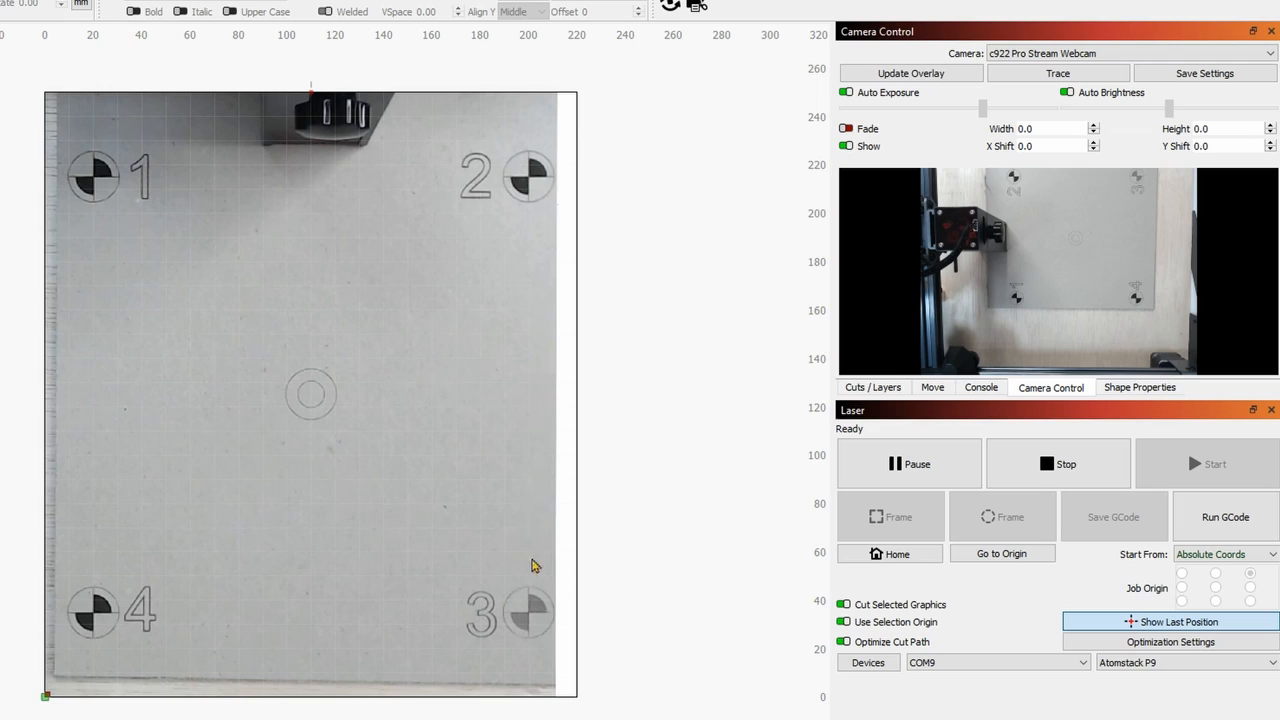
pyautogui.moveTo(515, 314)
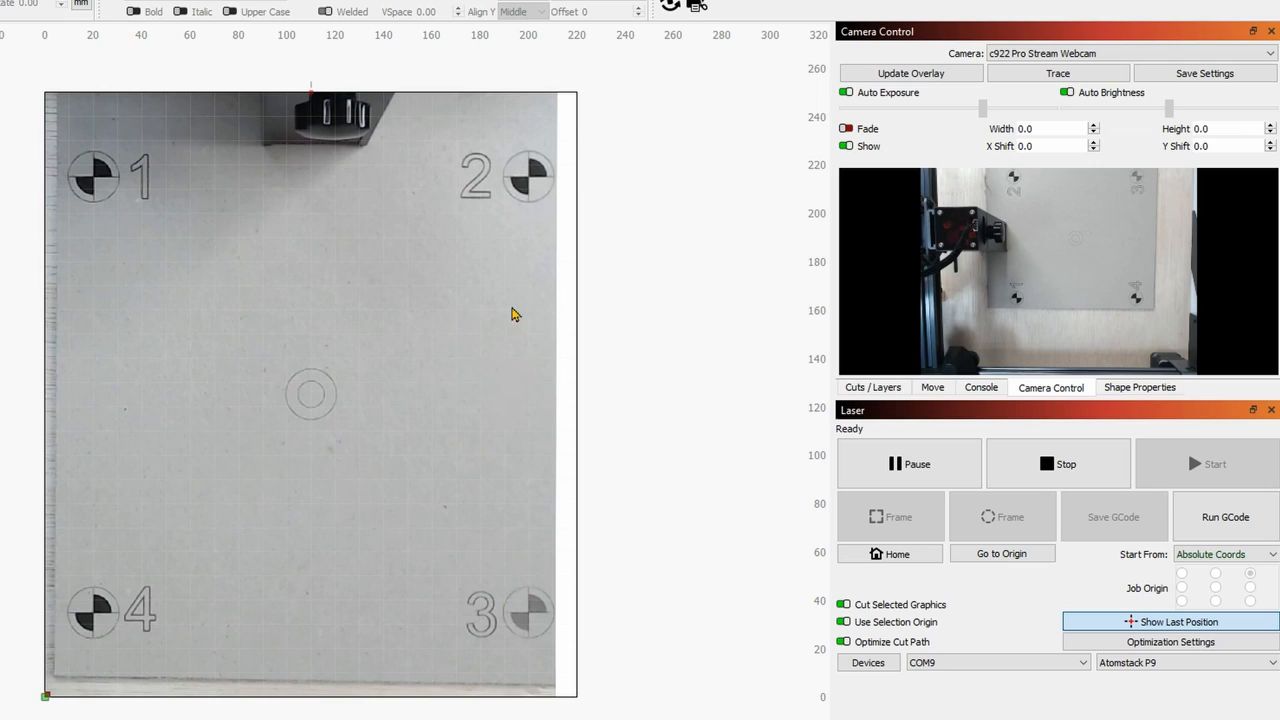
pyautogui.moveTo(363, 306)
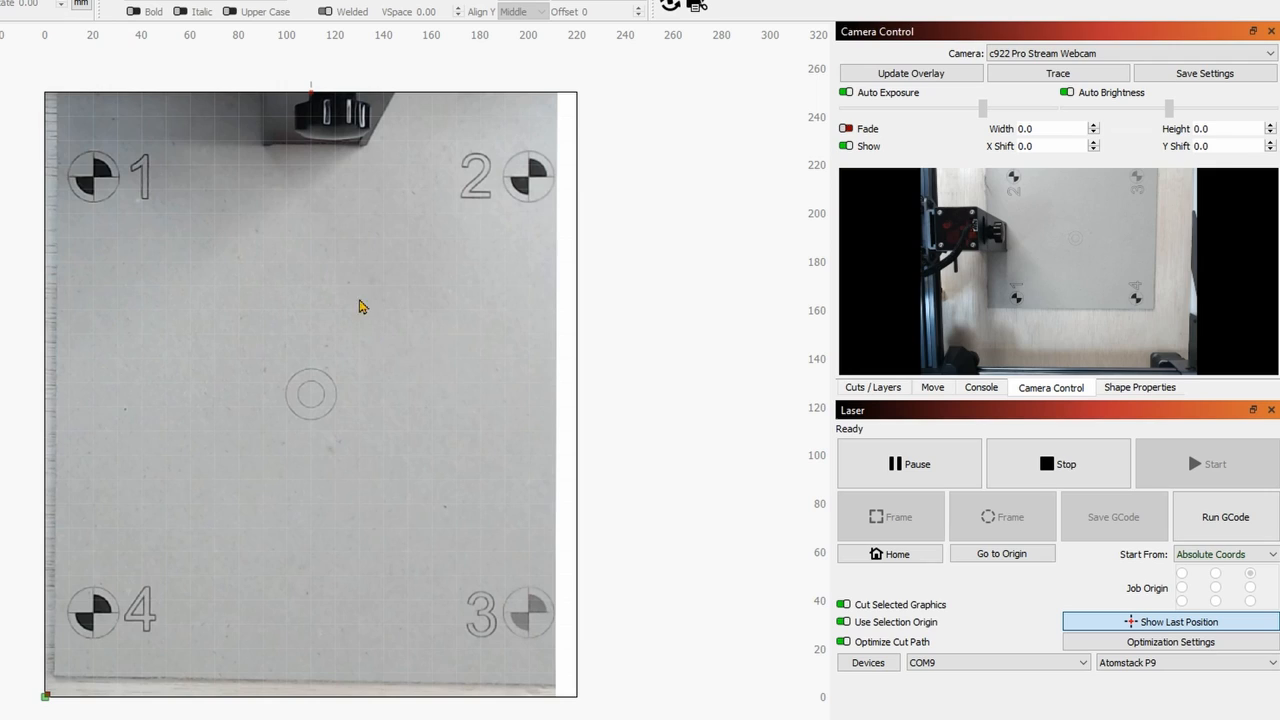
pyautogui.moveTo(205, 282)
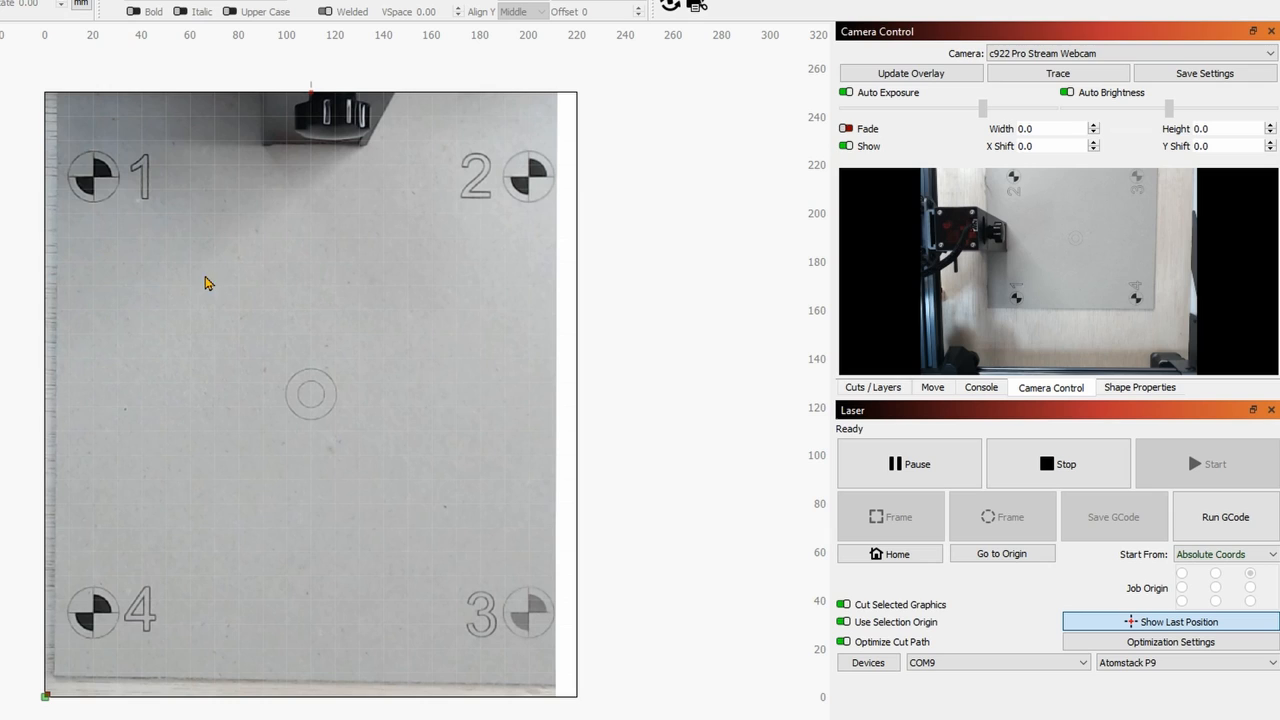
pyautogui.moveTo(720, 527)
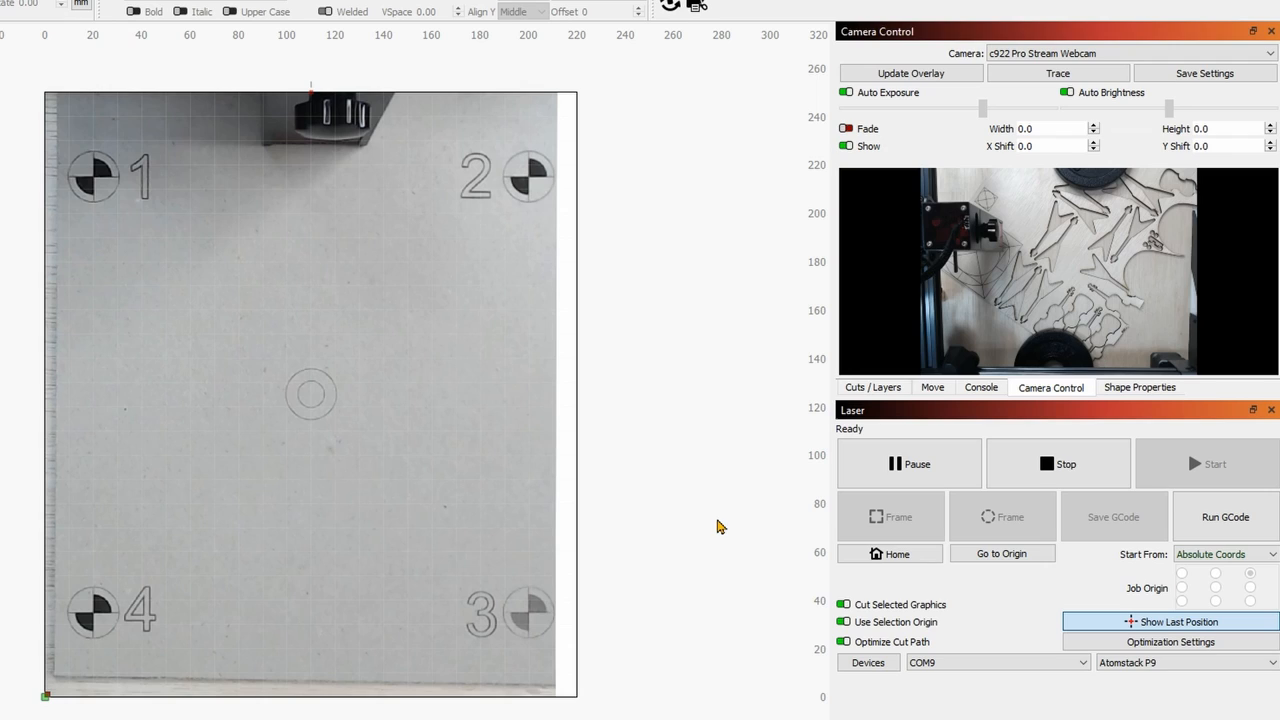
pyautogui.moveTo(1089, 234)
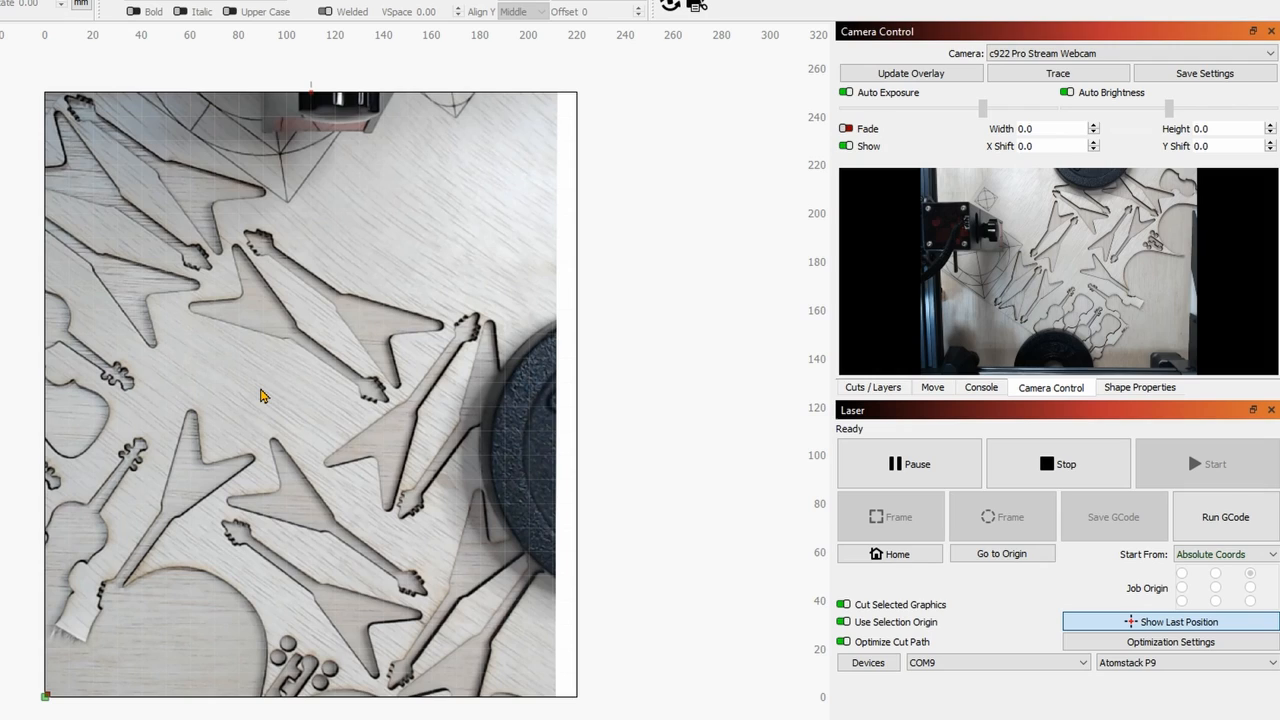
pyautogui.moveTo(277, 443)
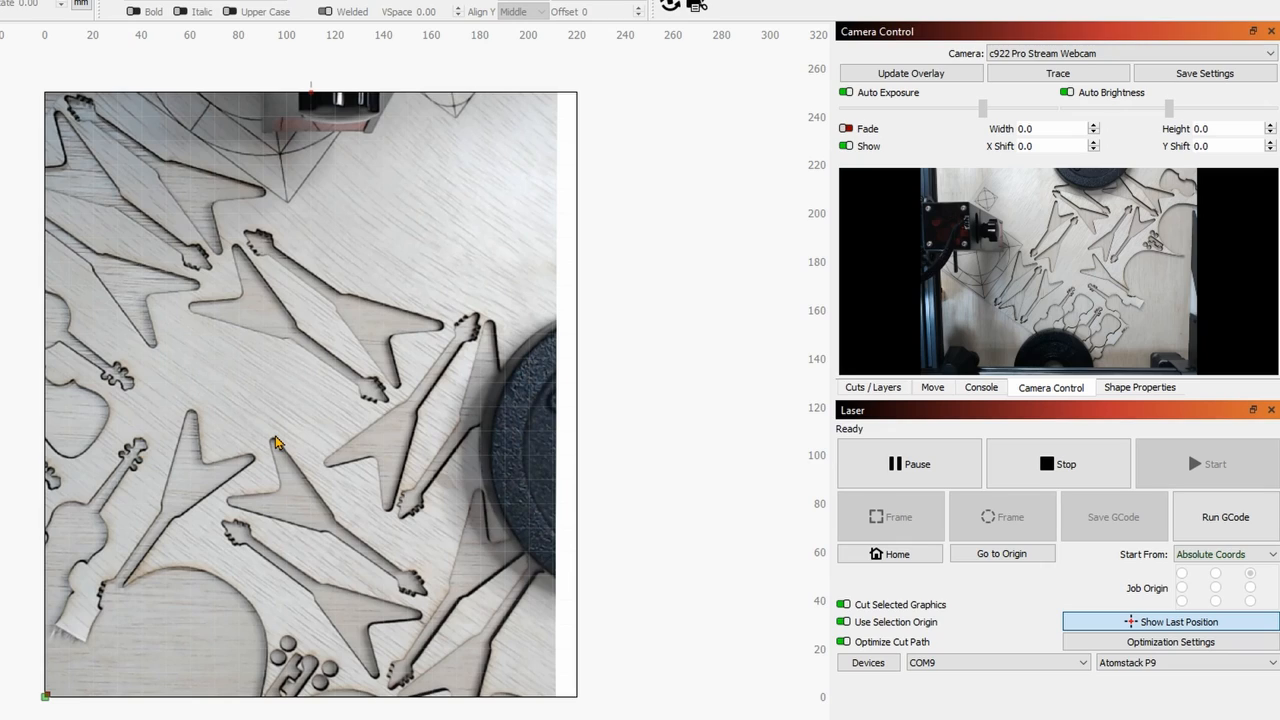
pyautogui.moveTo(875, 385)
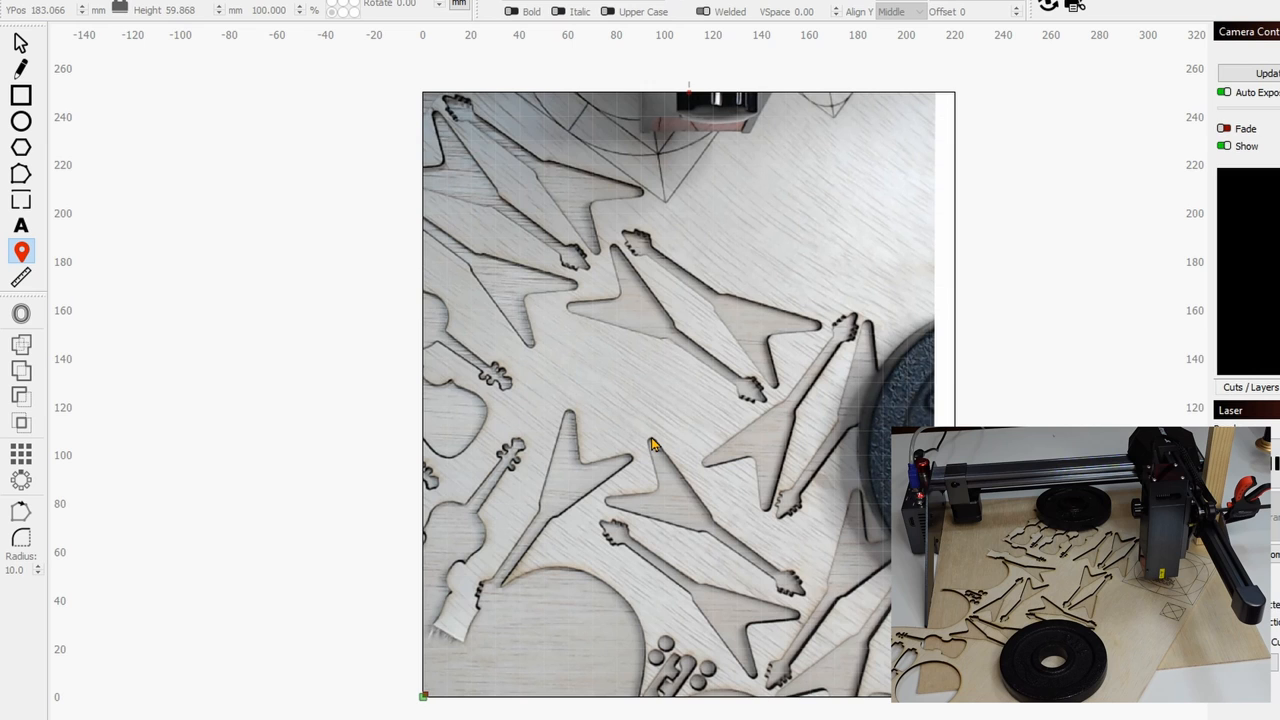
# Step: Send the laser head to a spot on the guitar overlay at X 59, Y 162
pyautogui.click(930, 387)
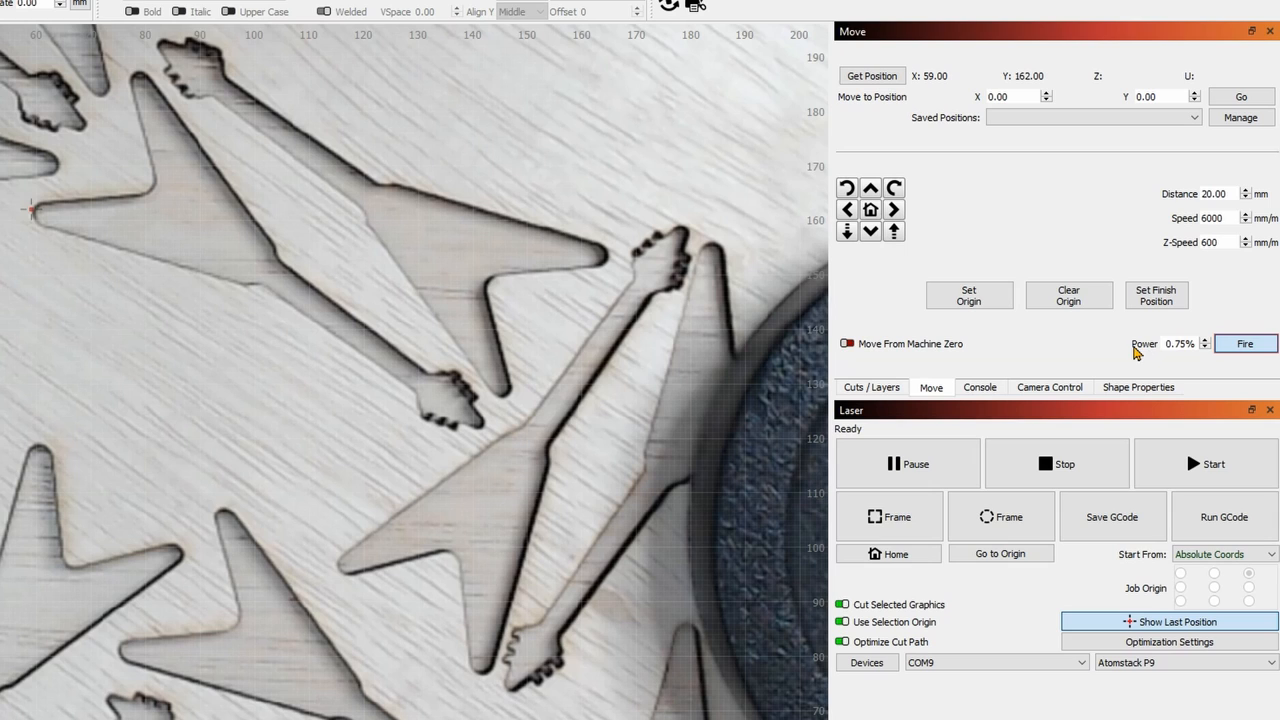
# Step: Fire a low-power test dot to check the camera overlay alignment
pyautogui.click(1049, 387)
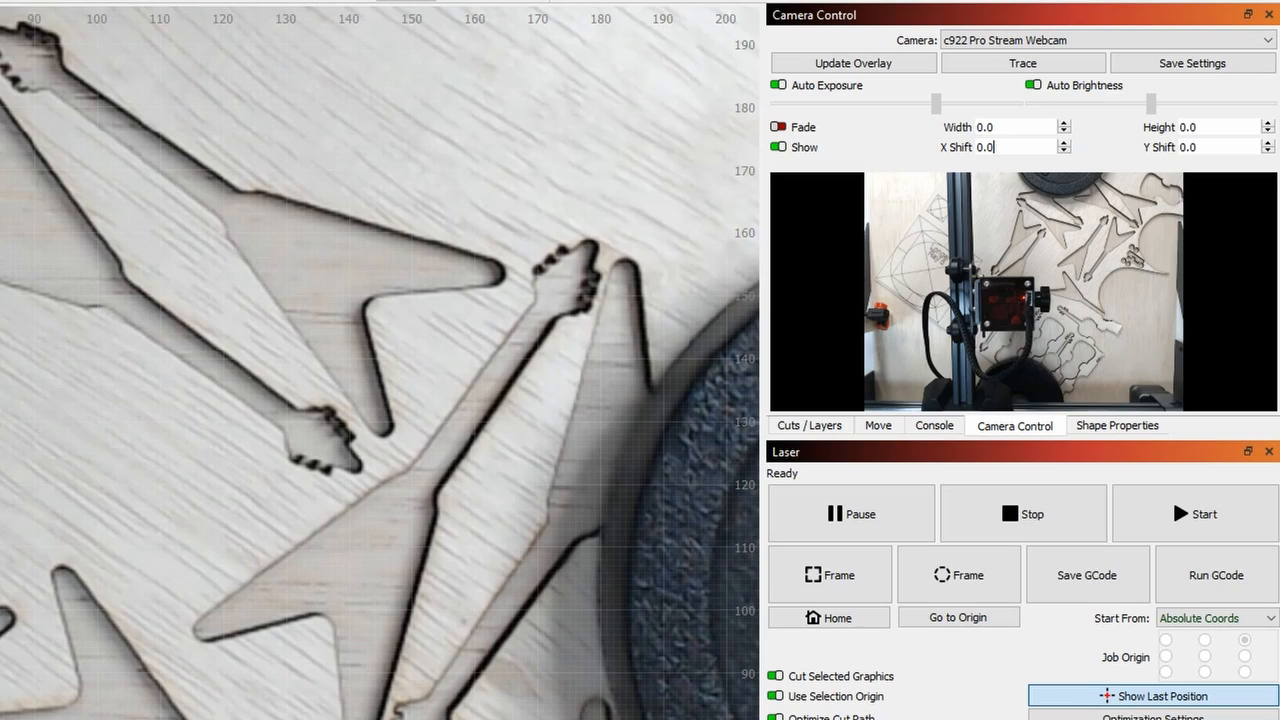
pyautogui.moveTo(393, 414)
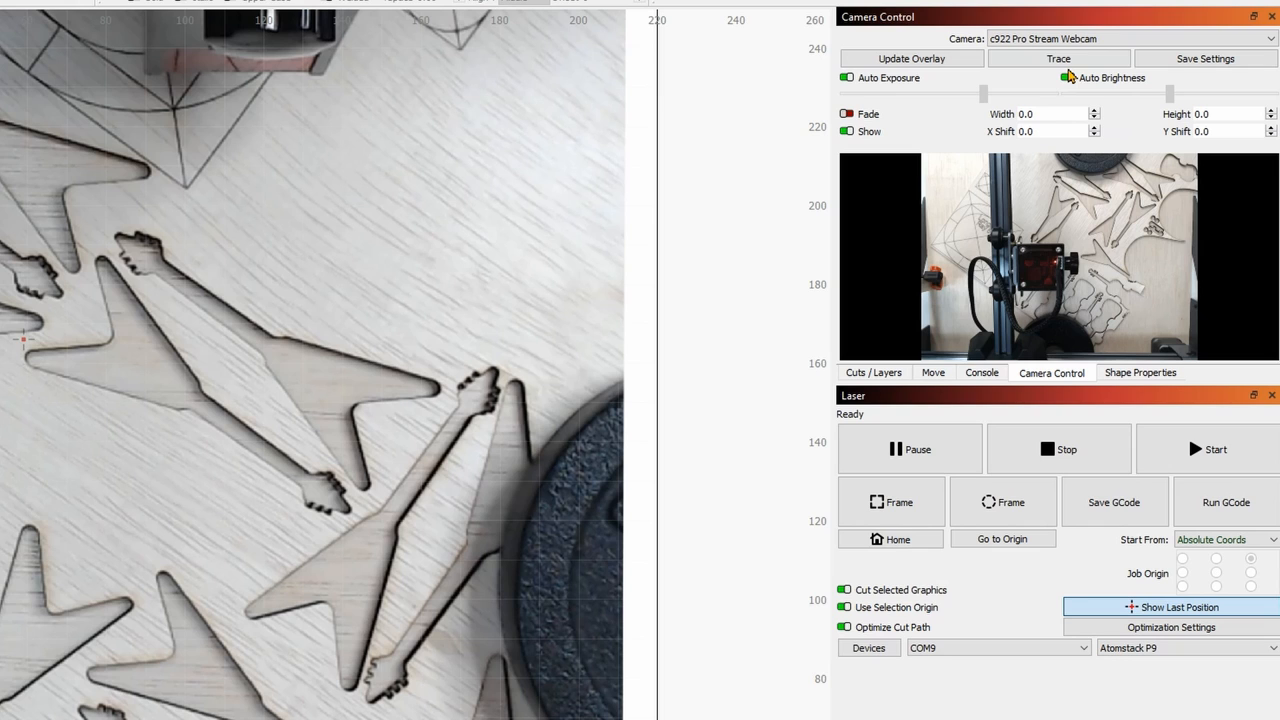
# Step: Trace the camera image of the wood sheet with threshold lowered to 109
pyautogui.click(1058, 58)
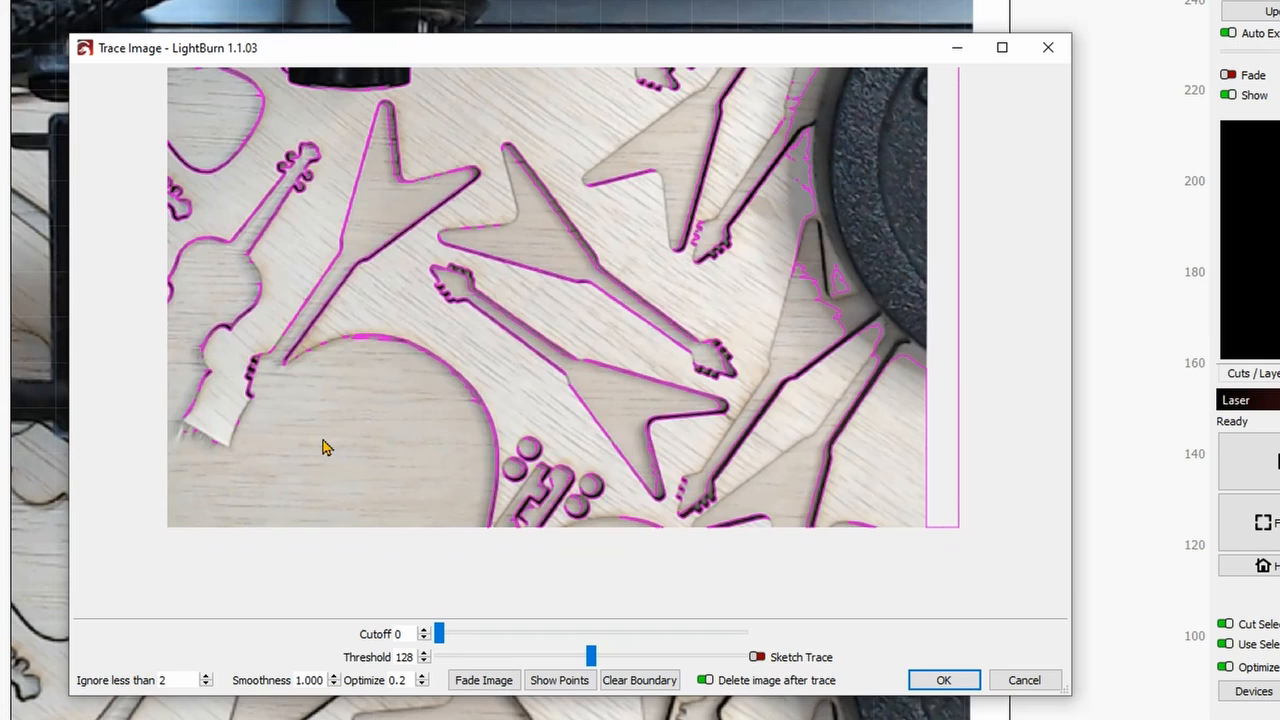
pyautogui.moveTo(438, 633); pyautogui.dragTo(455, 633)
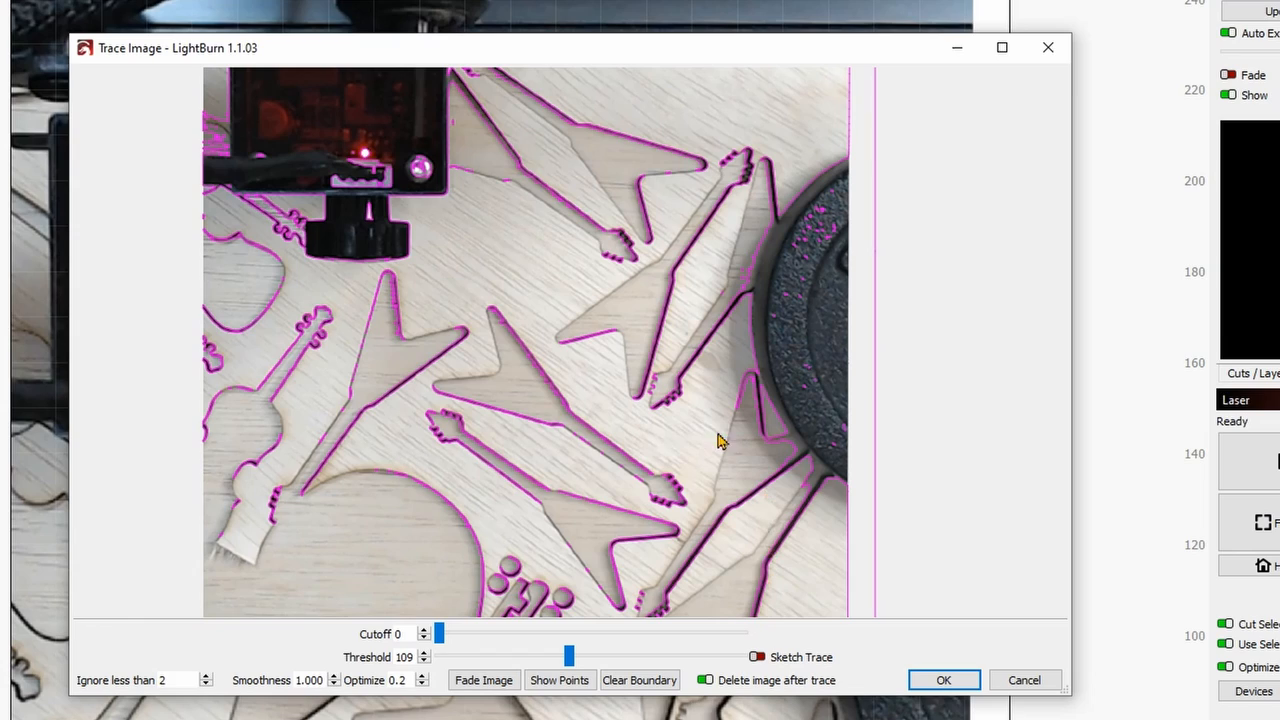
pyautogui.moveTo(812, 477)
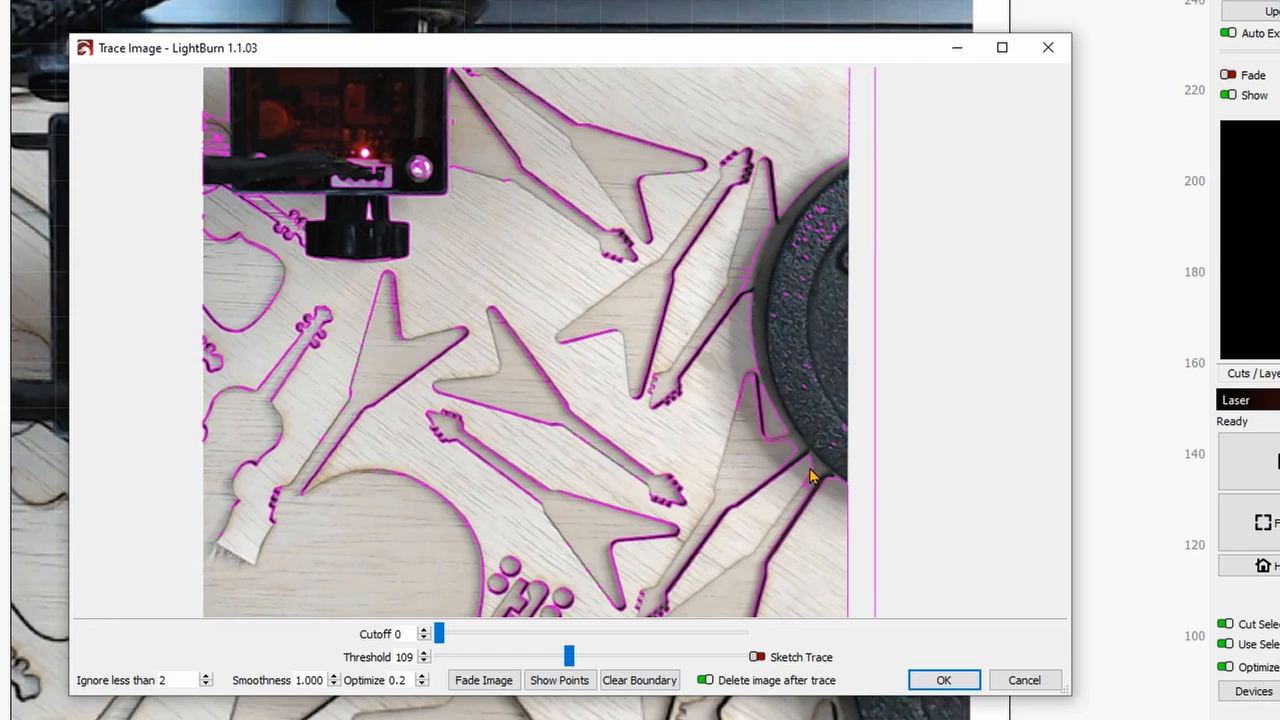
pyautogui.moveTo(290, 385)
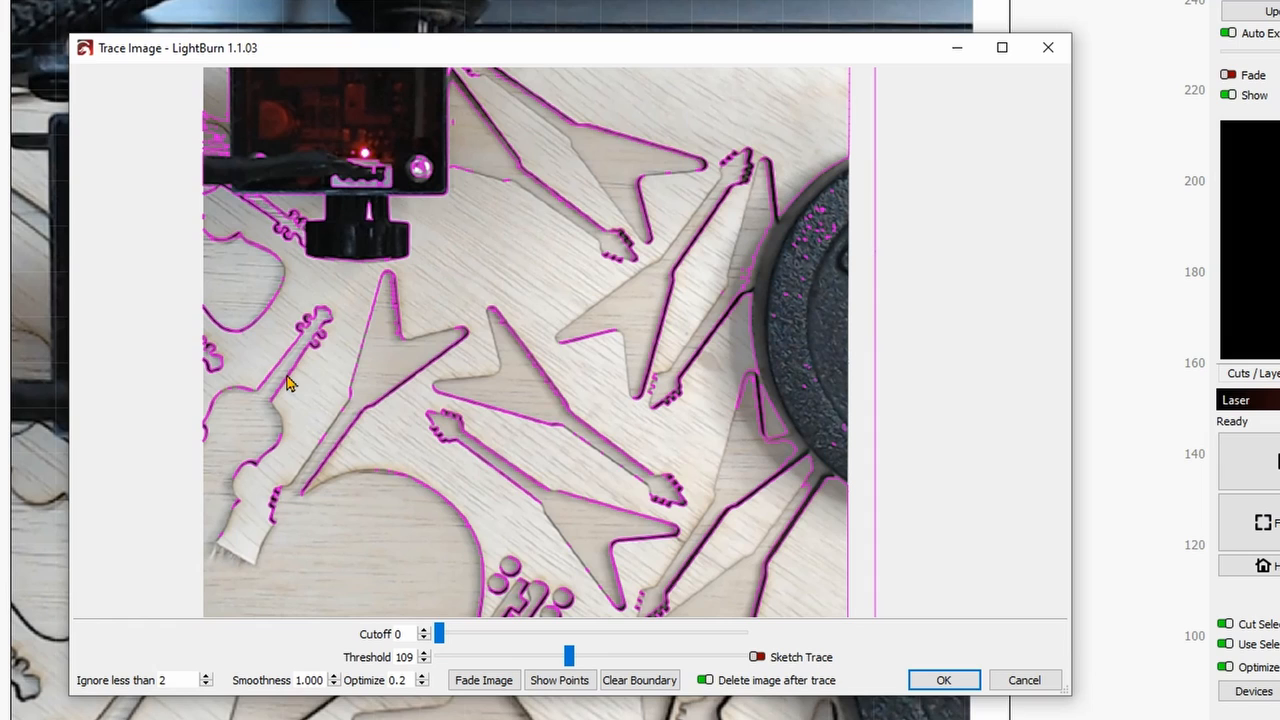